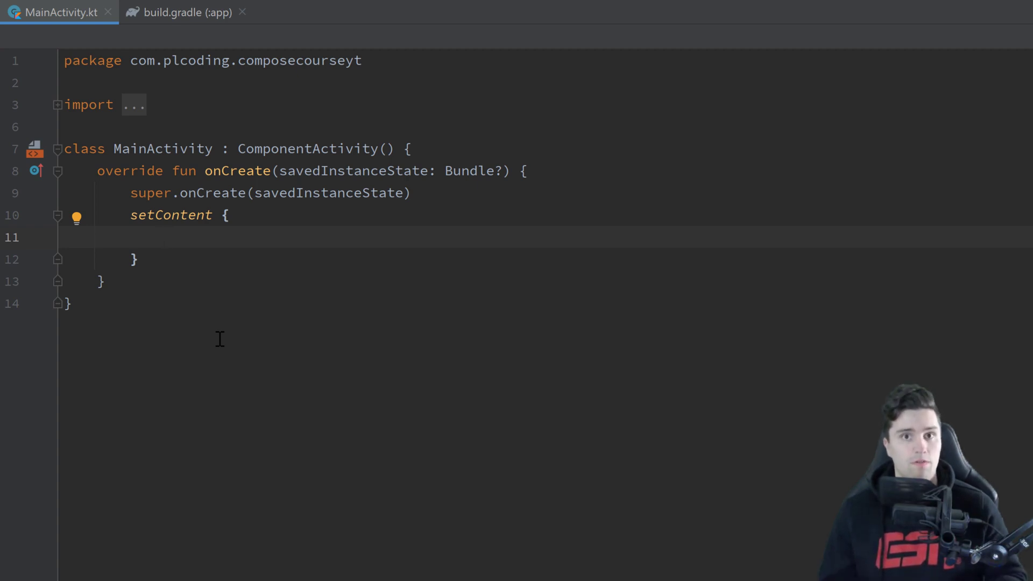
# Step: Add a blank line after the closing brace of the MainActivity class
pyautogui.click(164, 237)
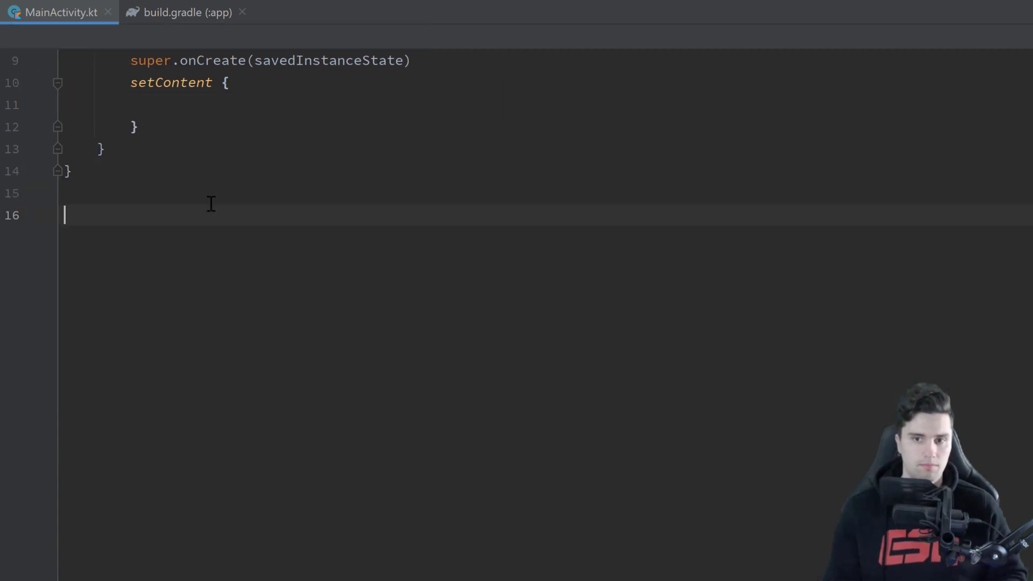
pyautogui.write('@Composable')
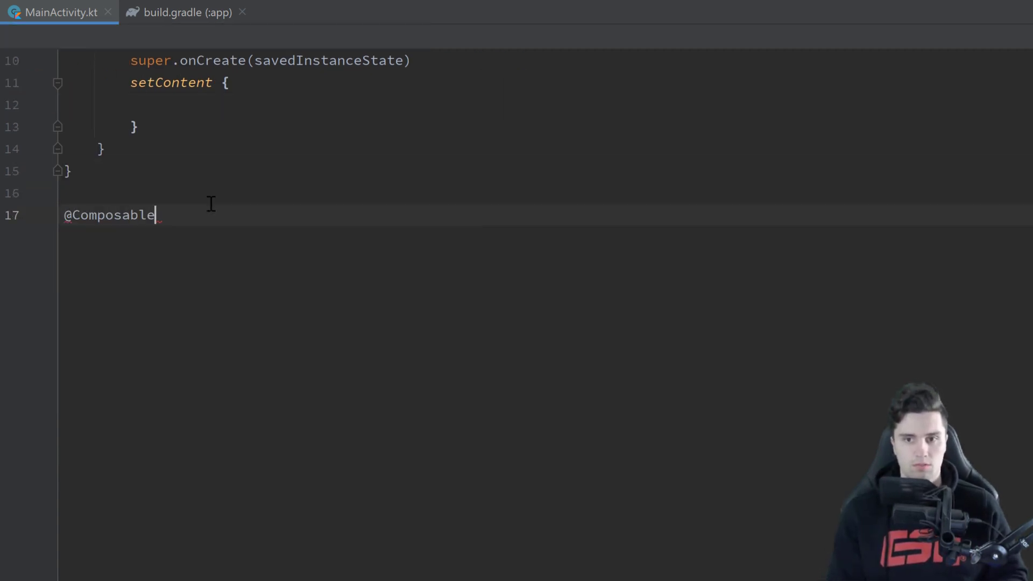
pyautogui.write('fun MyComp')
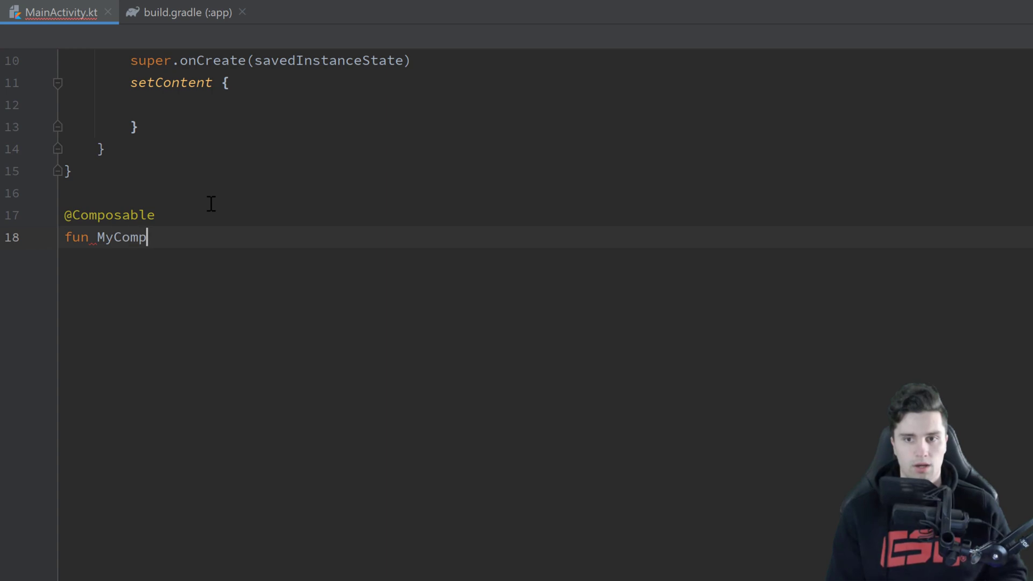
pyautogui.write('osable()')
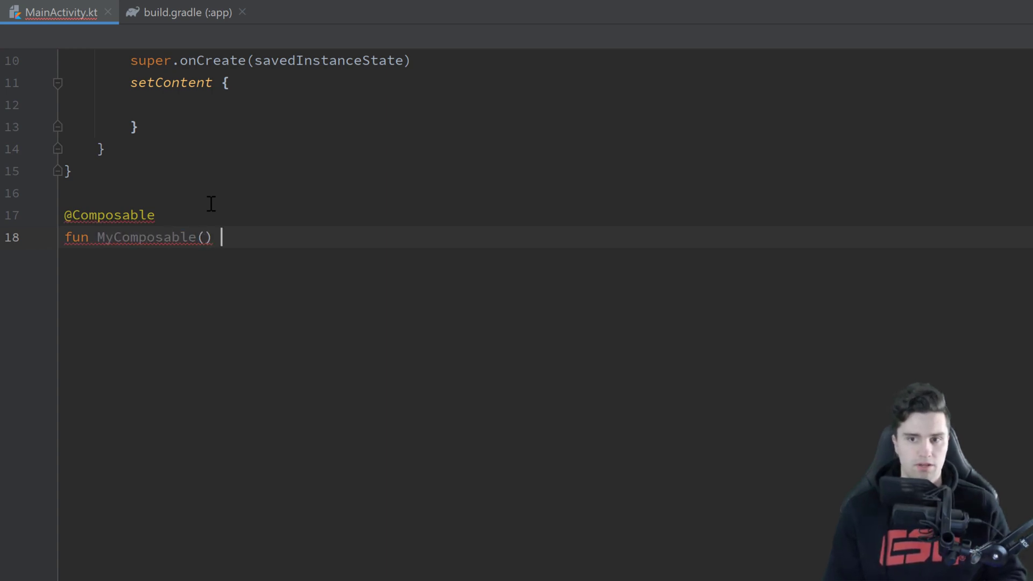
pyautogui.write('{')
pyautogui.write('Button(onClick = { /*TODO*/ }) {')
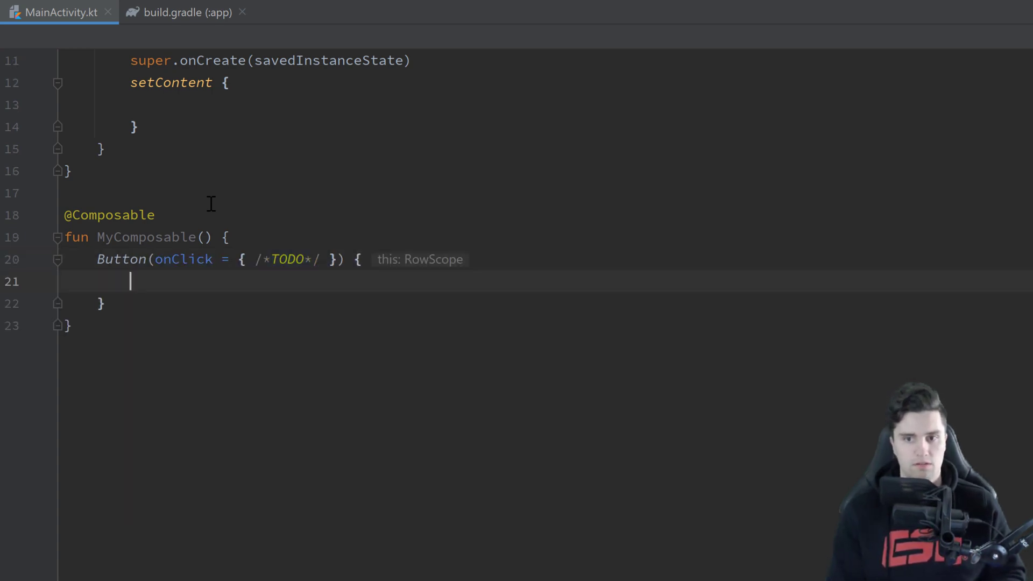
pyautogui.write('Text(text = "Cl')
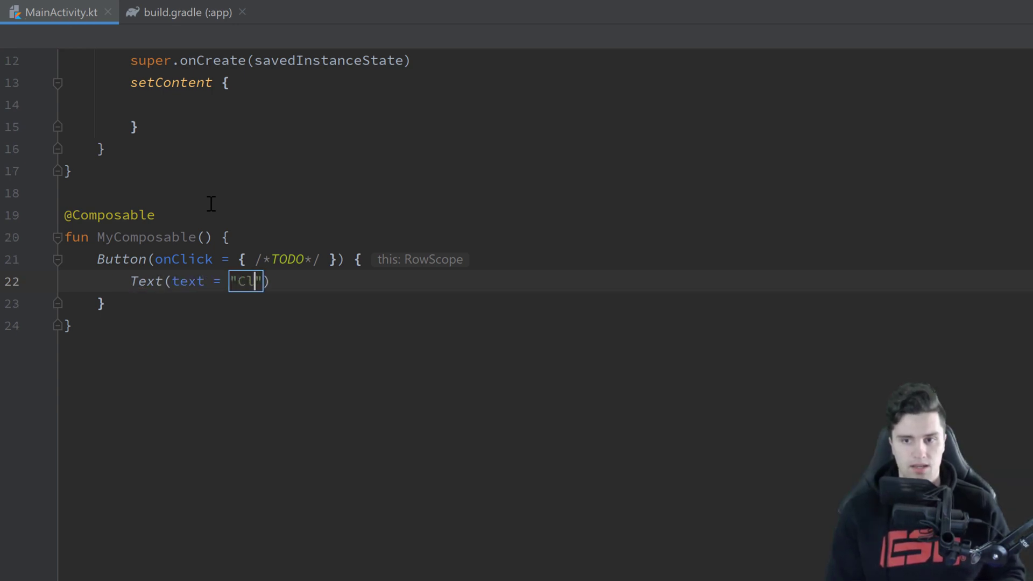
pyautogui.write('ick me')
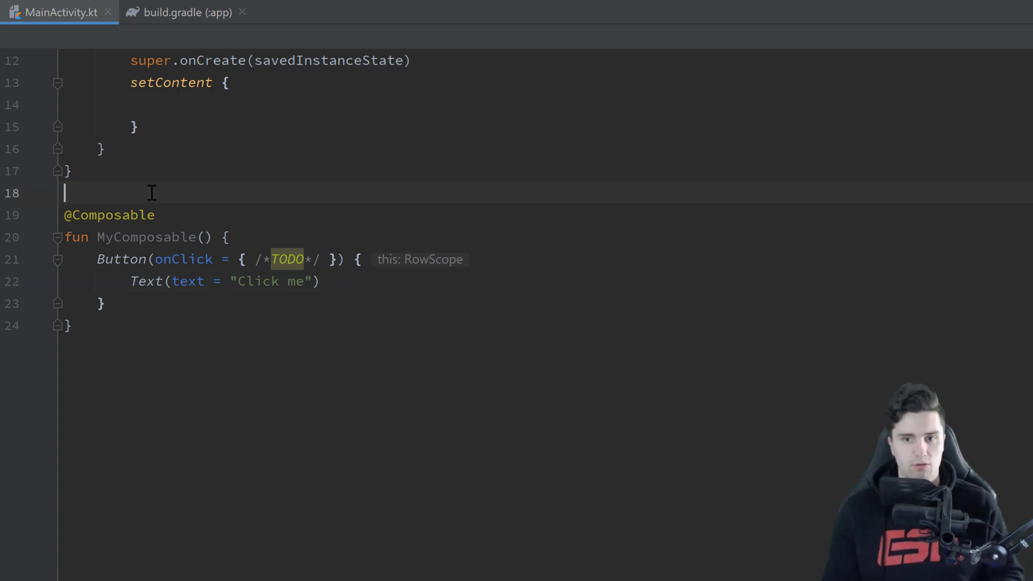
# Step: Add a top-level var i = 0 and increment it with i++ inside MyComposable
pyautogui.write('var i =')
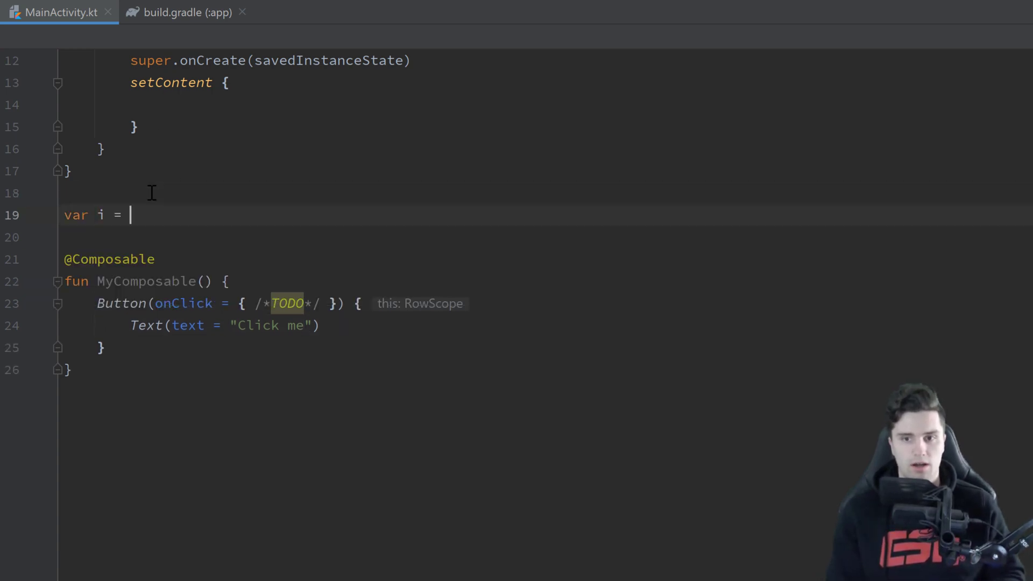
pyautogui.write('0')
pyautogui.write('i')
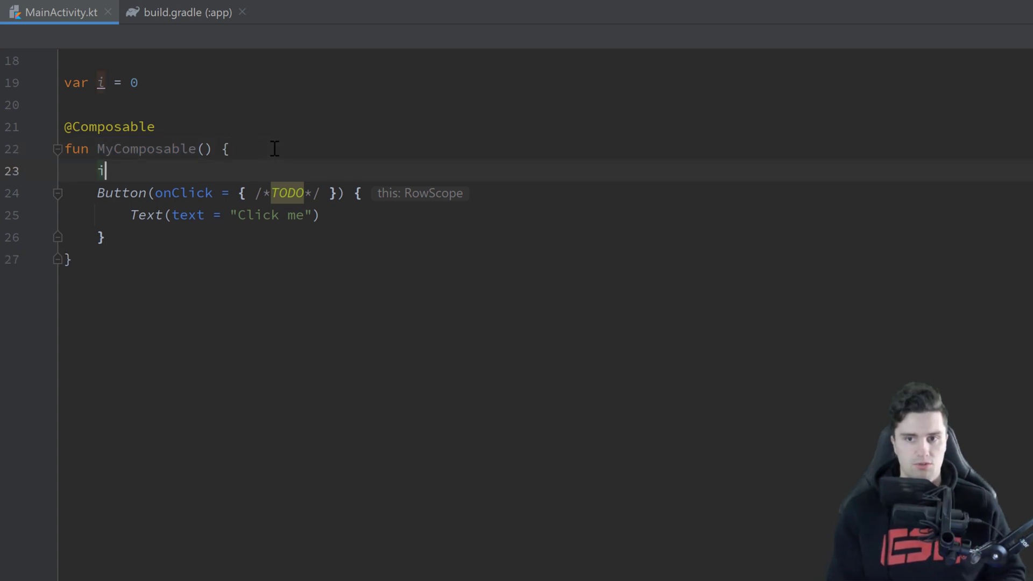
pyautogui.write('++')
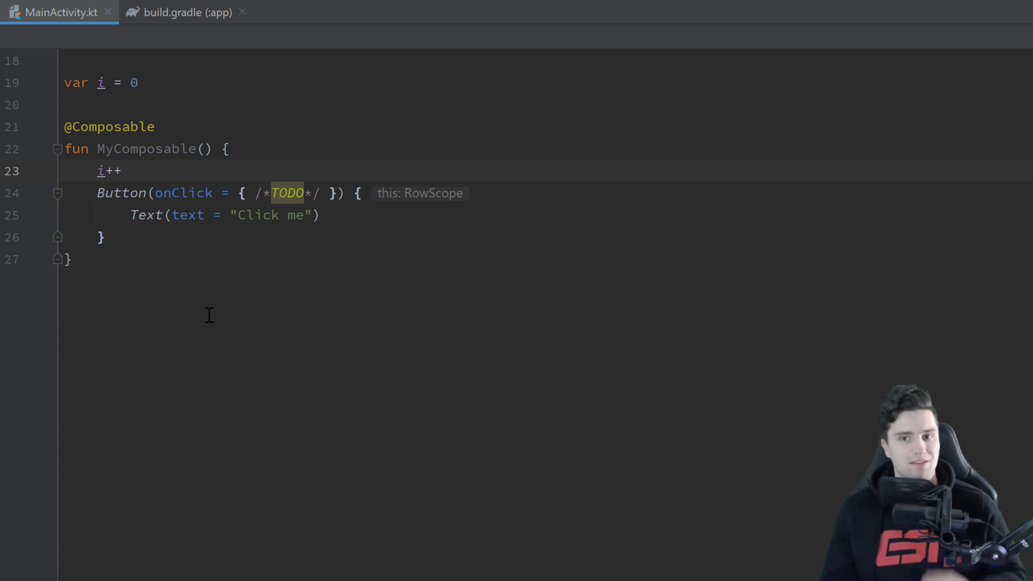
pyautogui.moveTo(220, 175)
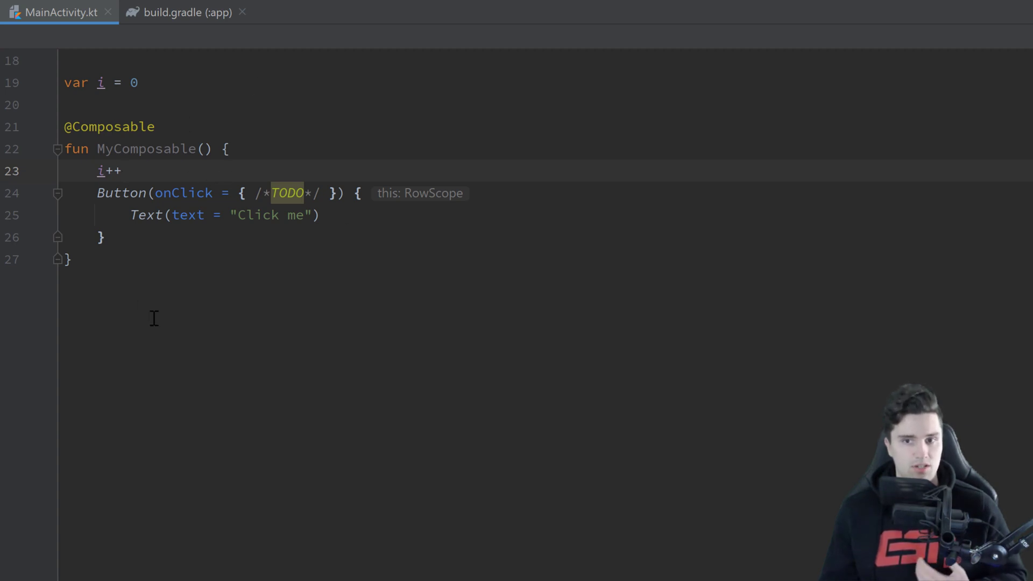
pyautogui.moveTo(170, 280)
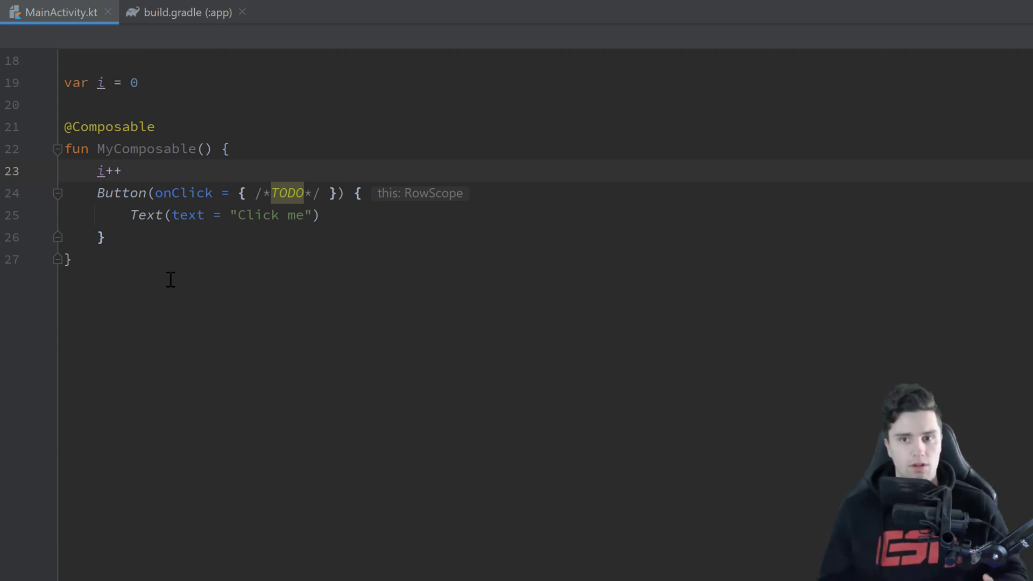
pyautogui.doubleClick(109, 171)
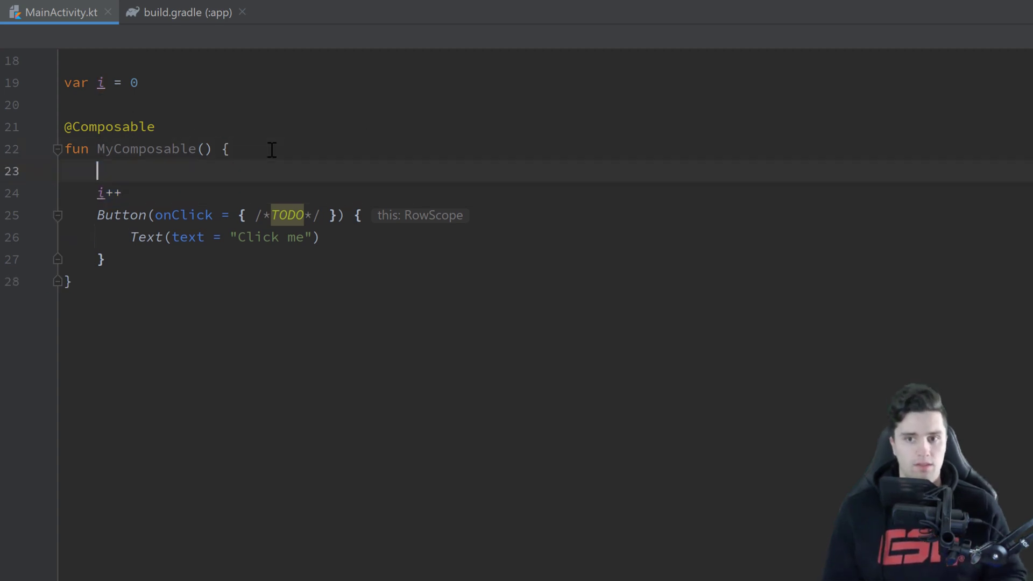
# Step: Place i++ inside a new SideEffect { } block in MyComposable
pyautogui.write('SideEffect {')
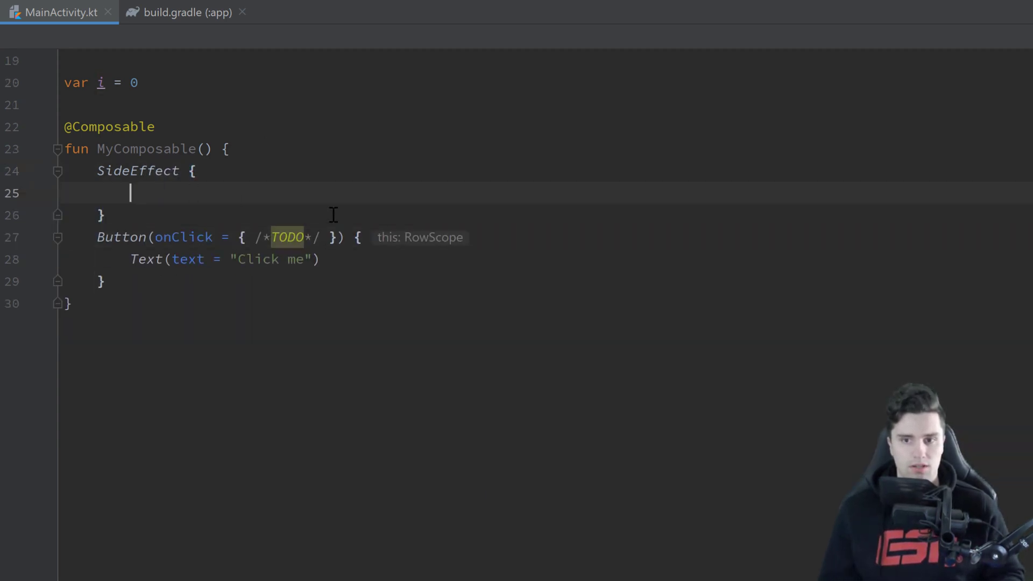
pyautogui.write('i++')
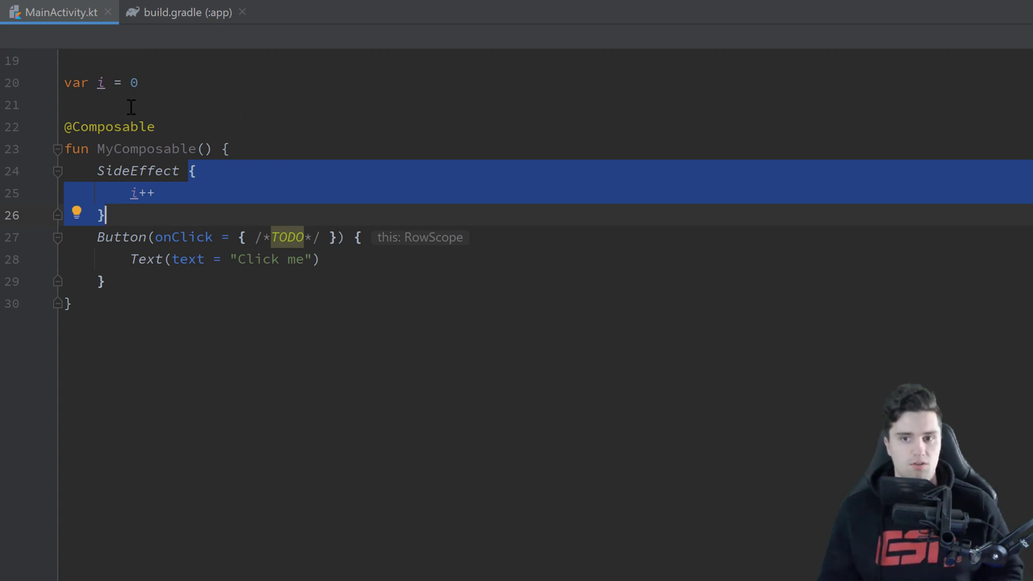
pyautogui.moveTo(249, 206)
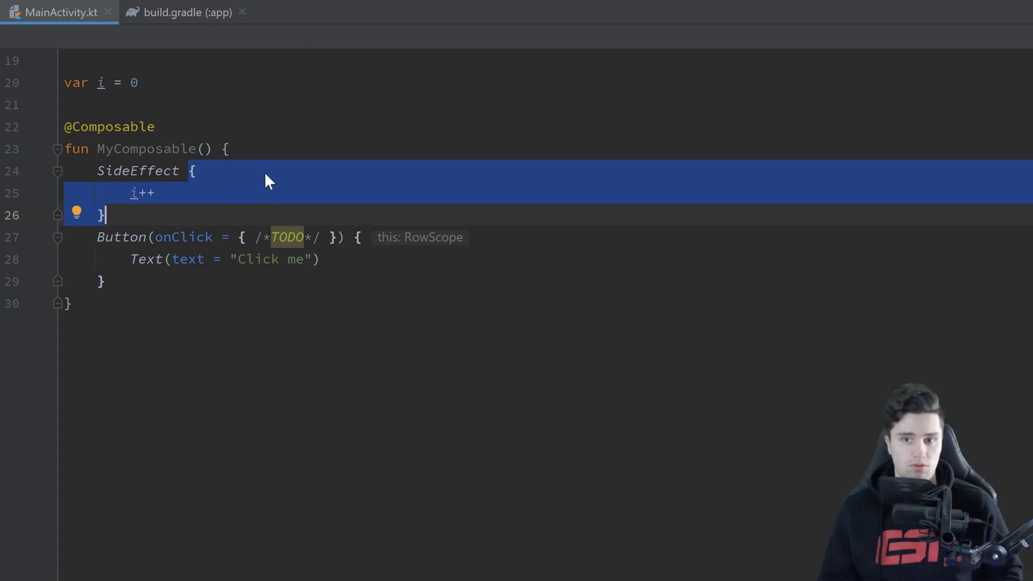
pyautogui.moveTo(158, 198)
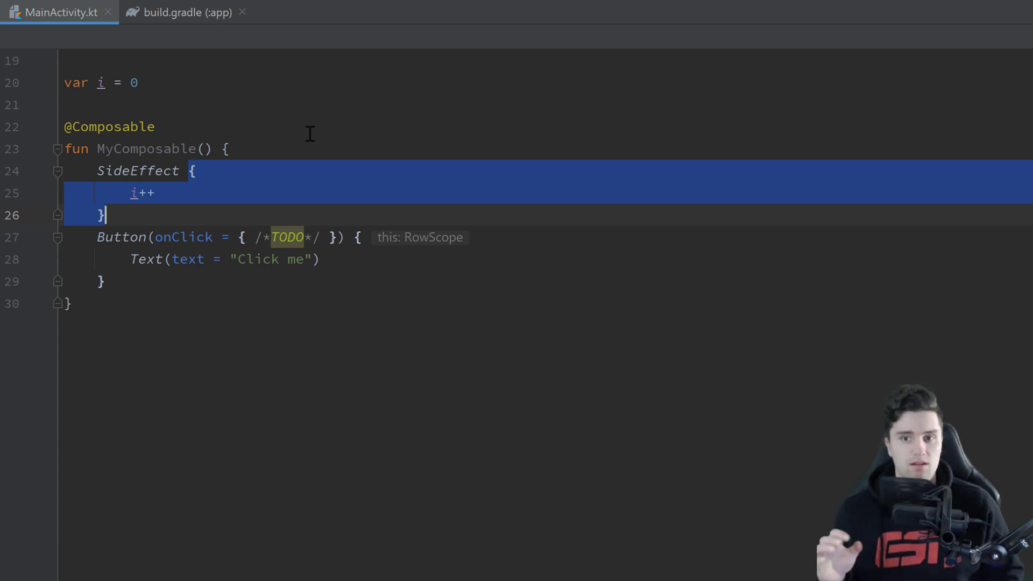
pyautogui.moveTo(171, 102)
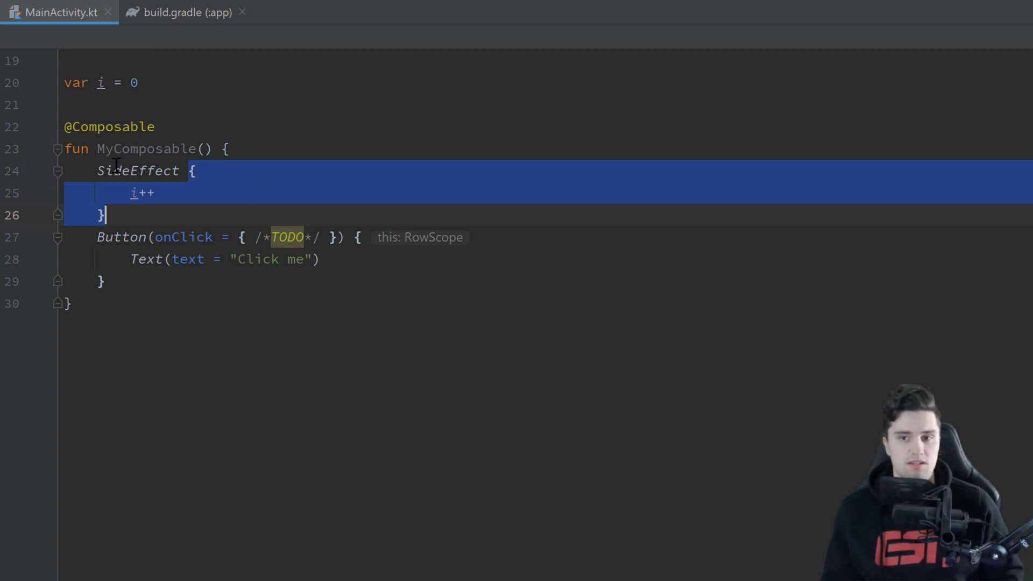
# Step: Rename SideEffect to DisposableEffect and add a backPressedDispatcher: OnBackPressedDispatcher parameter
pyautogui.write('Disposabl')
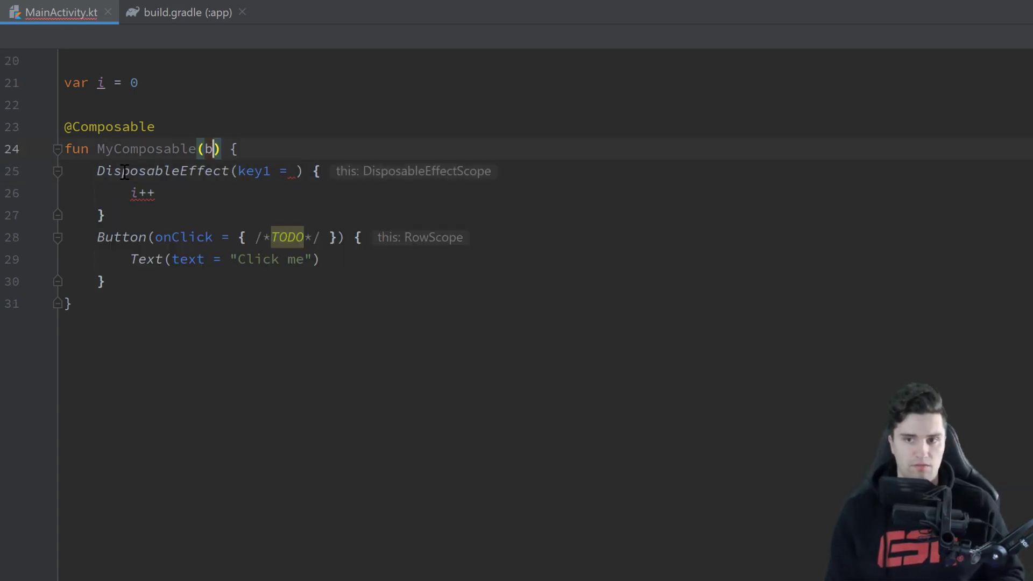
pyautogui.write('ackDisap')
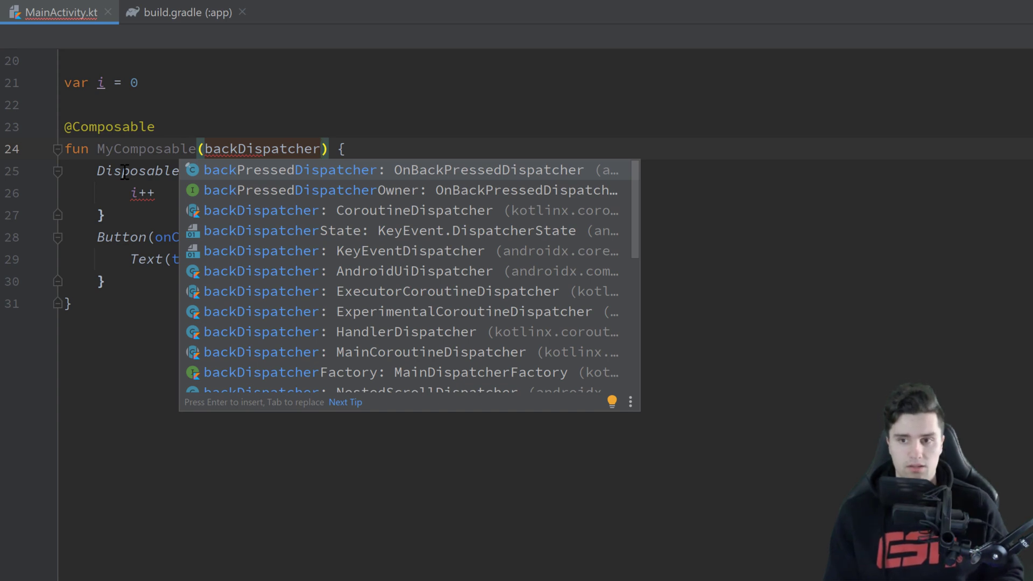
pyautogui.press('Enter')
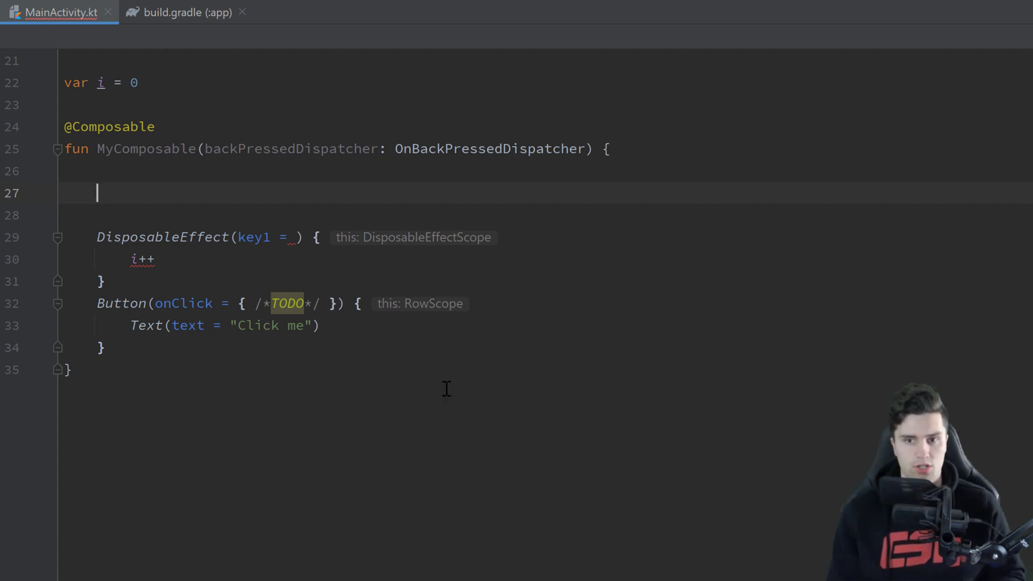
# Step: Create val callback = remember { object : OnBackPressedCallback(true) }
pyautogui.write('val callback')
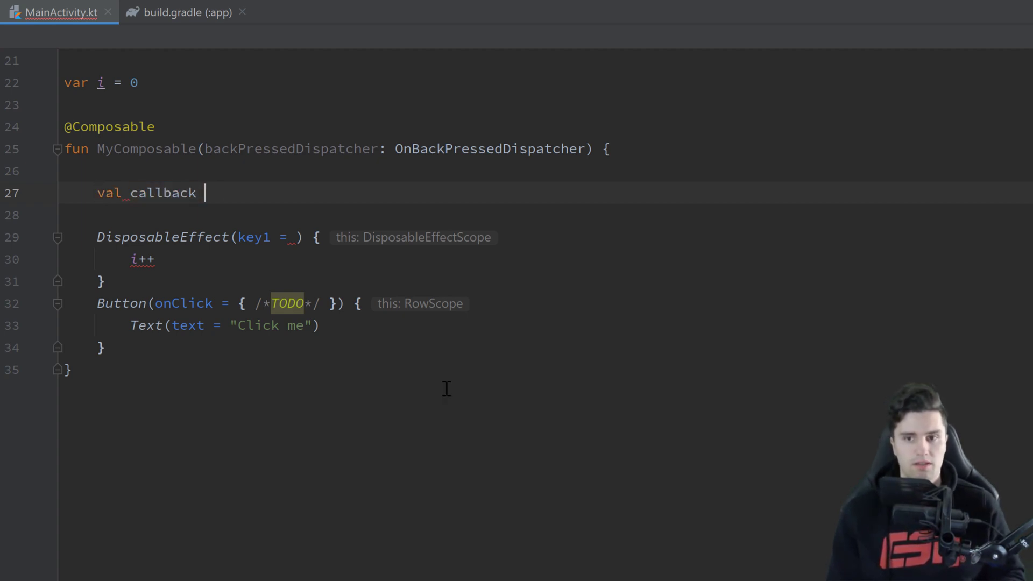
pyautogui.write('= remember')
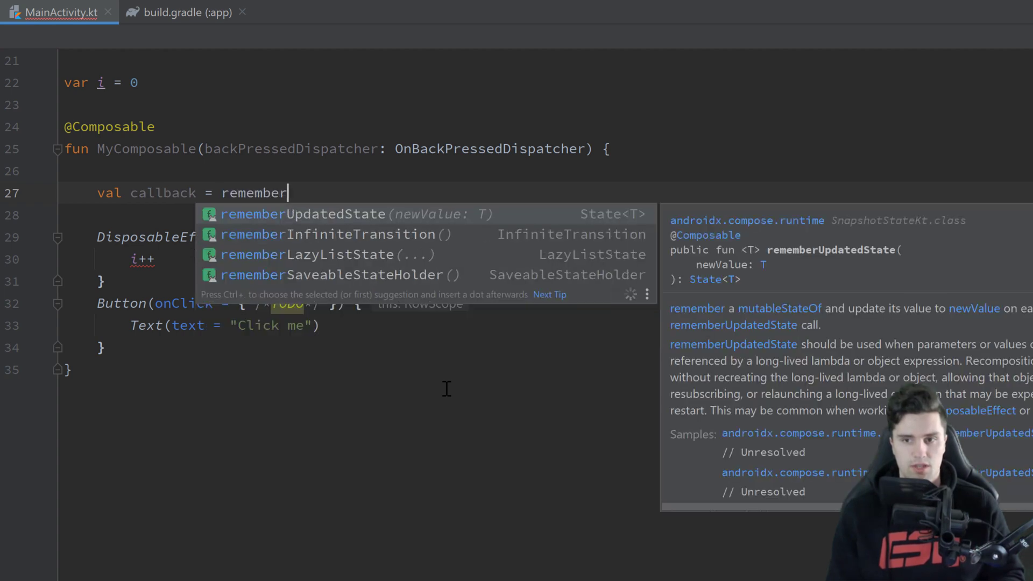
pyautogui.press('Escape')
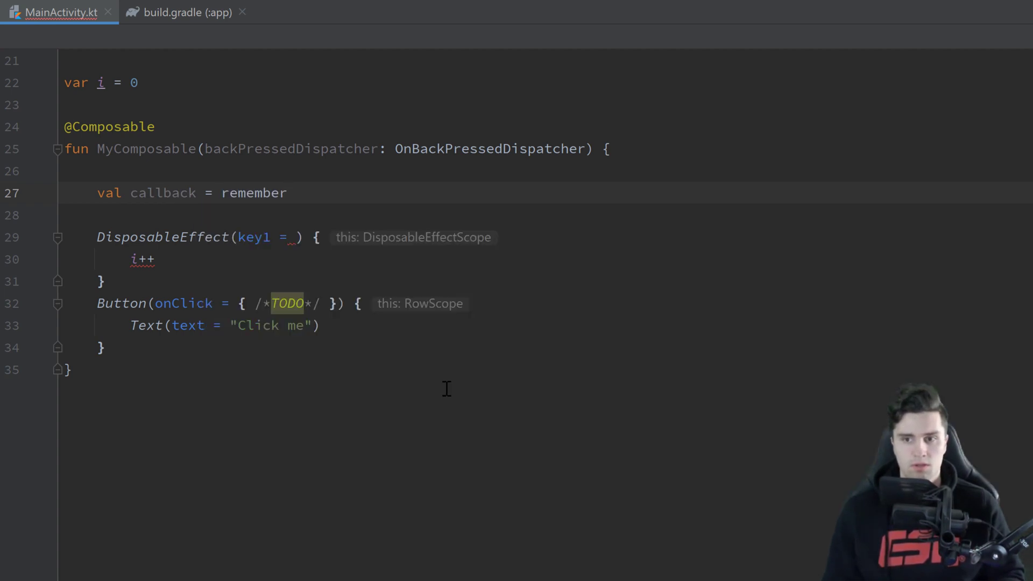
pyautogui.write('{')
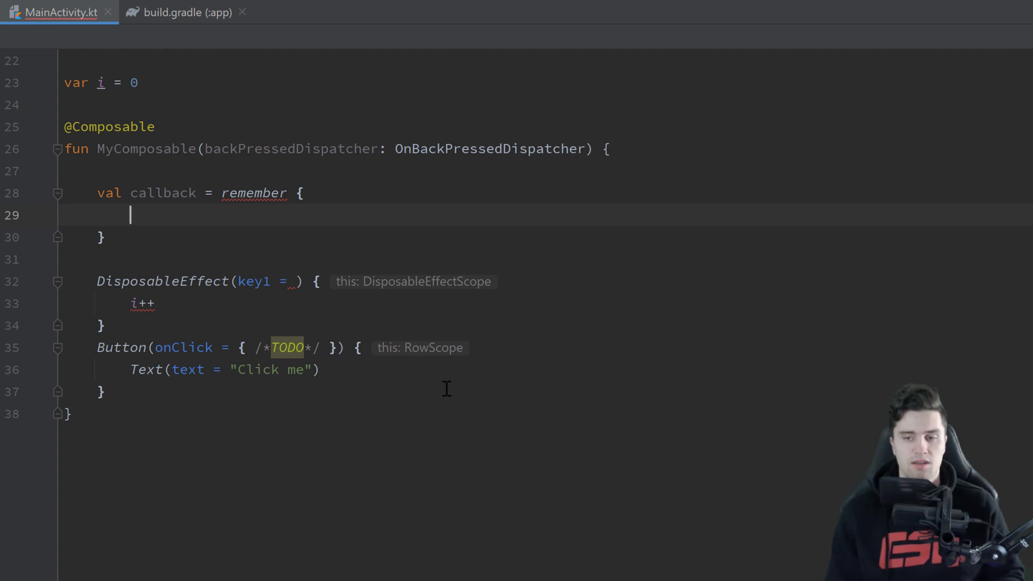
pyautogui.write('object :')
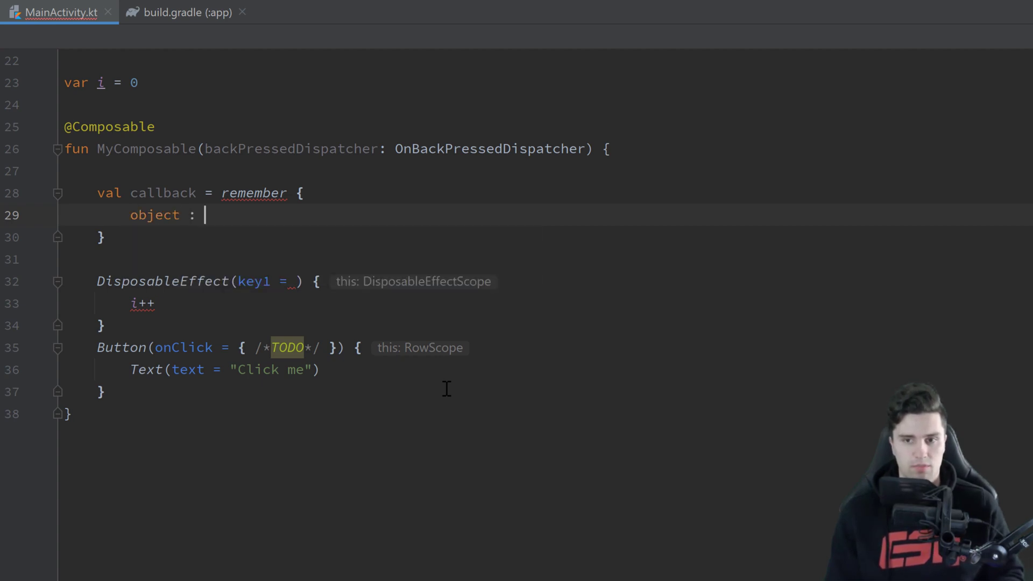
pyautogui.write('On')
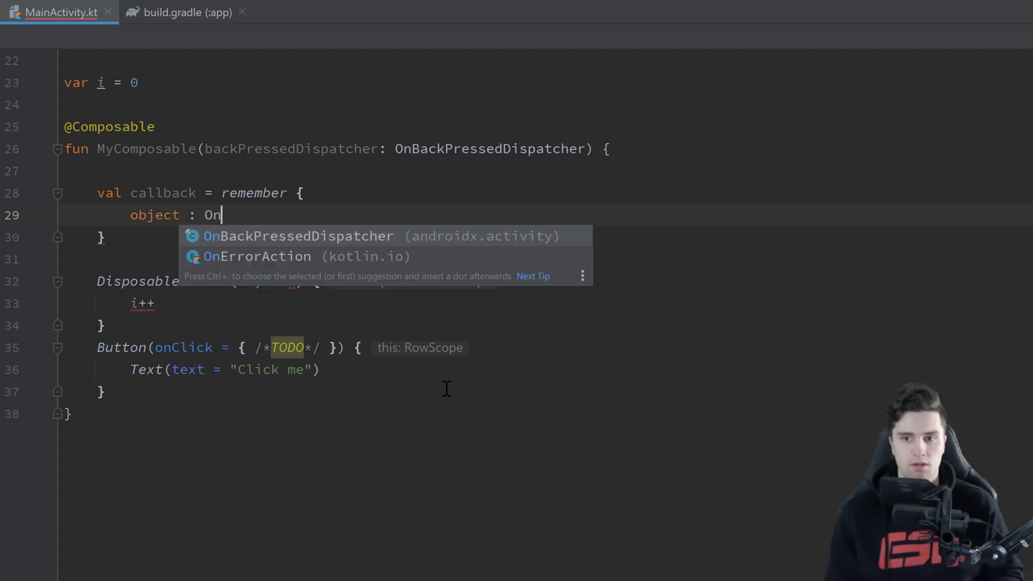
pyautogui.write('BackPressedCallback')
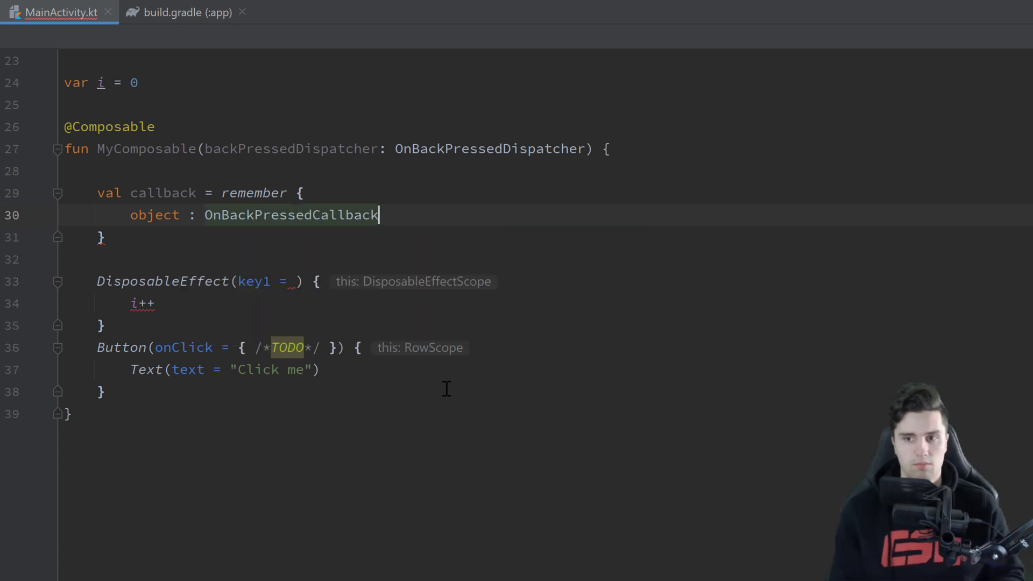
pyautogui.write('(true')
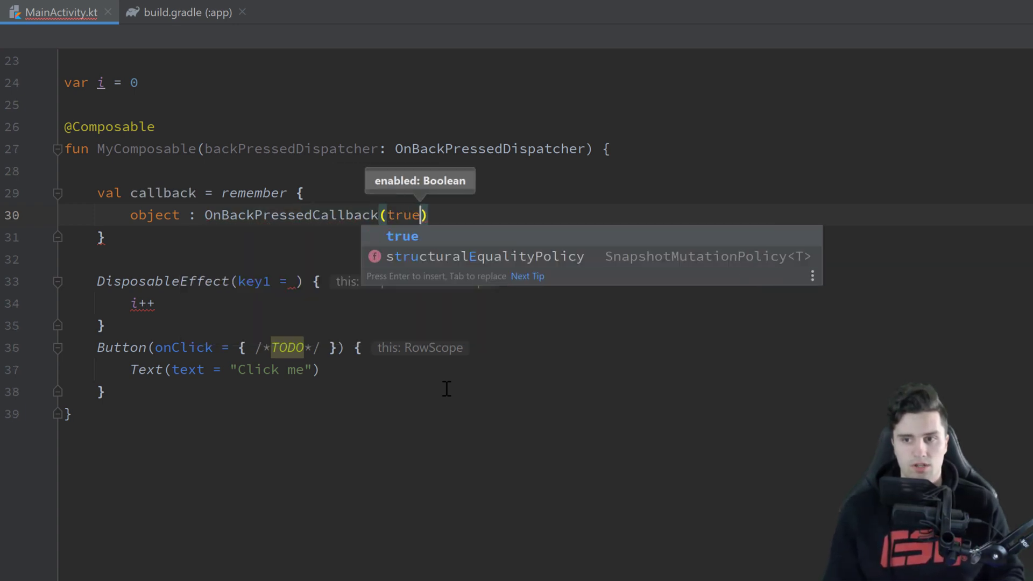
pyautogui.write(' {')
pyautogui.press('enter')
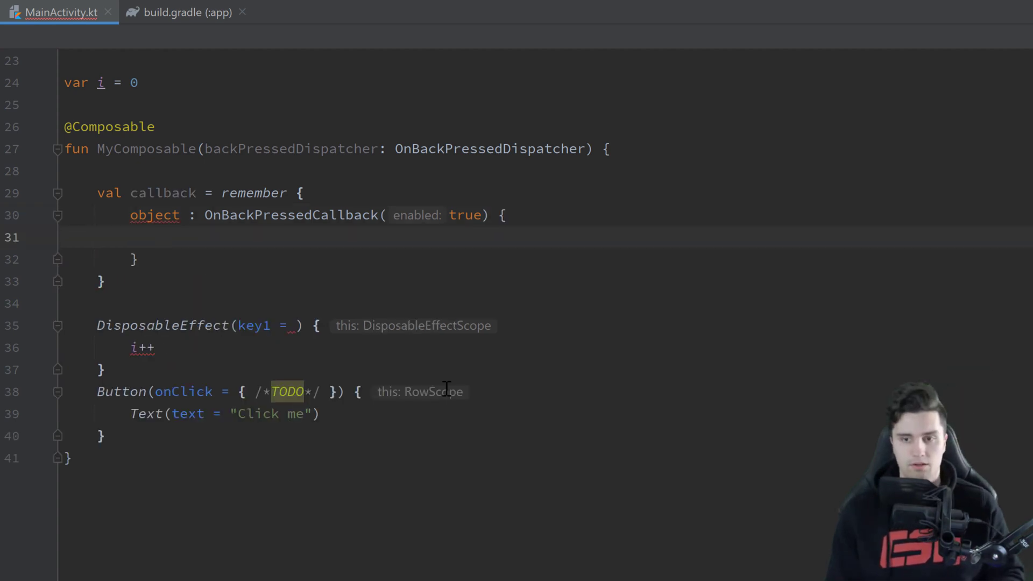
# Step: Make handleOnBackPressed hold '// Do something' and call backPressedDispatcher.addCallback(callback)
pyautogui.write('on')
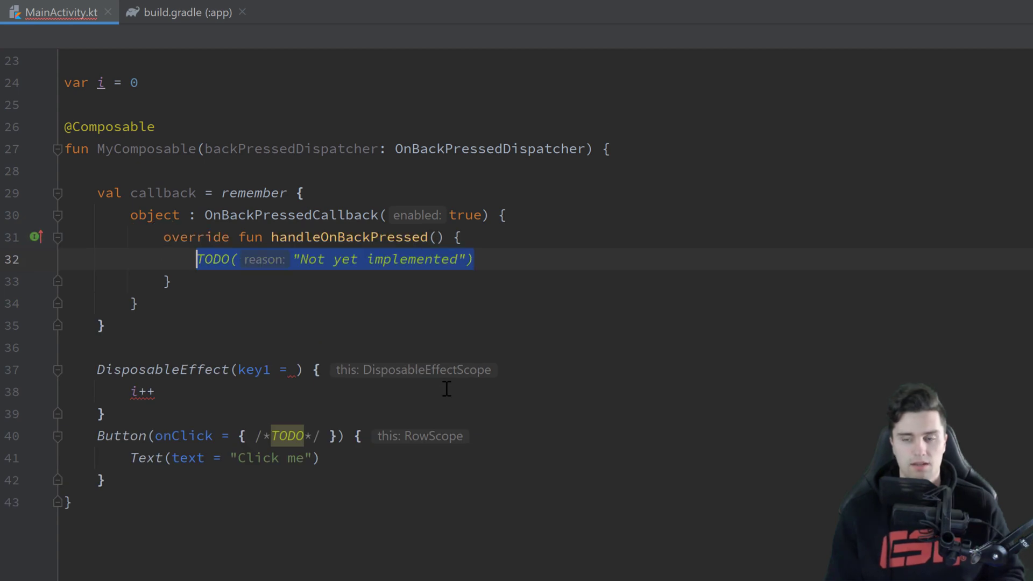
pyautogui.write('// Do something')
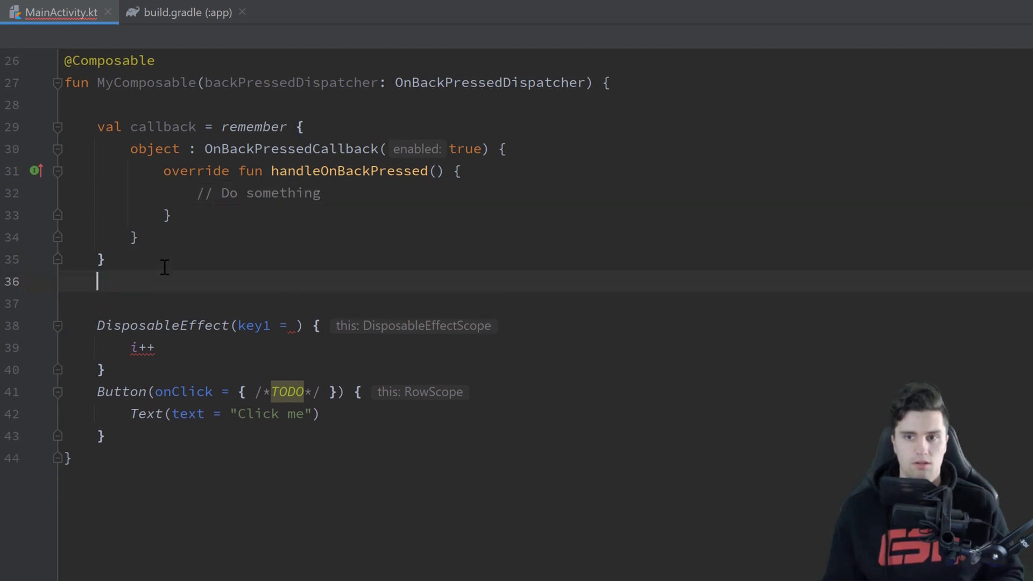
pyautogui.write('backPressedDispatcher.addCallback(')
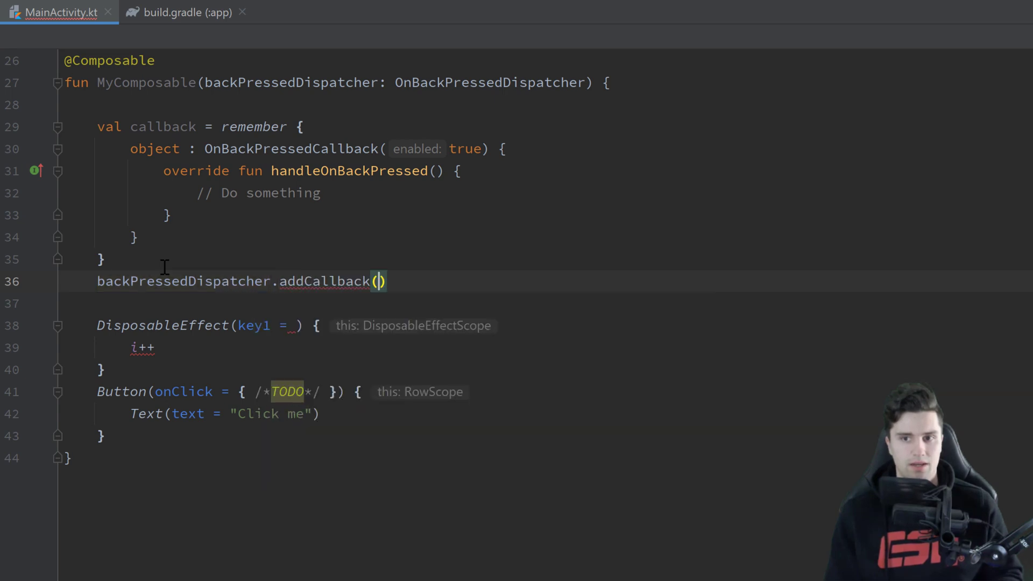
pyautogui.write('callback')
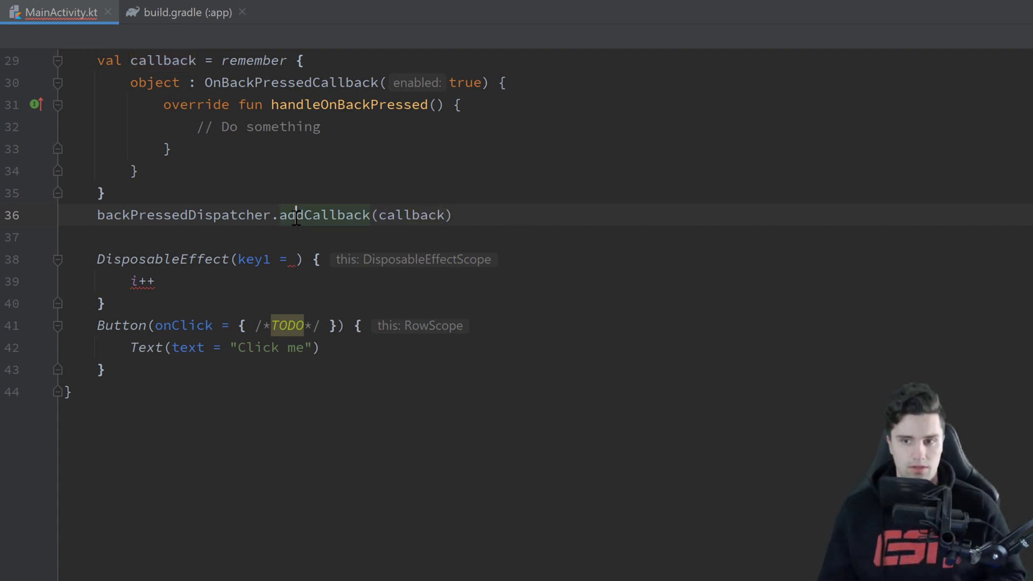
# Step: Key DisposableEffect on backPressedDispatcher and move addCallback(callback) inside it
pyautogui.doubleClick(323, 215)
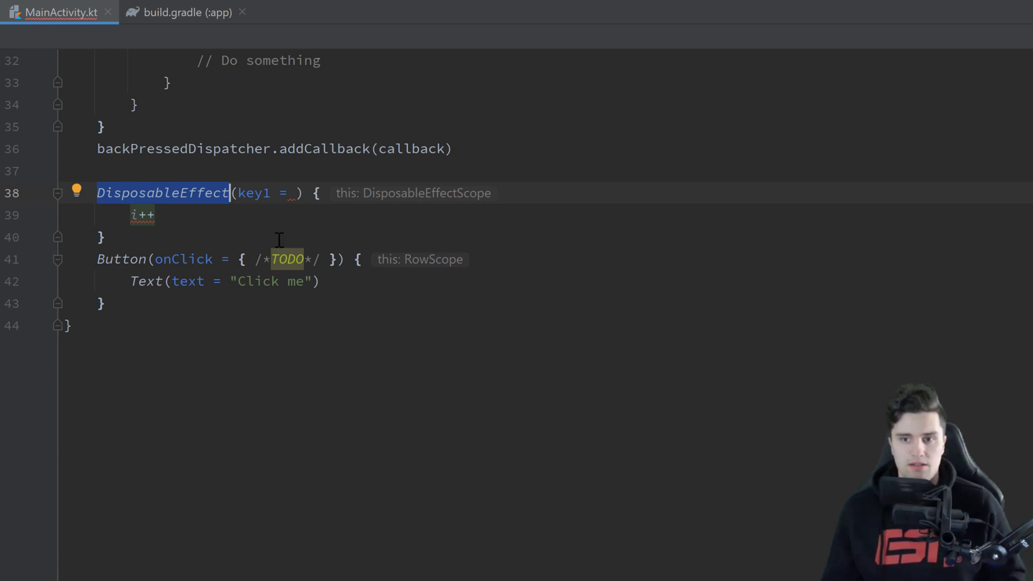
pyautogui.moveTo(242, 212)
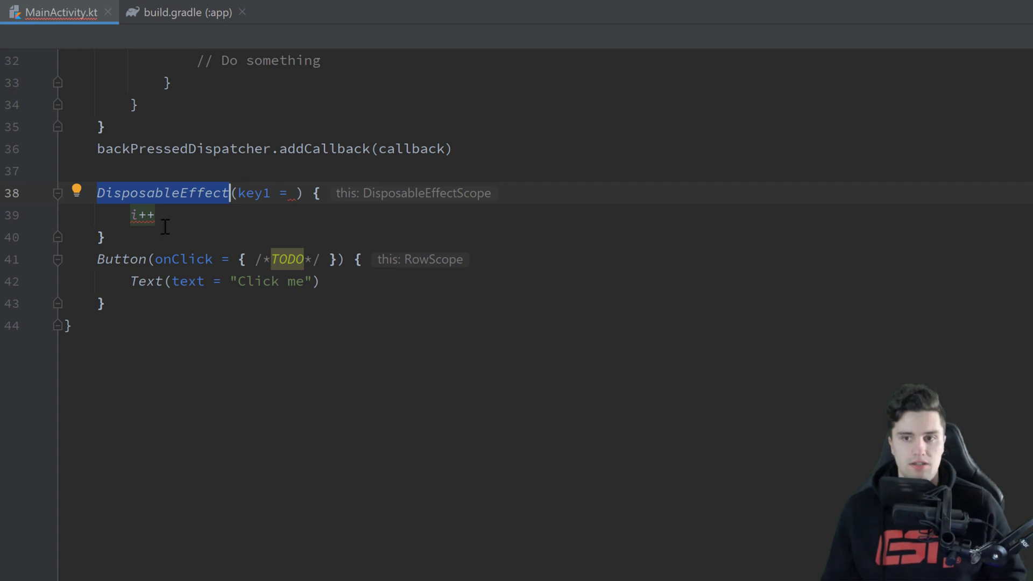
pyautogui.moveTo(340, 246)
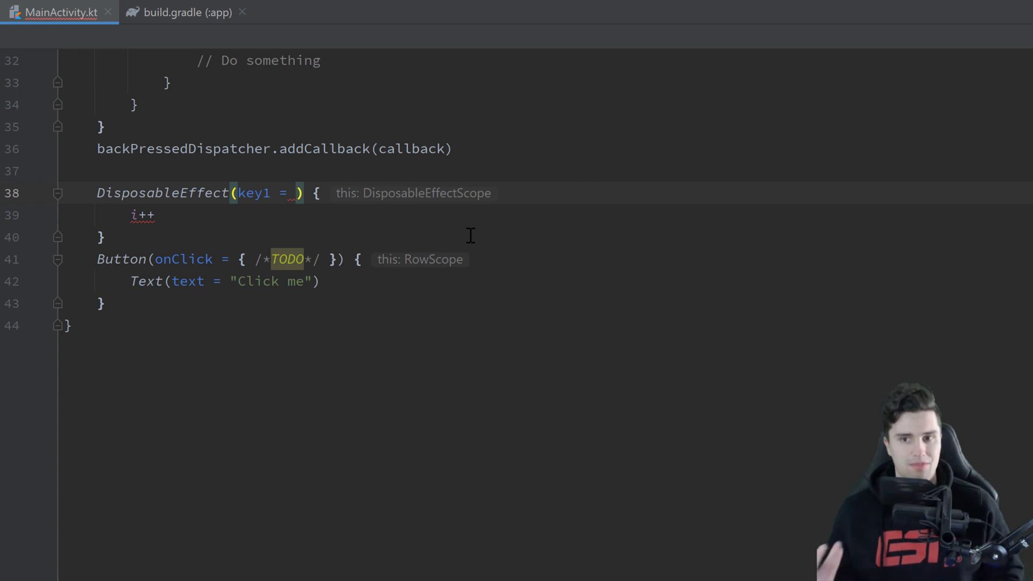
pyautogui.write('back')
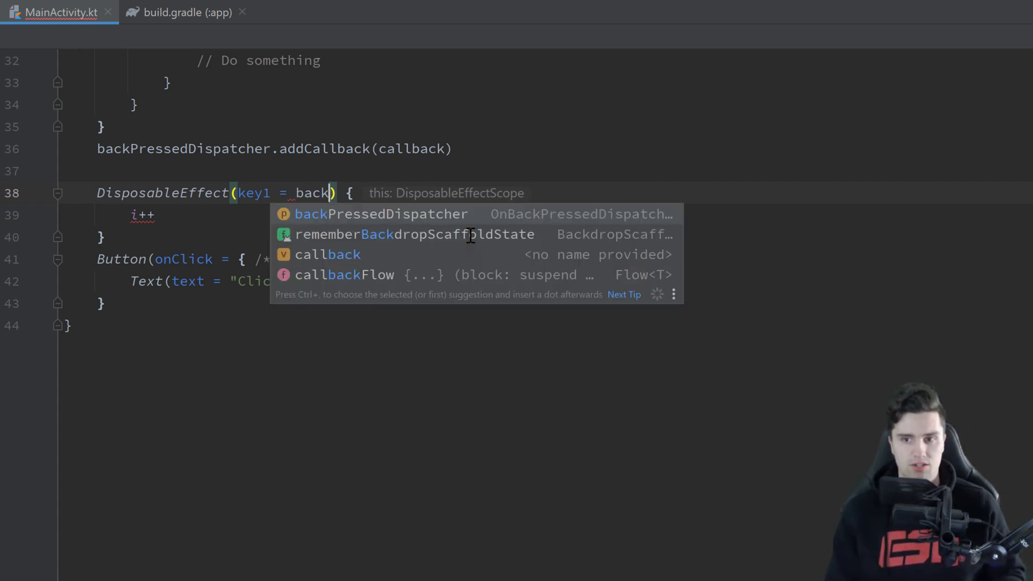
pyautogui.click(381, 214)
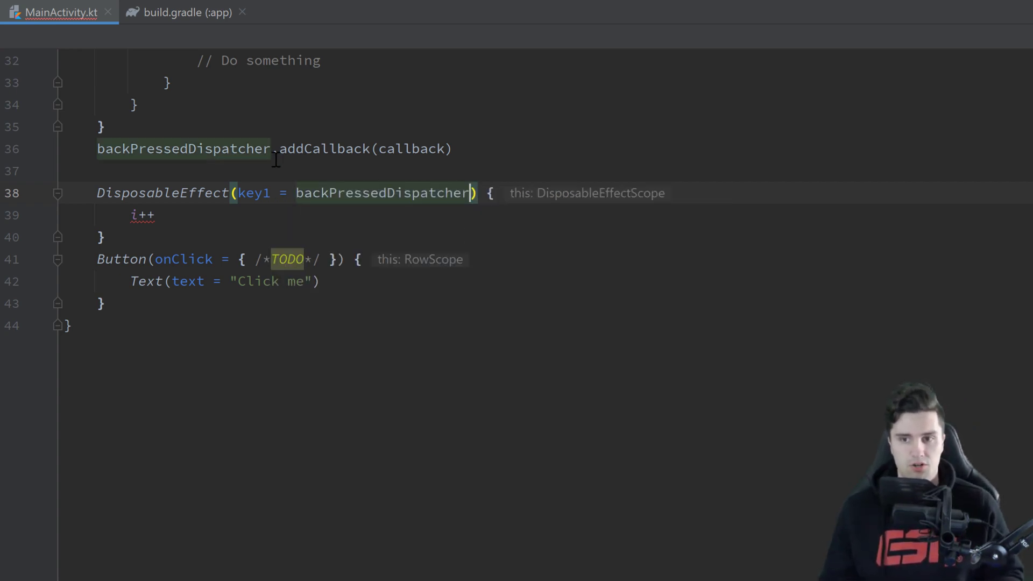
pyautogui.doubleClick(382, 193)
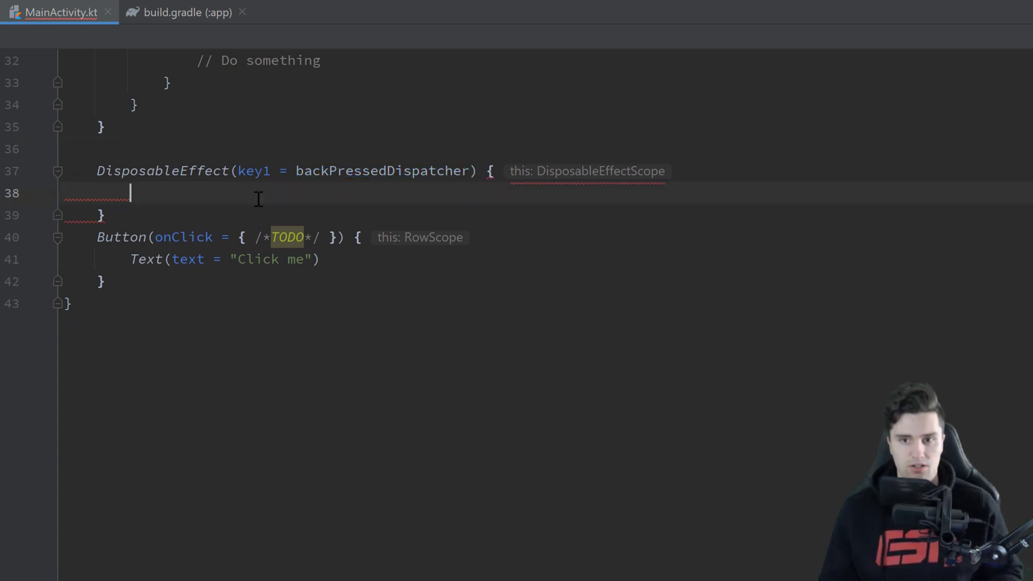
pyautogui.write('backPressedDispatcher.addCallback(callback)')
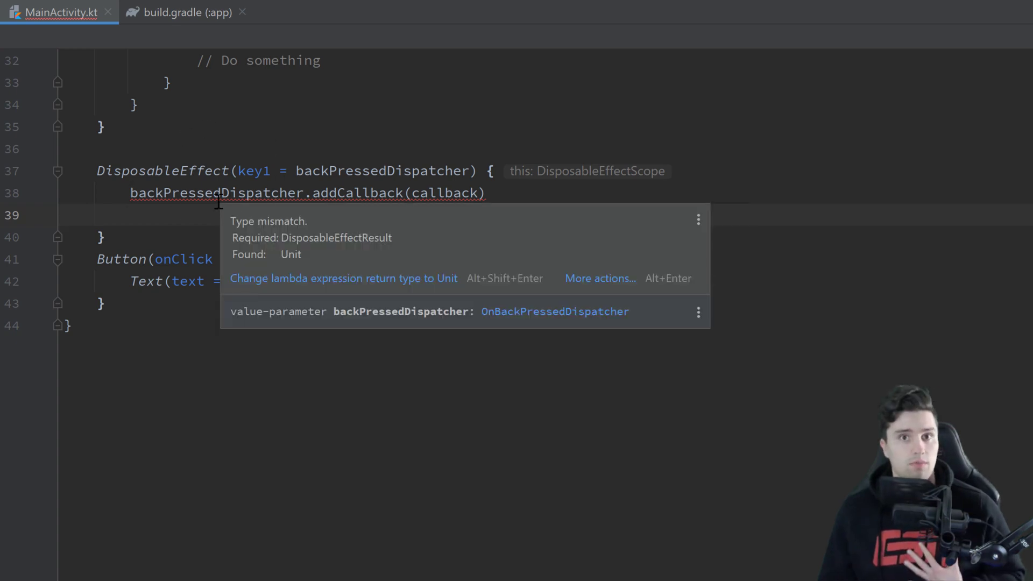
# Step: Add an onDispose block that calls callback.remove()
pyautogui.write('o')
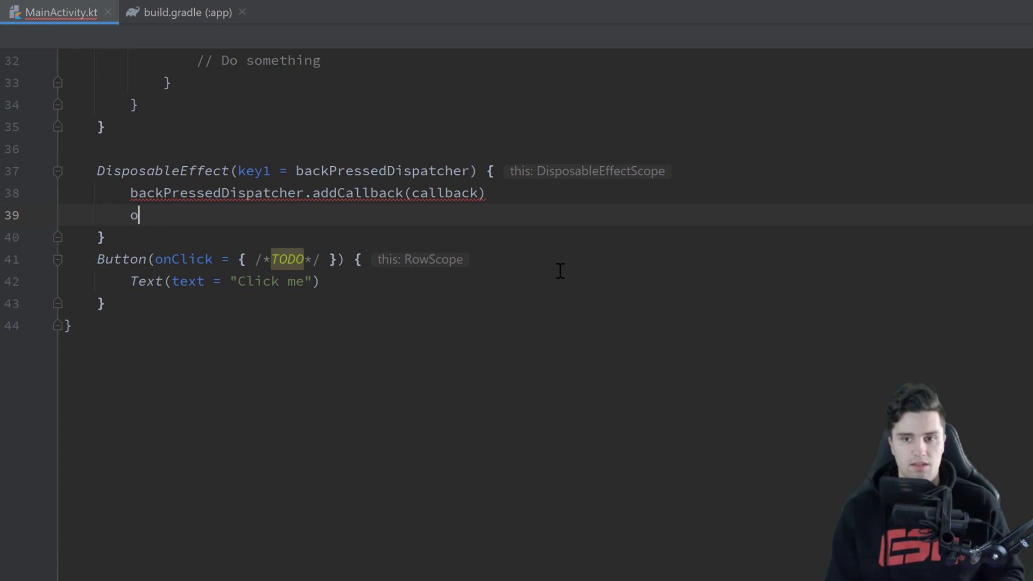
pyautogui.write('ndi')
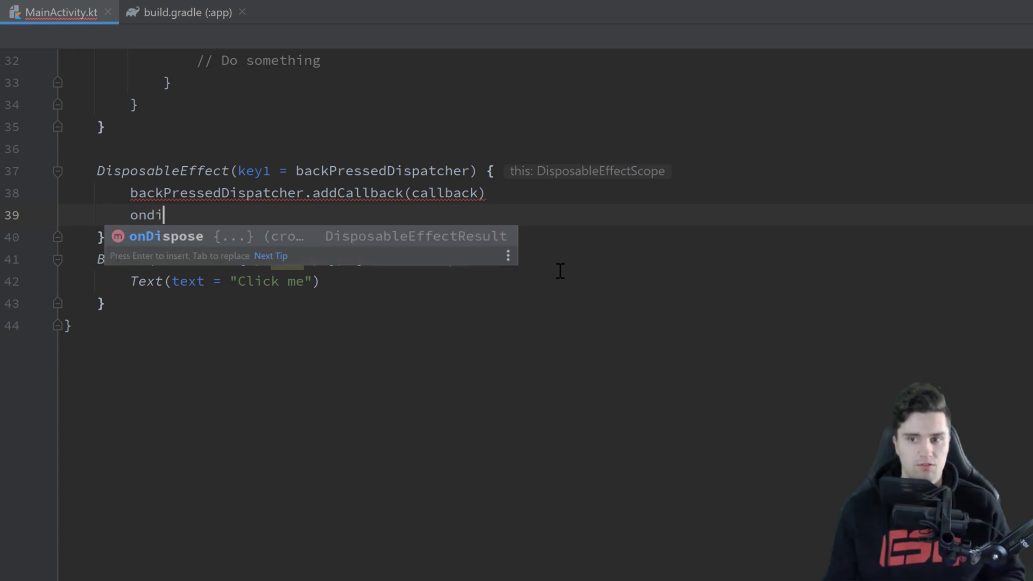
pyautogui.moveTo(313, 242)
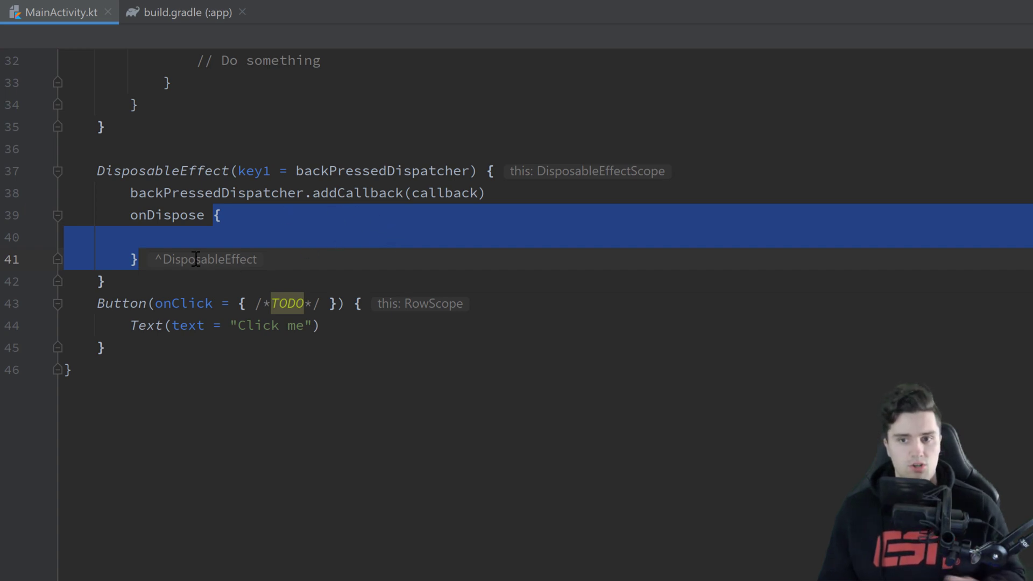
pyautogui.write('b')
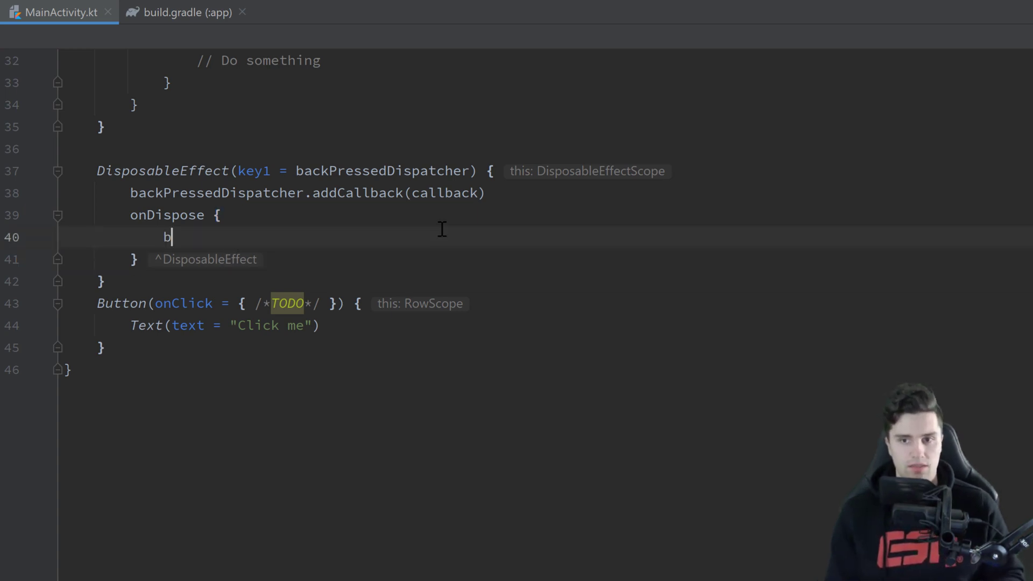
pyautogui.write('ackPressedDispatcher.')
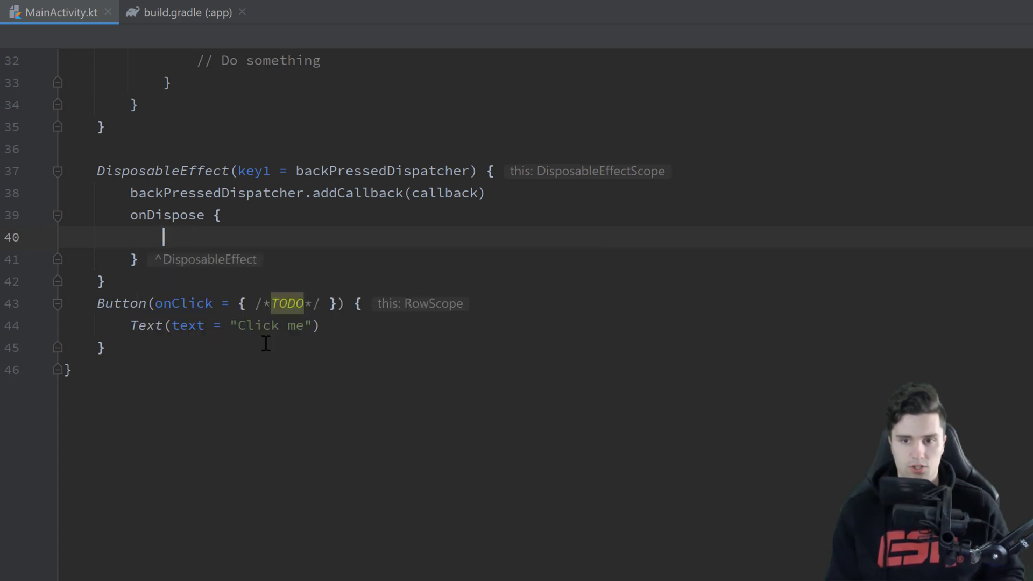
pyautogui.write('callback.remove(')
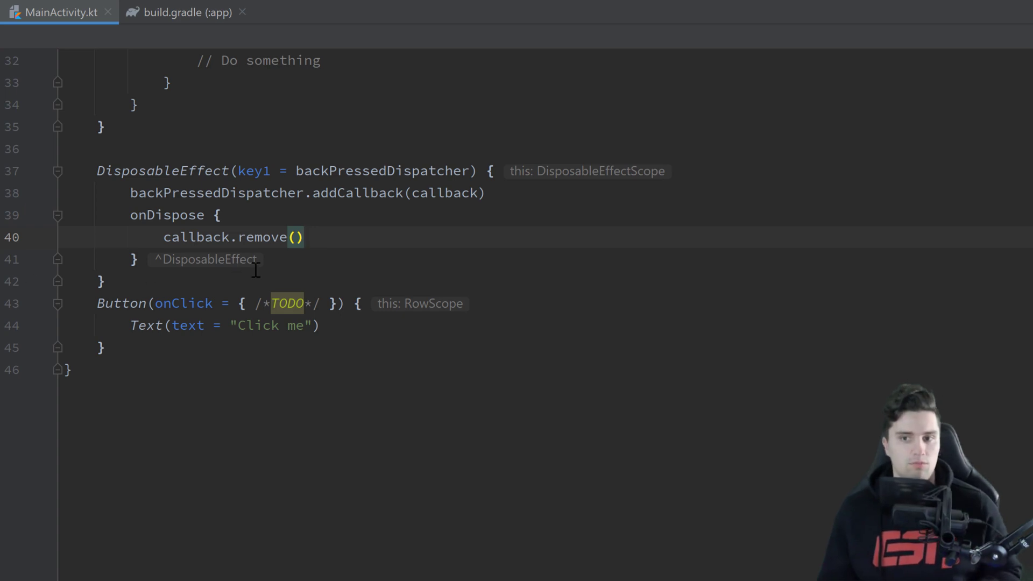
pyautogui.moveTo(360, 213)
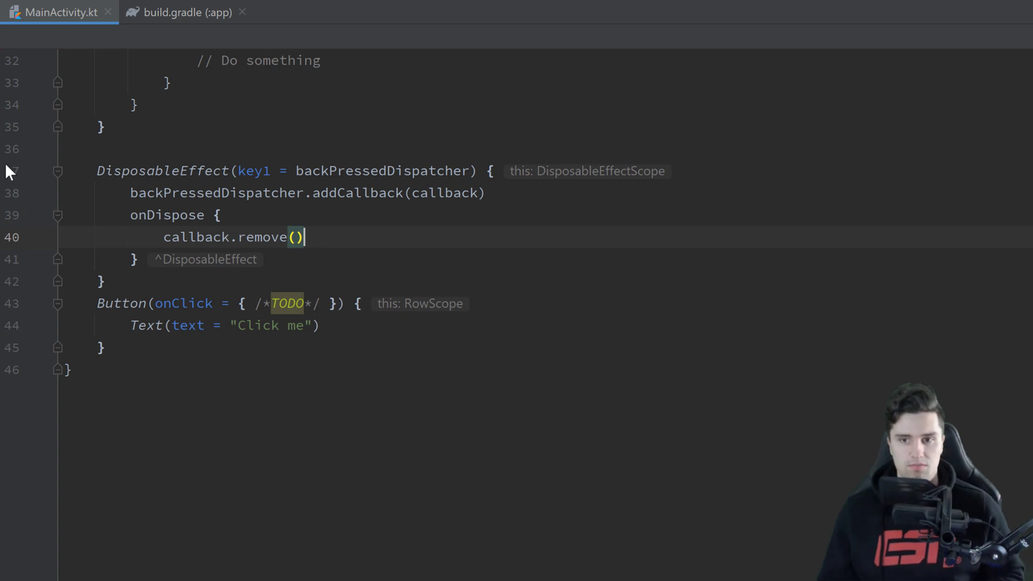
pyautogui.moveTo(408, 242)
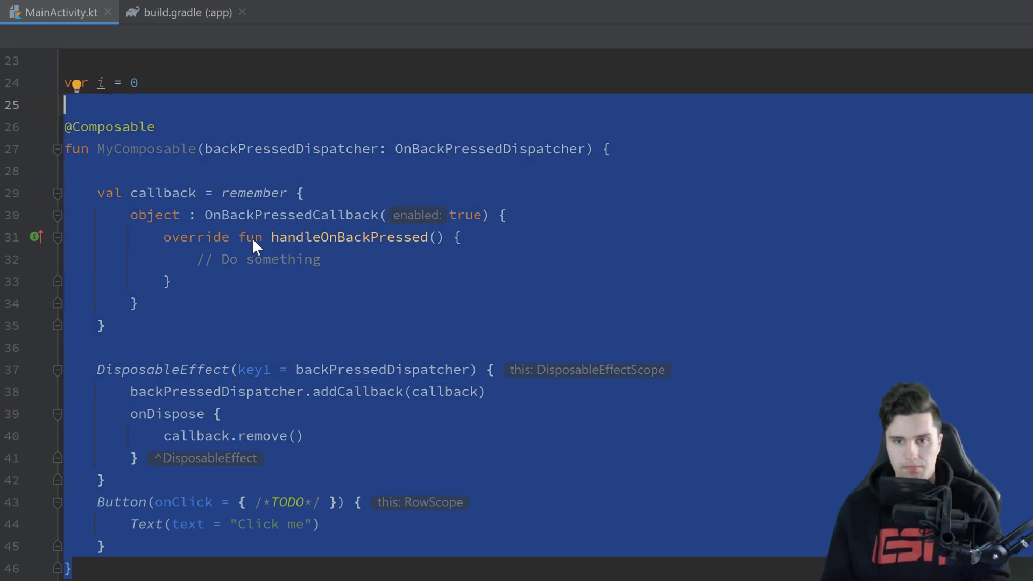
# Step: Scroll back up to MainActivity's empty setContent block
pyautogui.scroll(3)
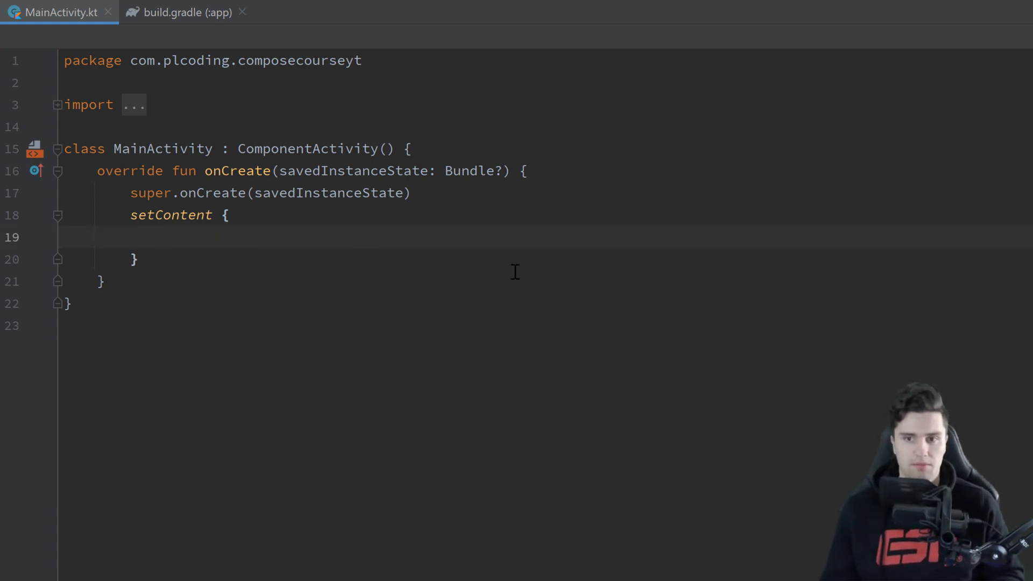
# Step: Add a Scaffold with val scaffoldState = rememberScaffoldState()
pyautogui.write('Scaffold() {')
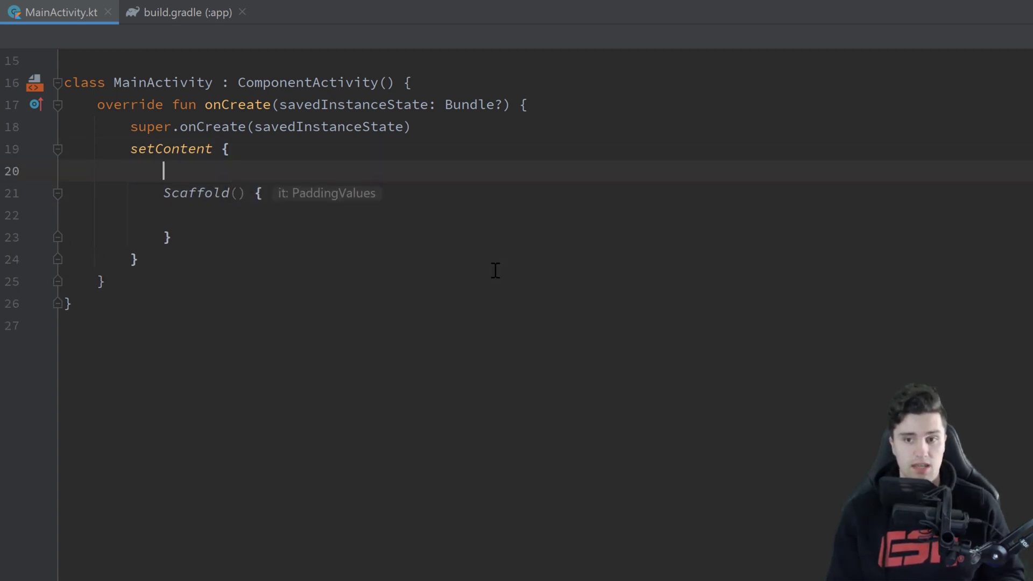
pyautogui.write('val s')
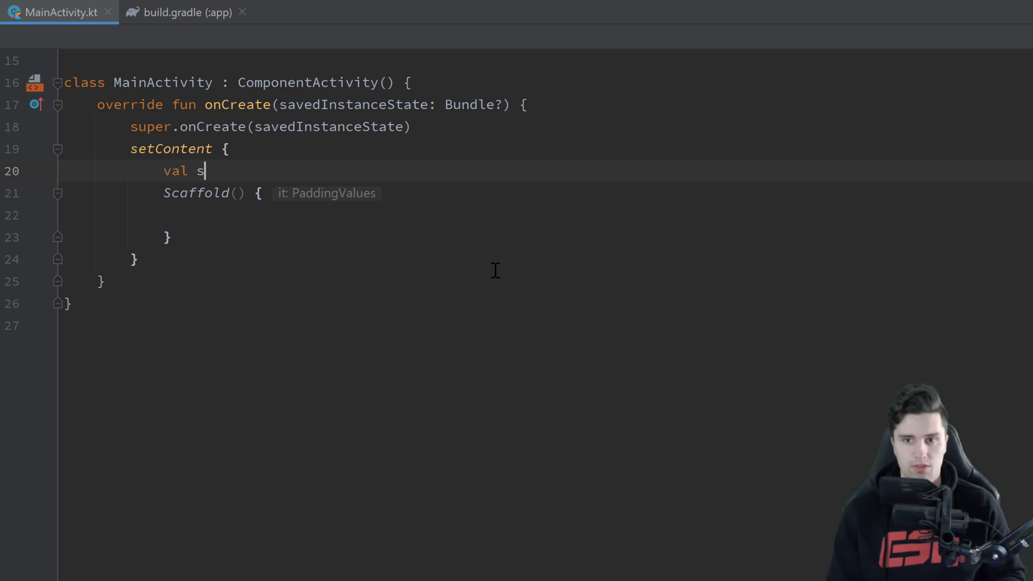
pyautogui.write('caffoldState')
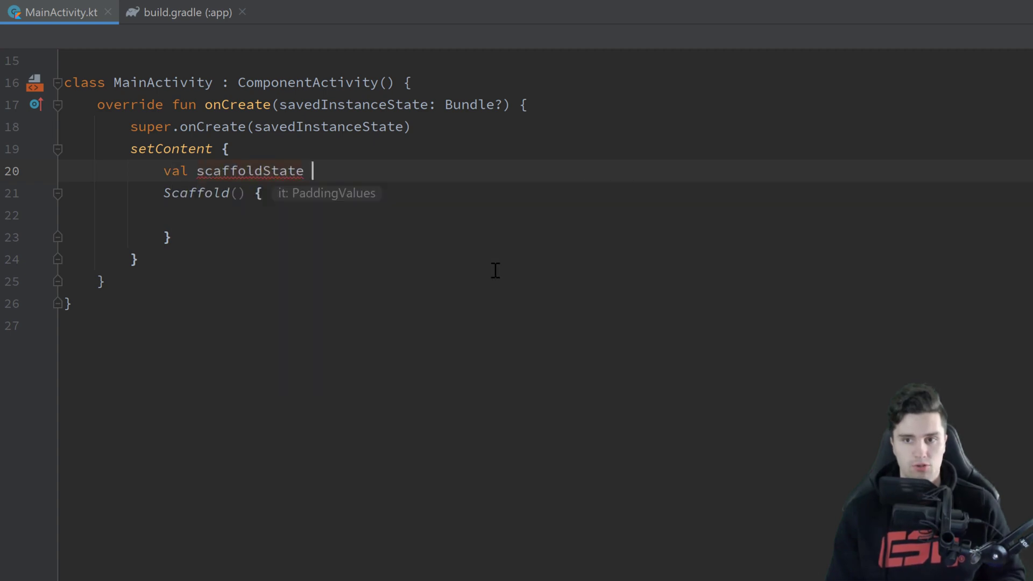
pyautogui.write('= rememberScaffoldState(')
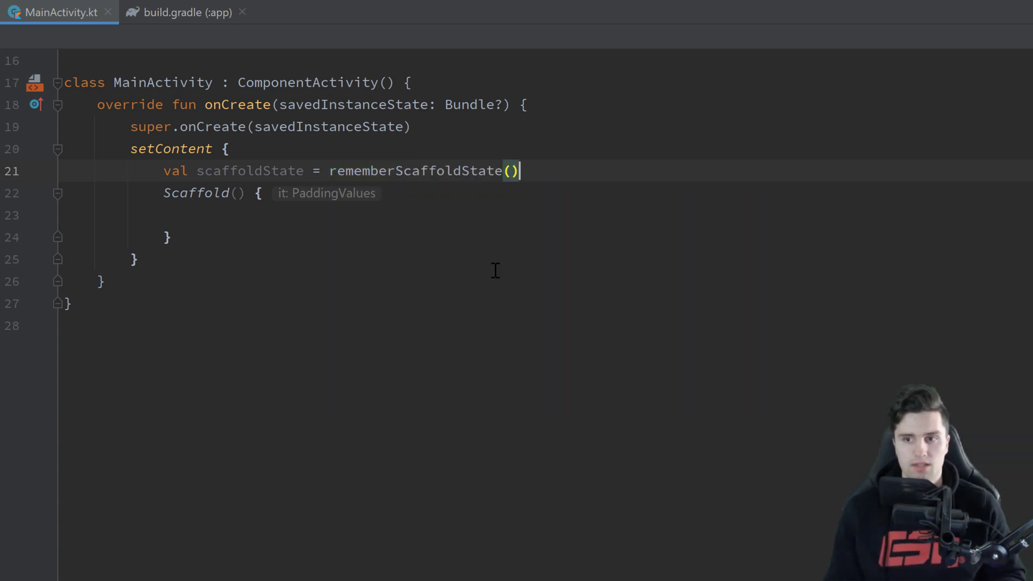
pyautogui.write('scaffoldState = scaffoldState')
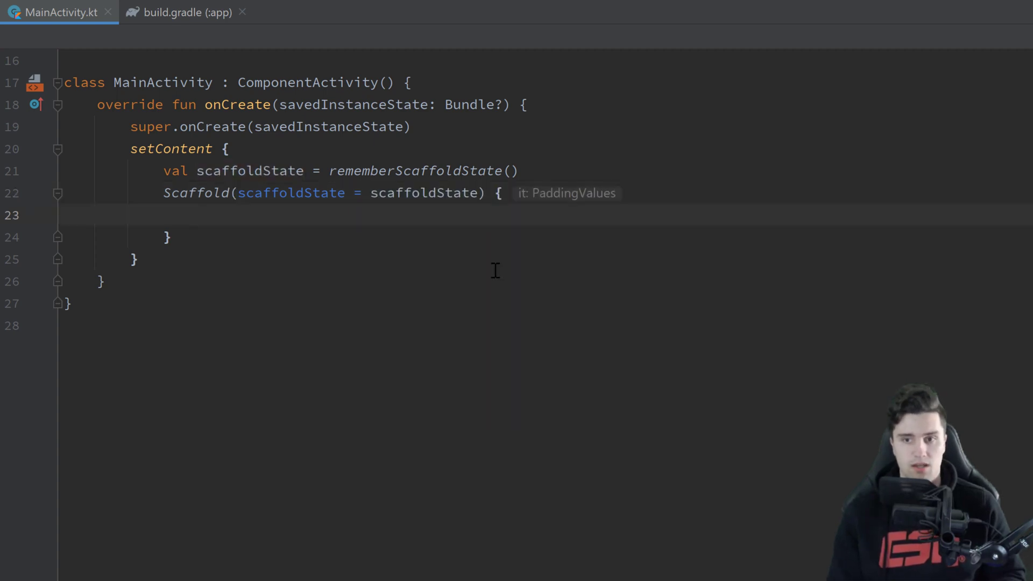
# Step: Declare var counter by remember { mutableStateOf(...) }
pyautogui.write('var')
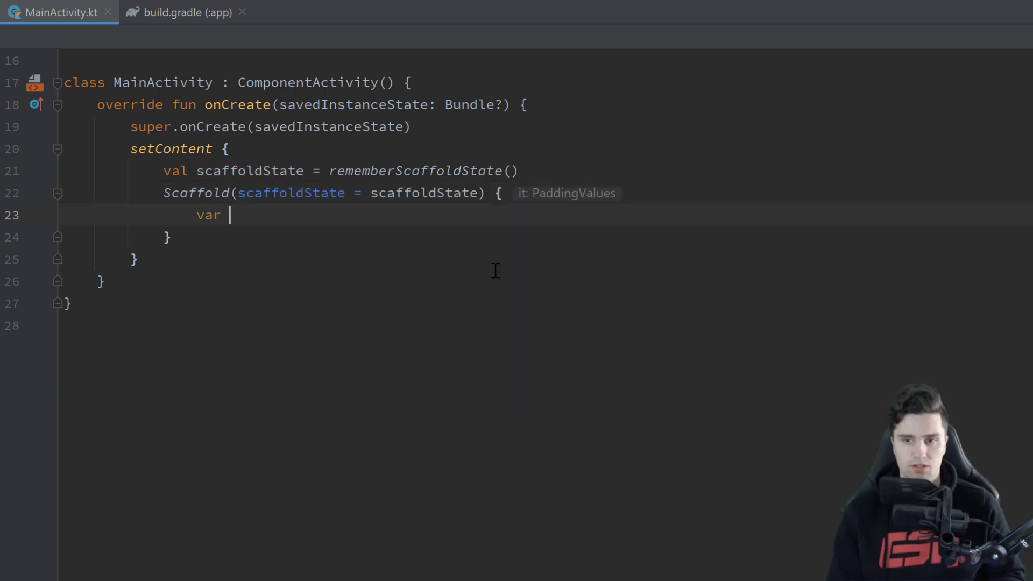
pyautogui.write('counter')
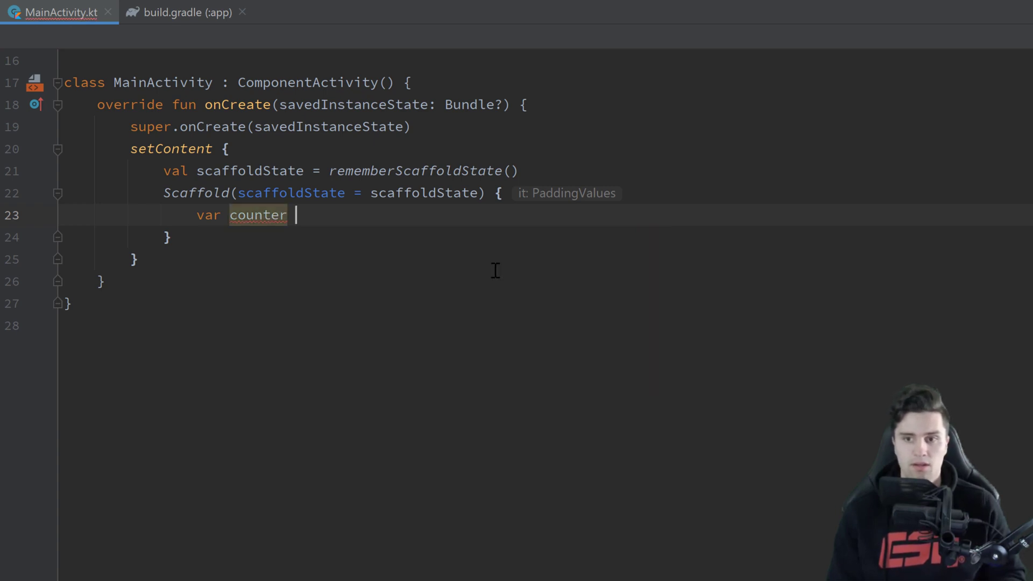
pyautogui.write('by remem')
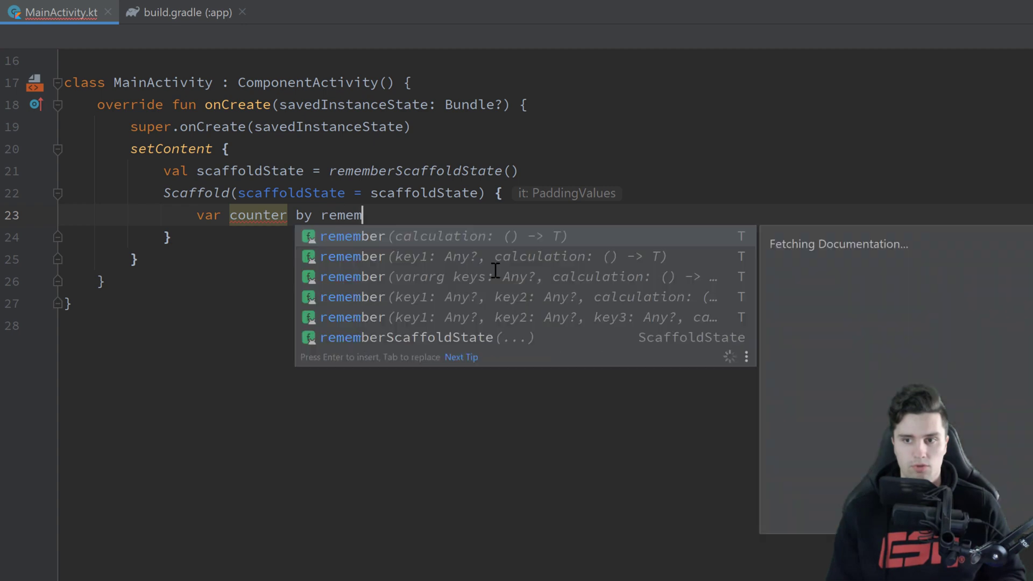
pyautogui.press('Enter')
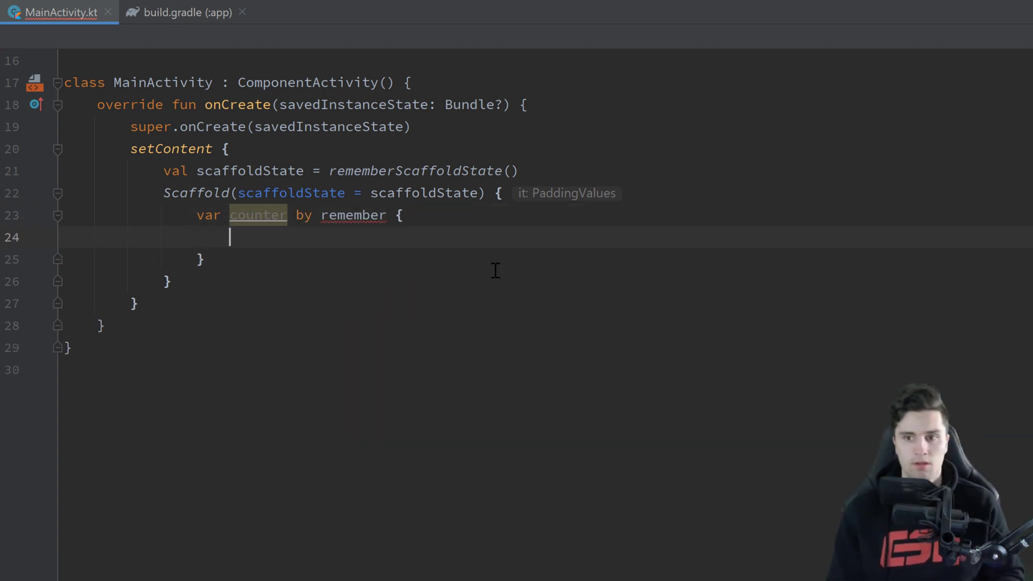
pyautogui.write('mutabli')
pyautogui.write('Button(onClick = { /*TODO*/ }) {')
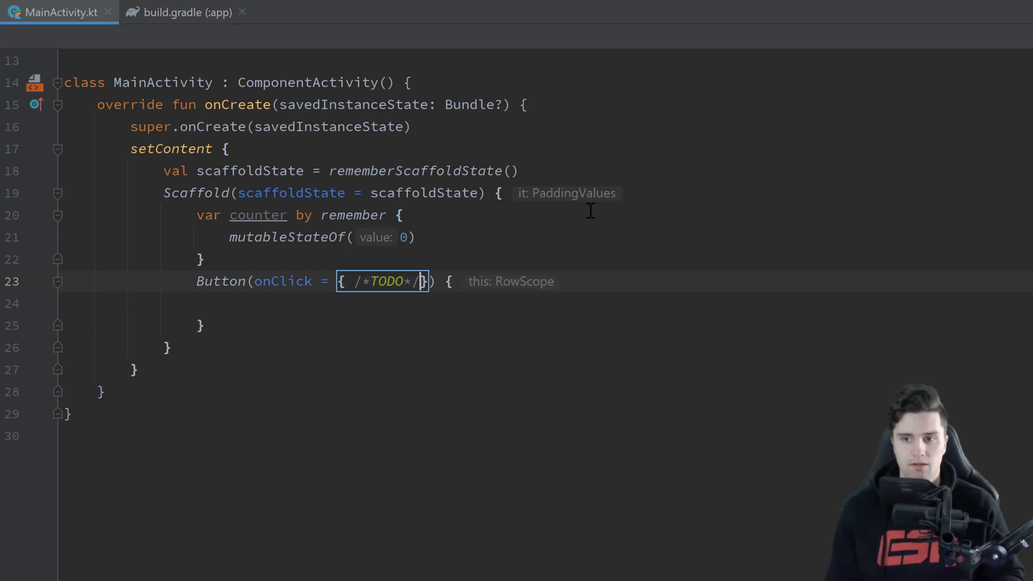
# Step: Add a Button with onClick counter++ and Text "Click me: $counter"
pyautogui.write('count')
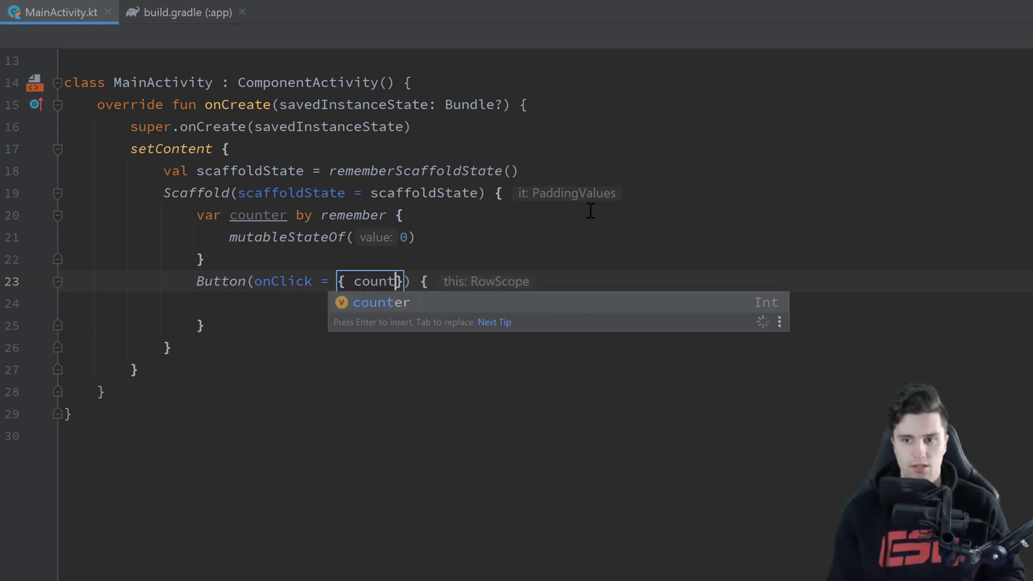
pyautogui.write('++')
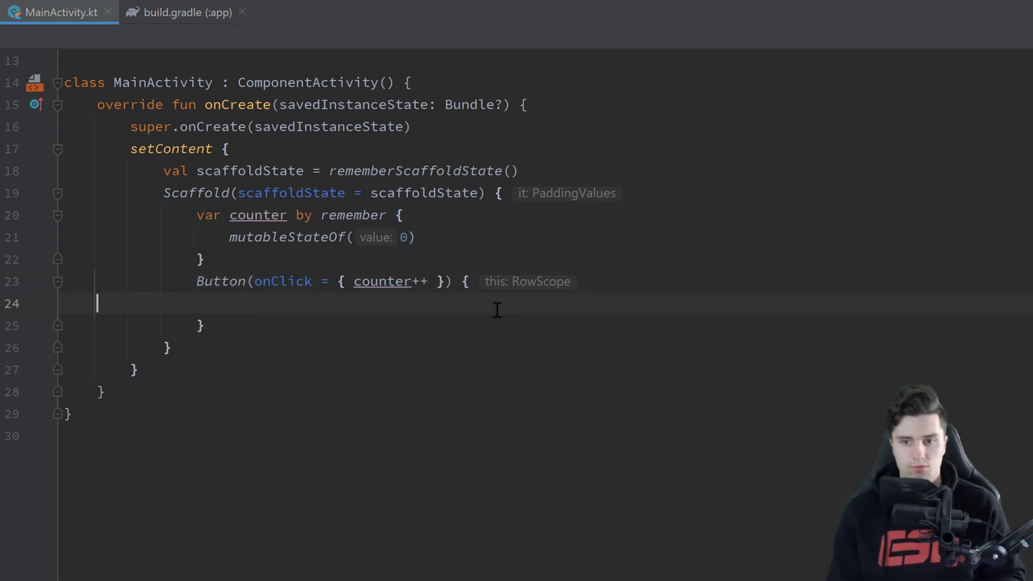
pyautogui.write('Text("Click')
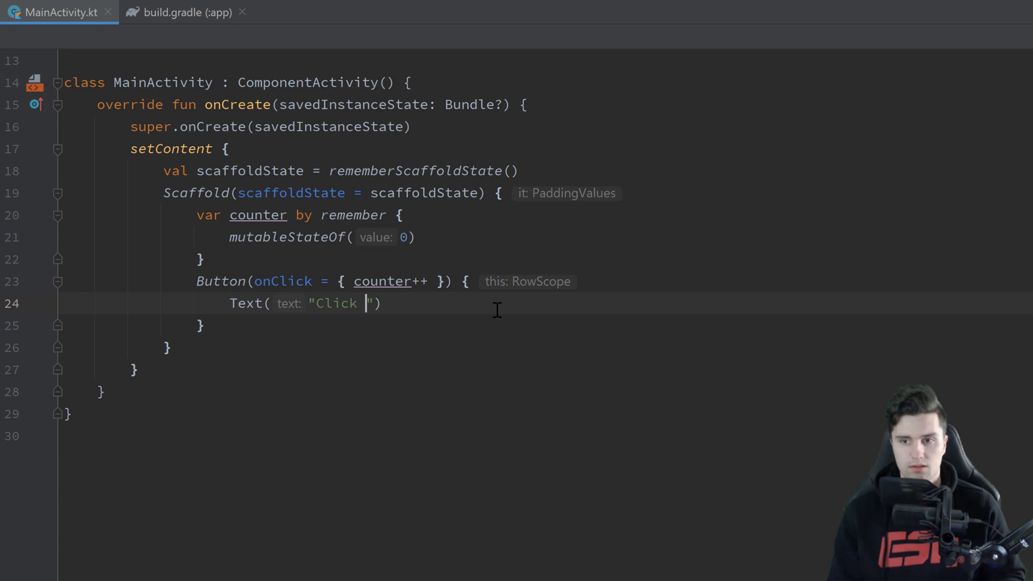
pyautogui.write('me: $')
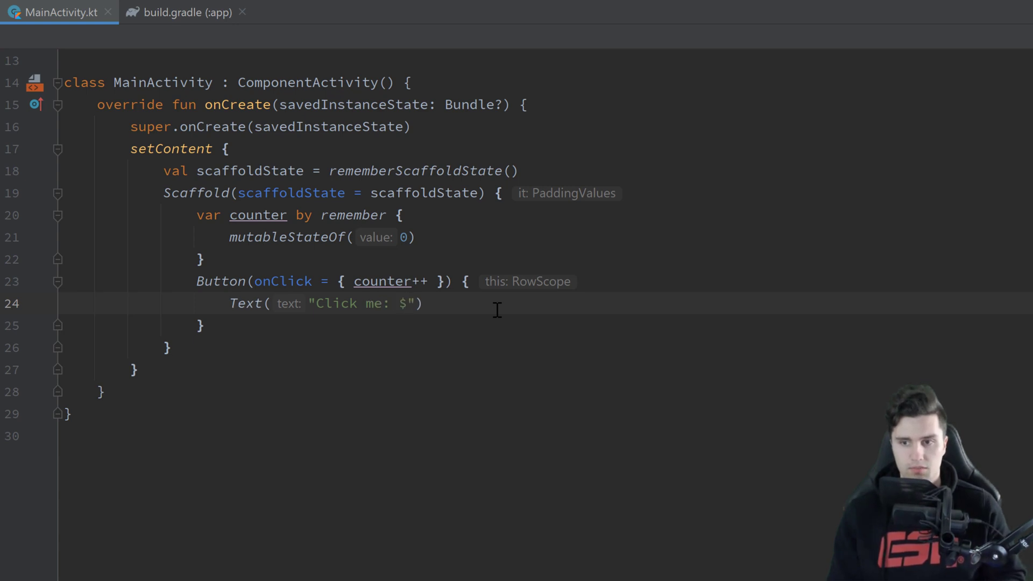
pyautogui.write('counter')
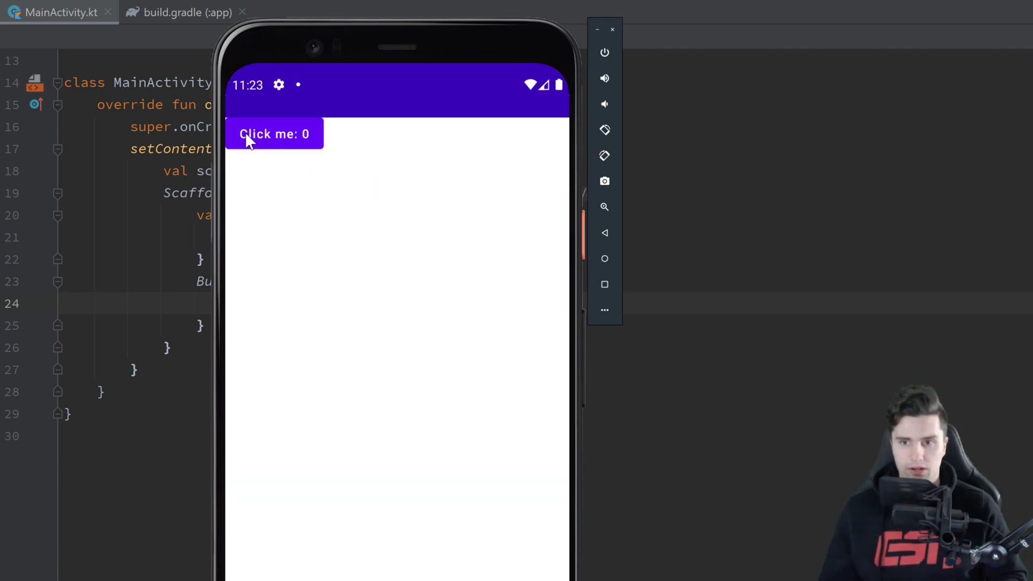
pyautogui.click(273, 134)
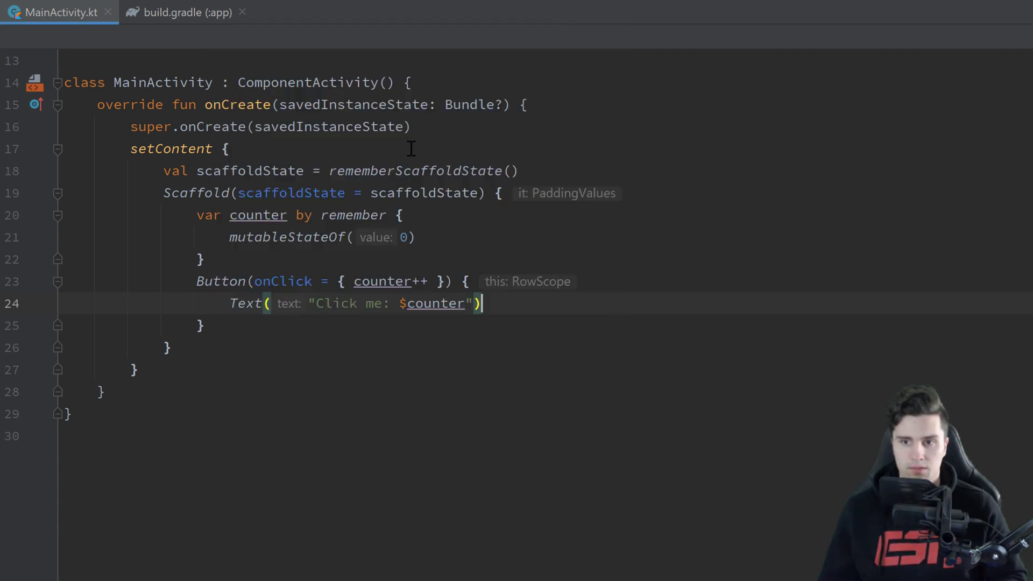
pyautogui.moveTo(591, 315)
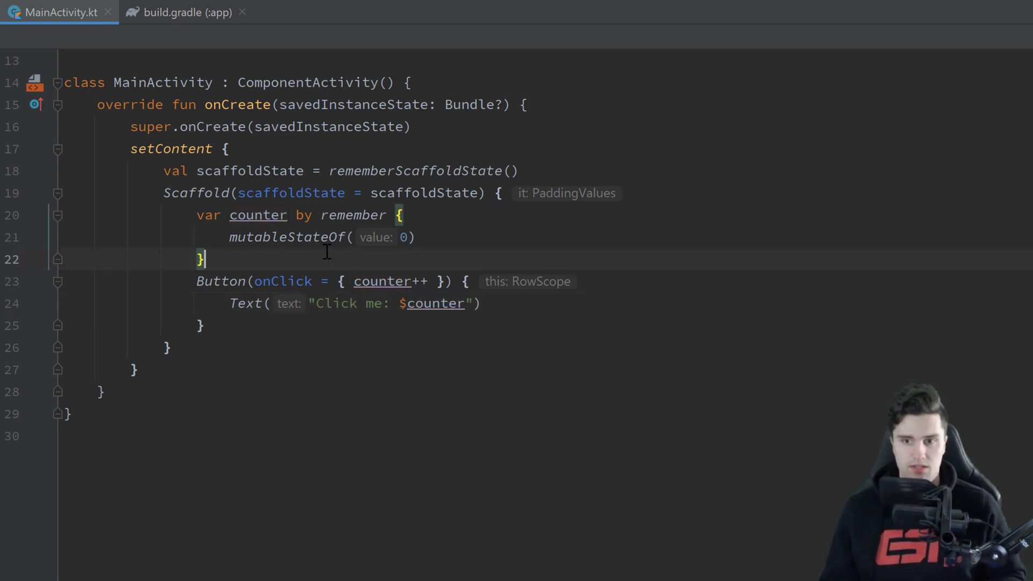
# Step: Add if (counter % 5 == 0 && counter > 0) calling showSnackbar("Hello") above the Button
pyautogui.write('if(c')
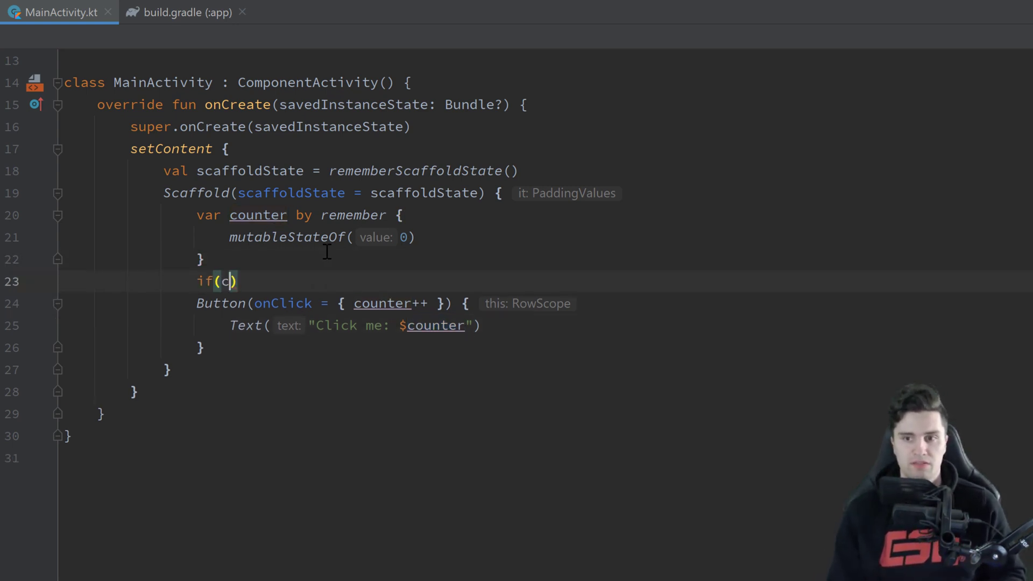
pyautogui.write('ounter % 5 == 0')
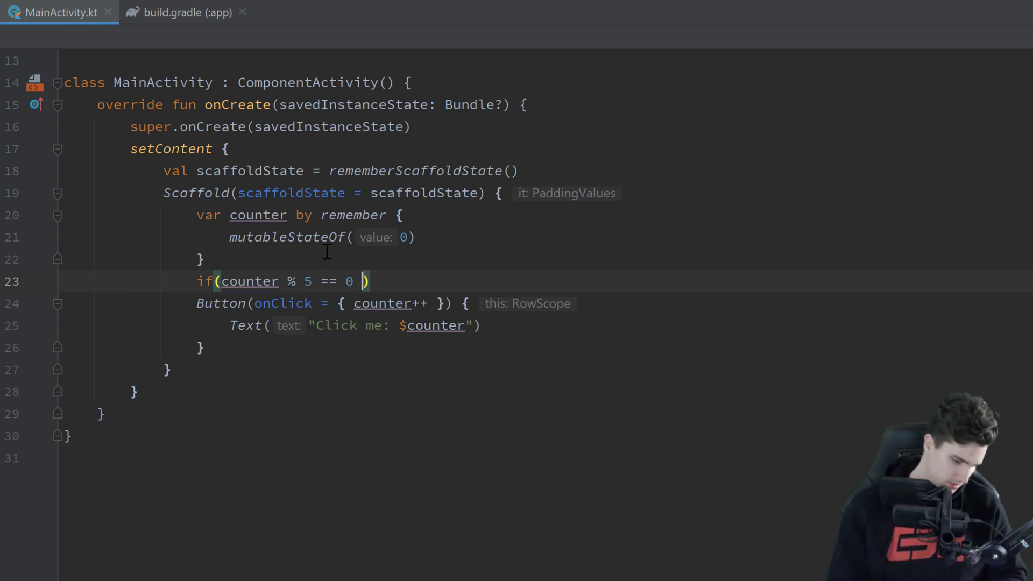
pyautogui.write('&& counter')
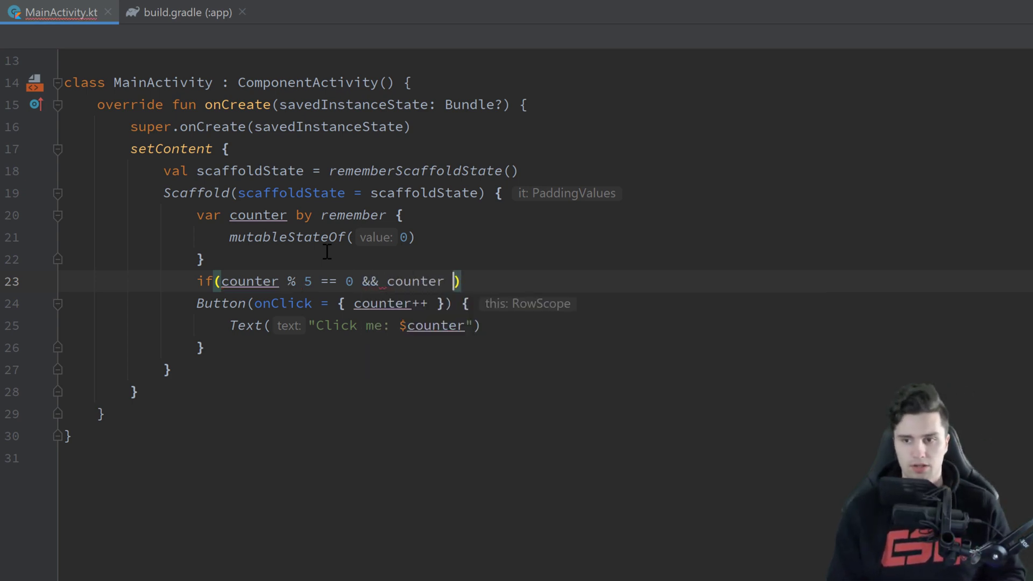
pyautogui.write('> 0')
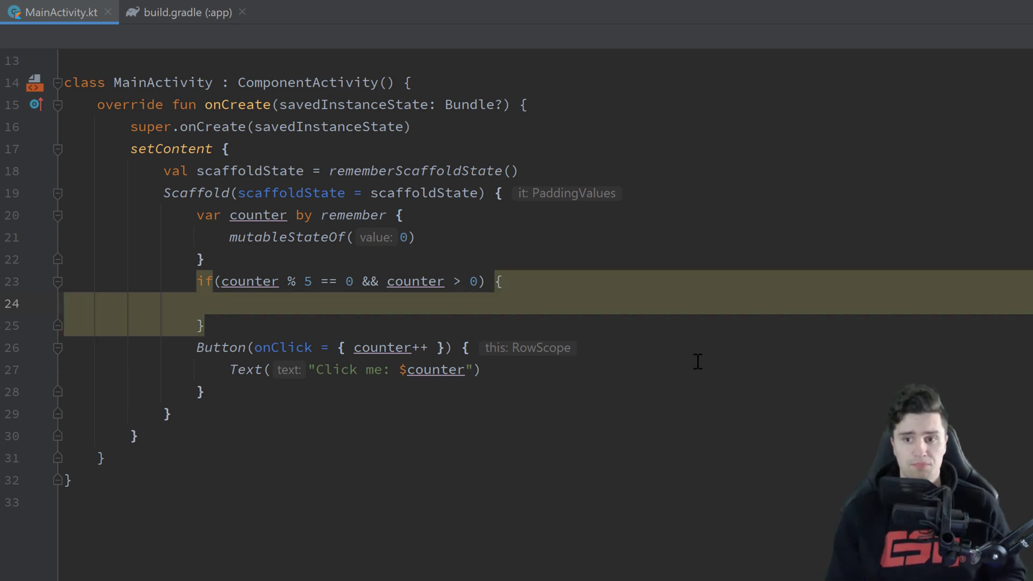
pyautogui.write('scaffoldState.')
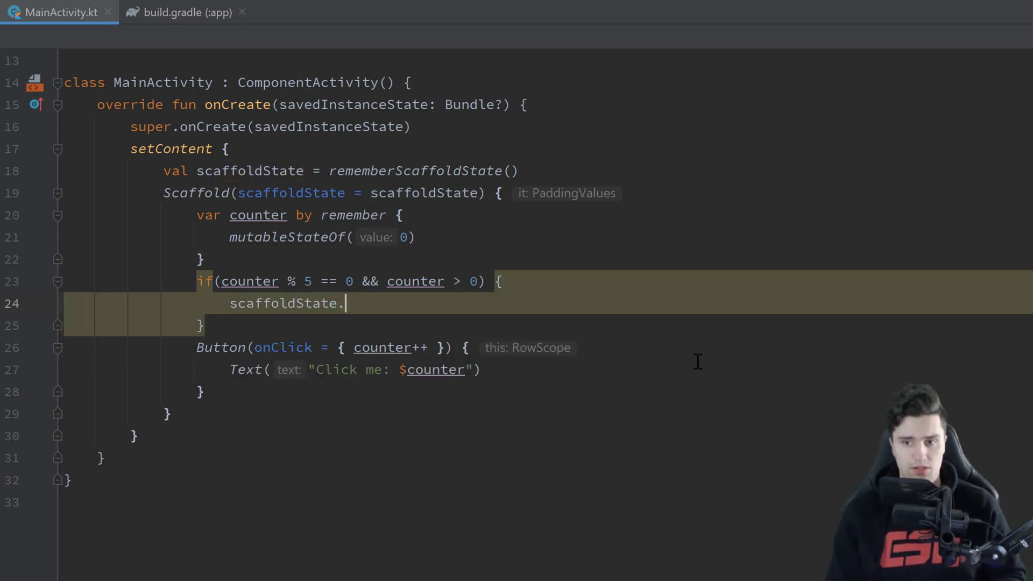
pyautogui.write('snackbarHostState.showSnackbar("')
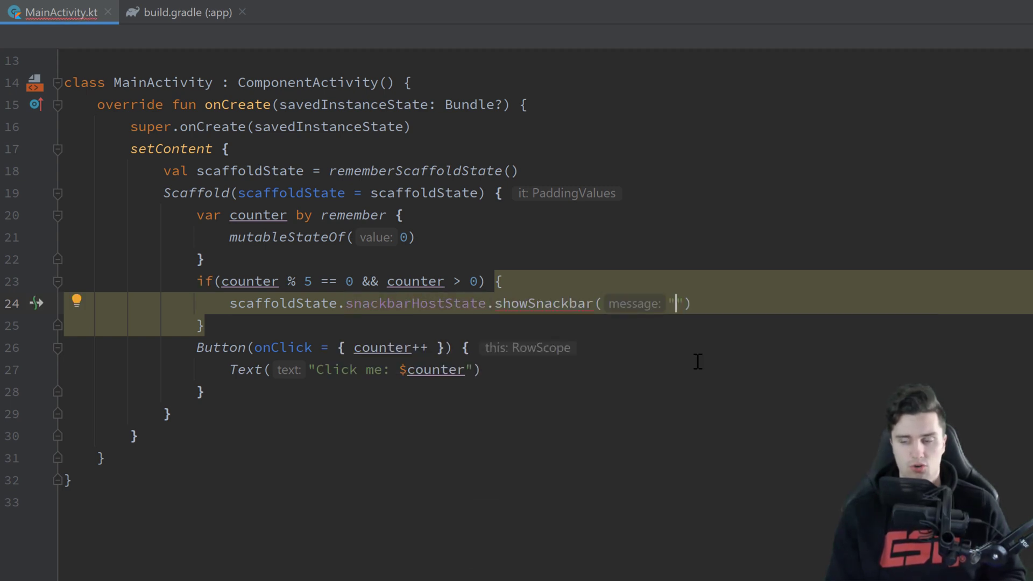
pyautogui.write('Hello')
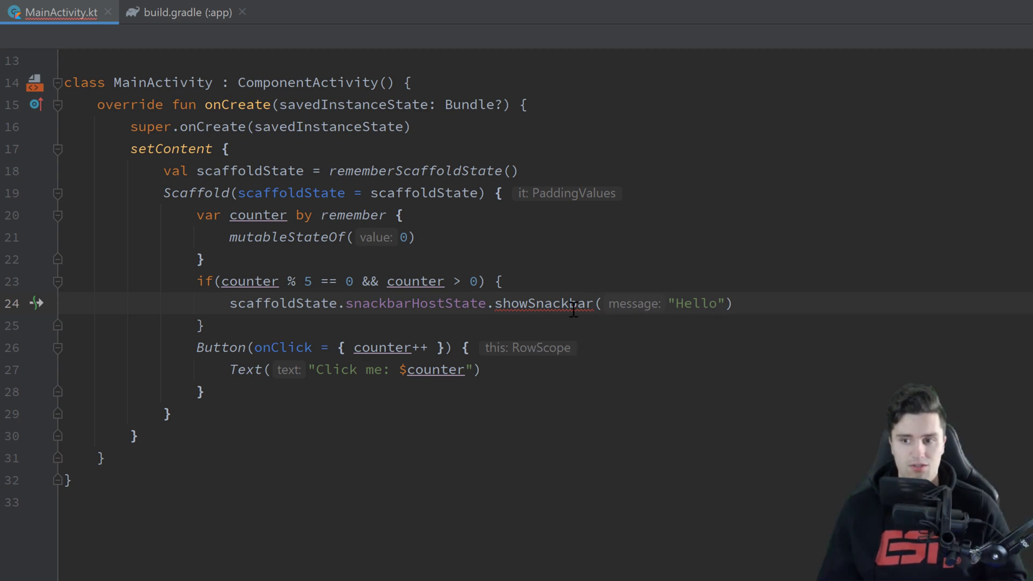
pyautogui.doubleClick(543, 303)
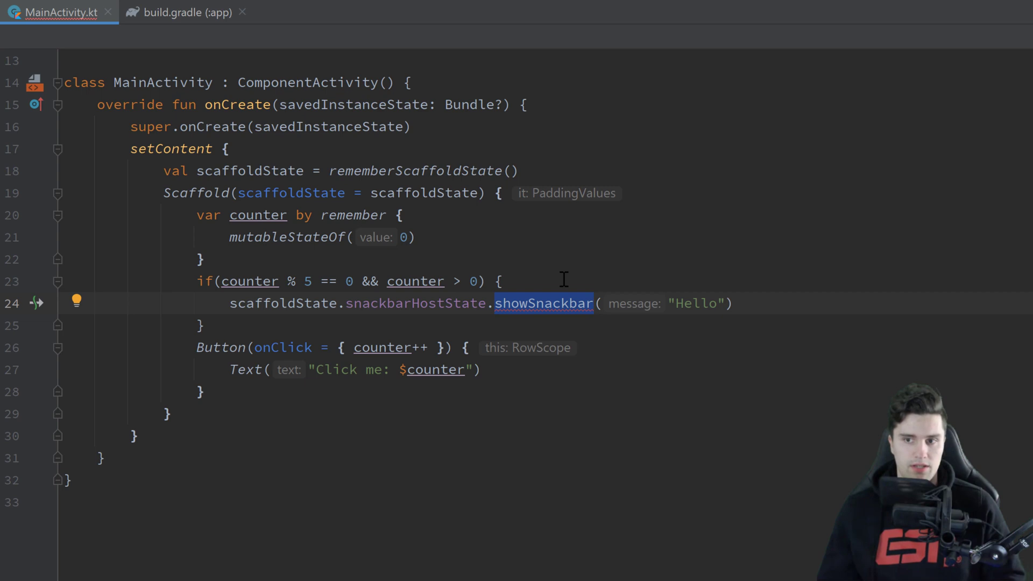
pyautogui.moveTo(392, 258)
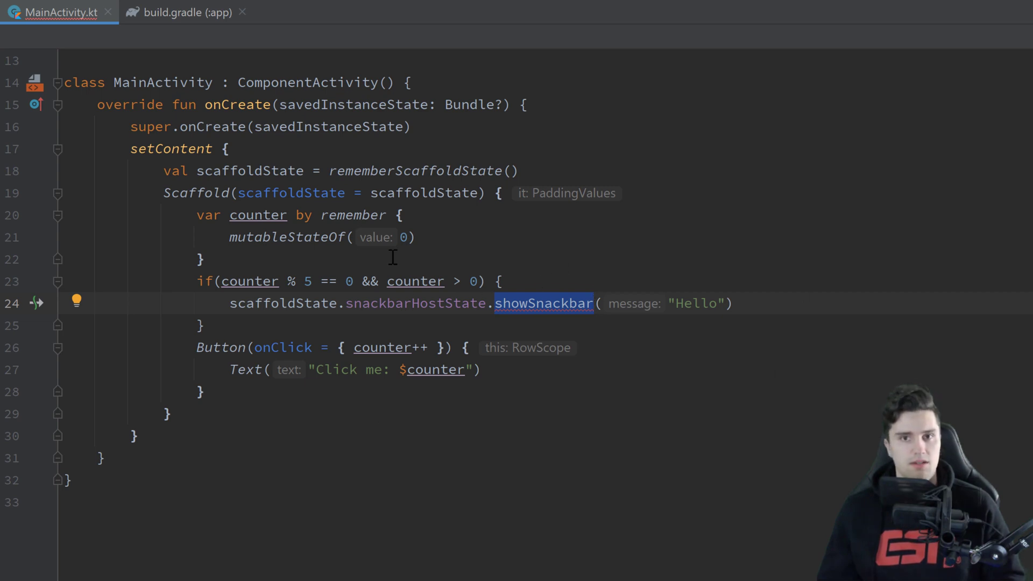
pyautogui.click(519, 170)
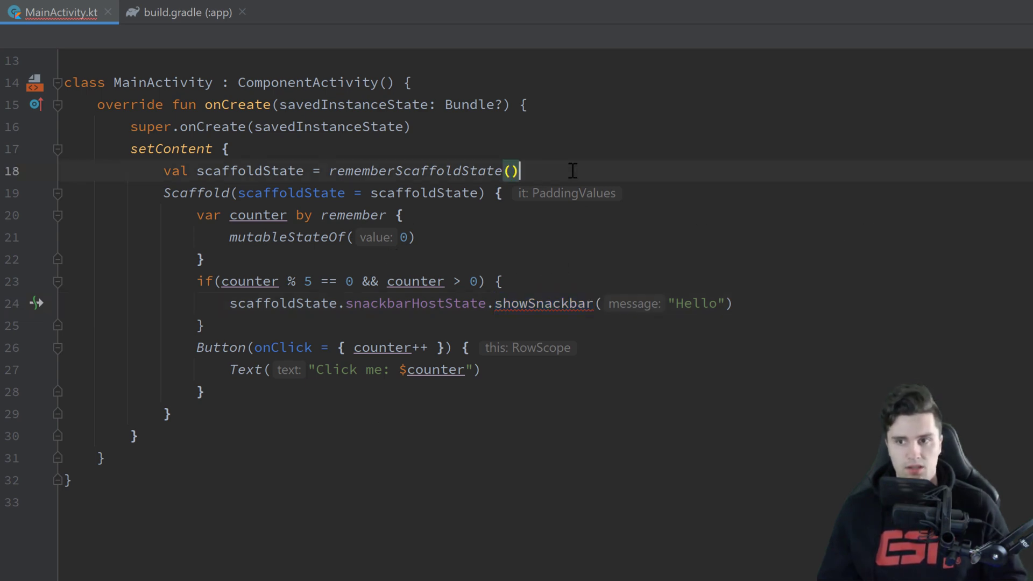
# Step: Add val scope = rememberCoroutineScope() and wrap showSnackbar in scope.launch { }
pyautogui.write('val sc')
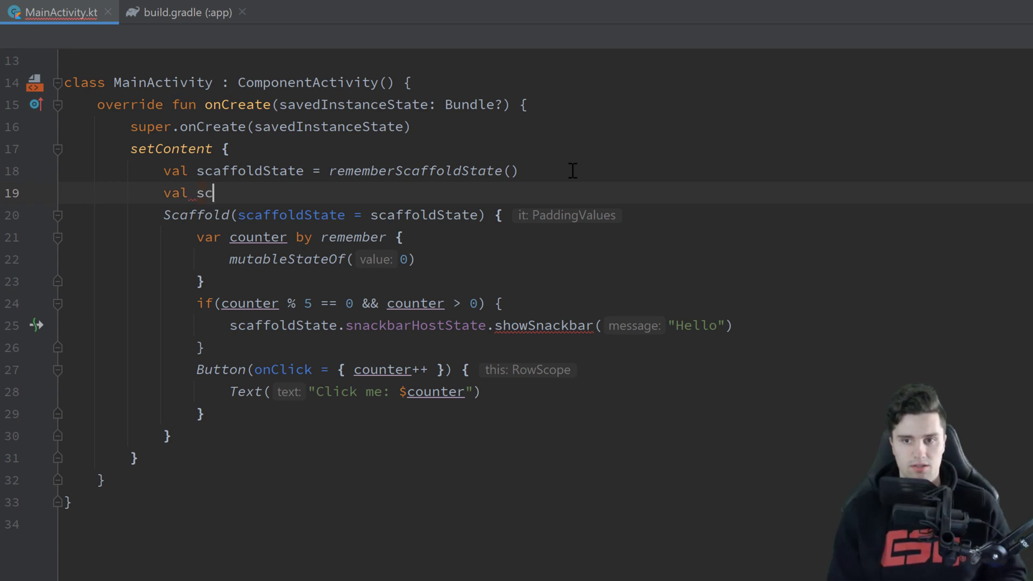
pyautogui.write('ope = rememberCoroutineScope(')
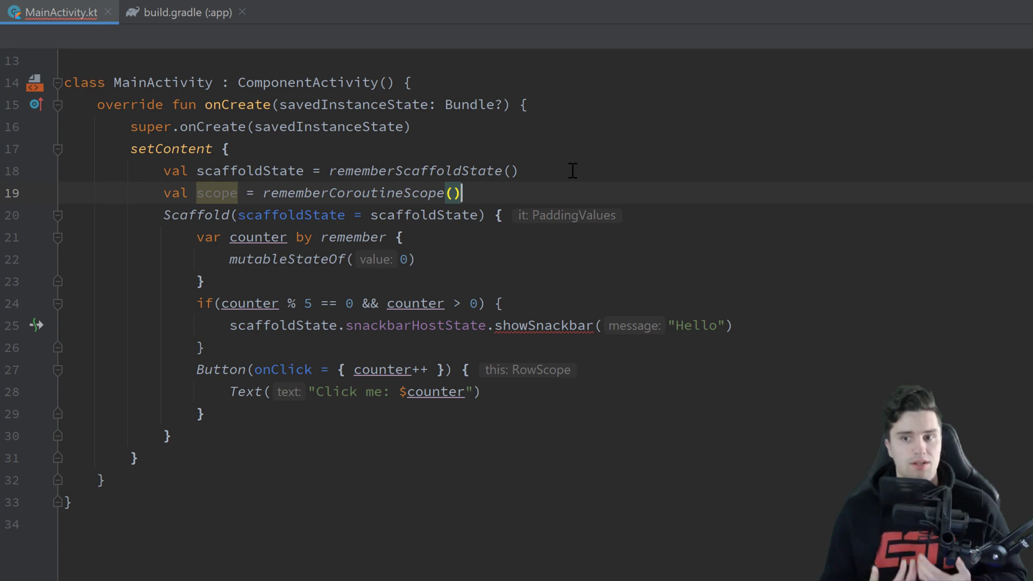
pyautogui.moveTo(361, 281)
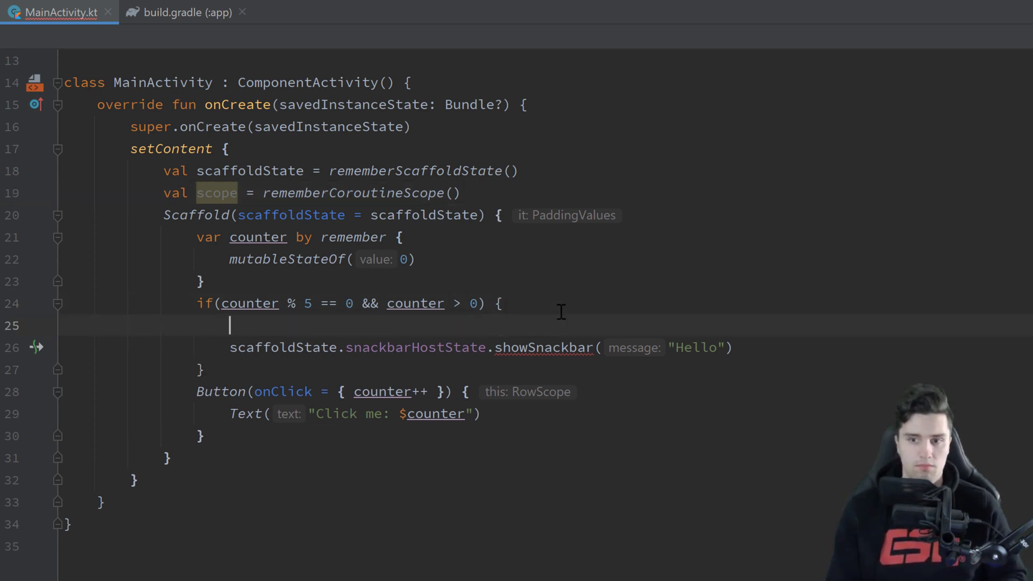
pyautogui.write('scope.launch {')
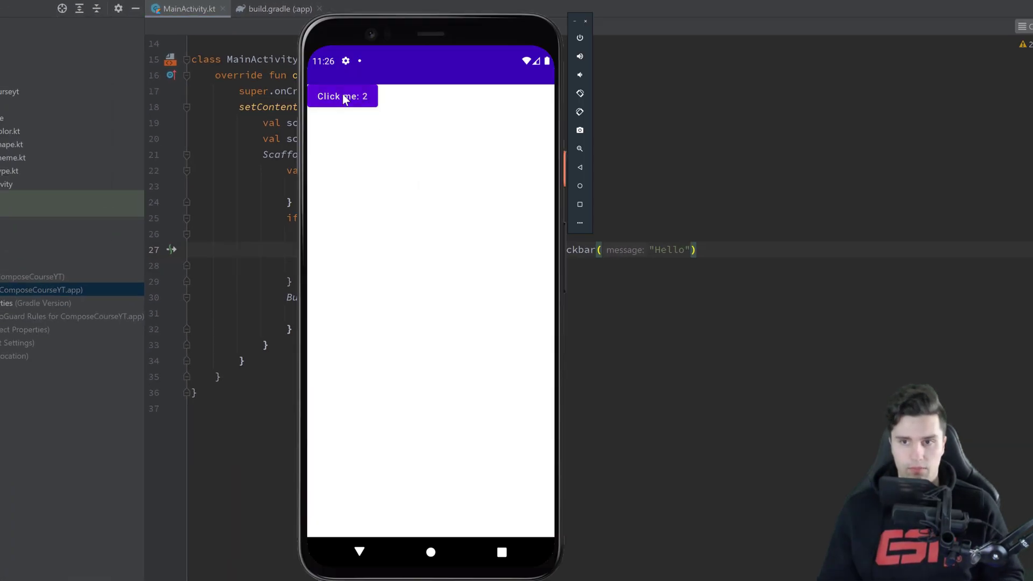
# Step: Tap Click me four times, pushing the count past 5 and 10 to show the Hello snackbar
pyautogui.click(342, 95)
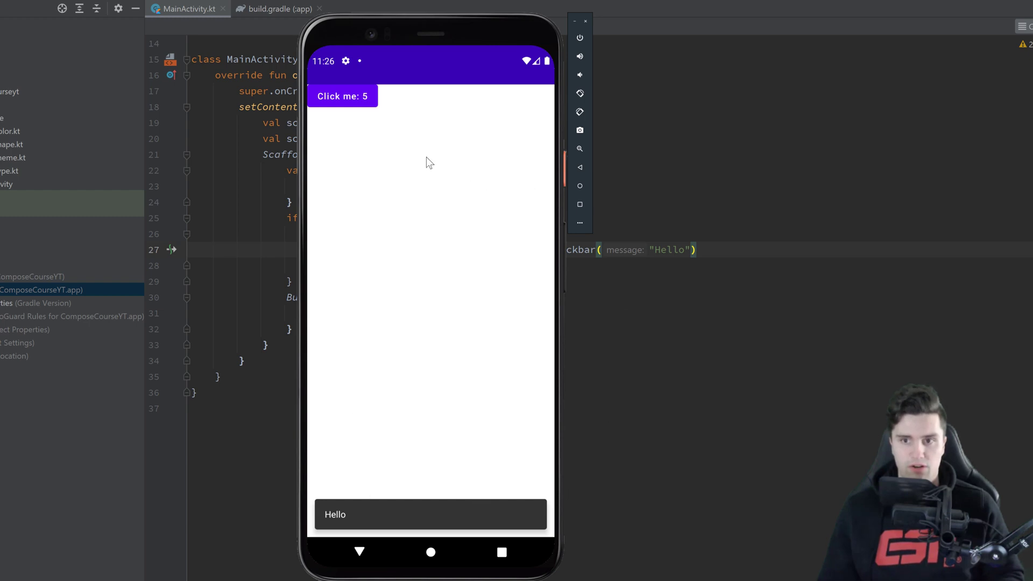
pyautogui.click(342, 96)
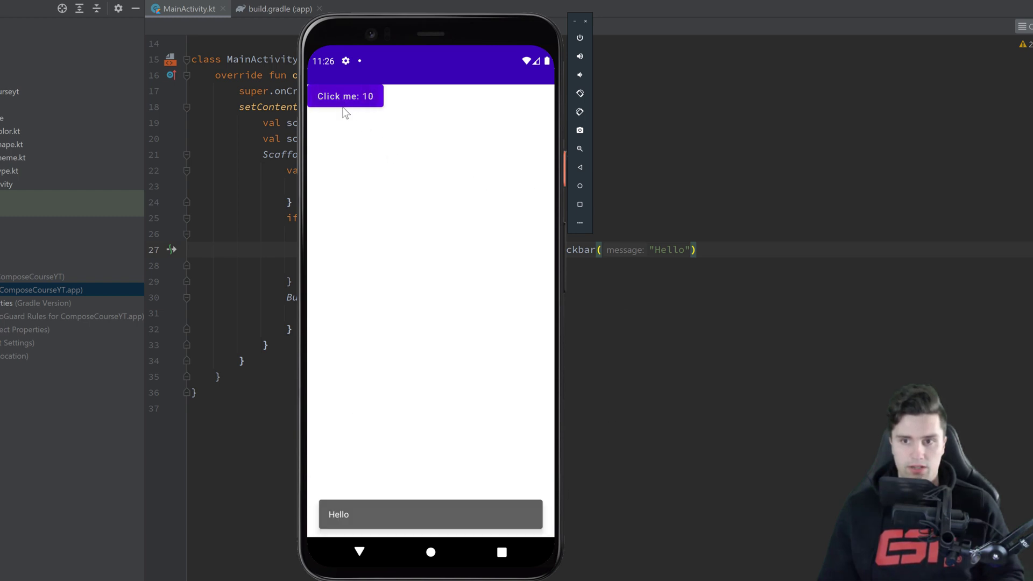
pyautogui.click(344, 96)
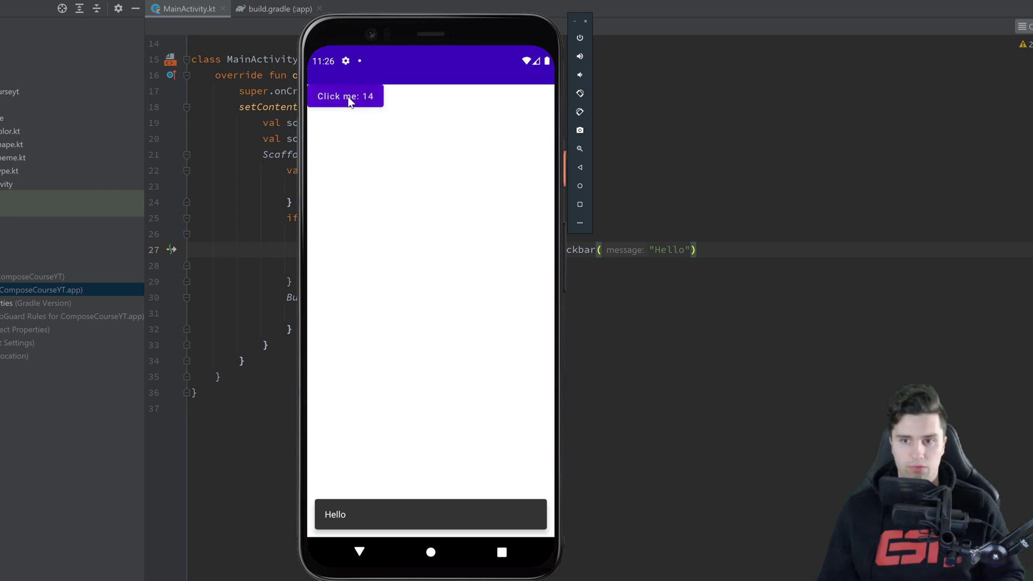
pyautogui.click(344, 96)
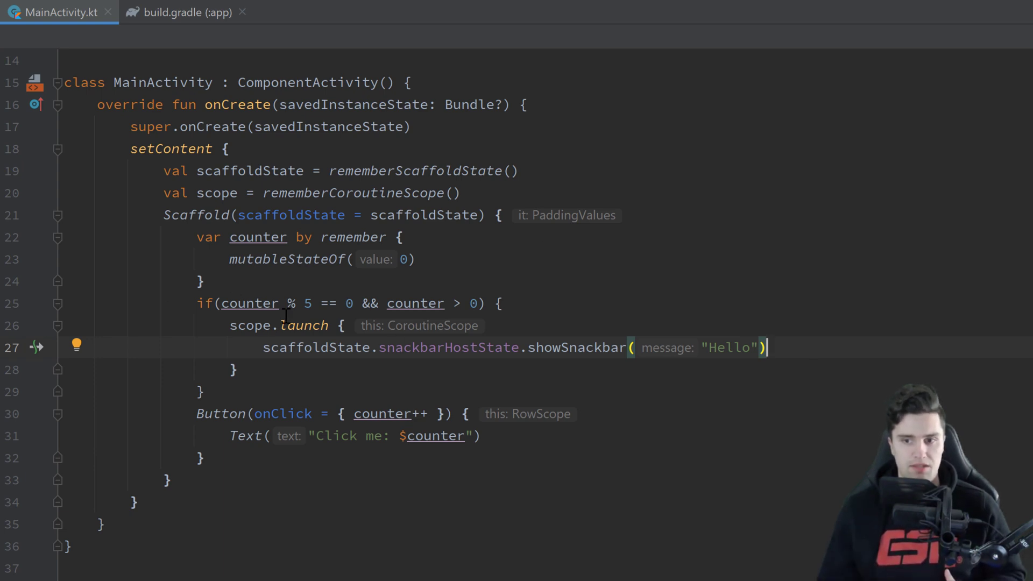
# Step: Replace scope.launch with LaunchedEffect keyed on scaffoldState.snackbarHostState, deleting the block placeholder
pyautogui.doubleClick(278, 325)
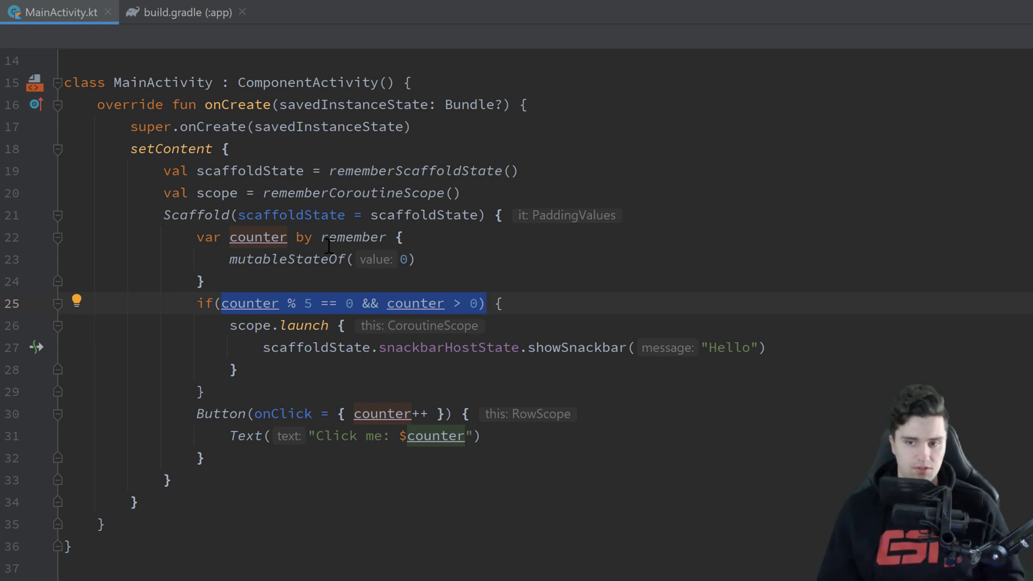
pyautogui.moveTo(235, 323)
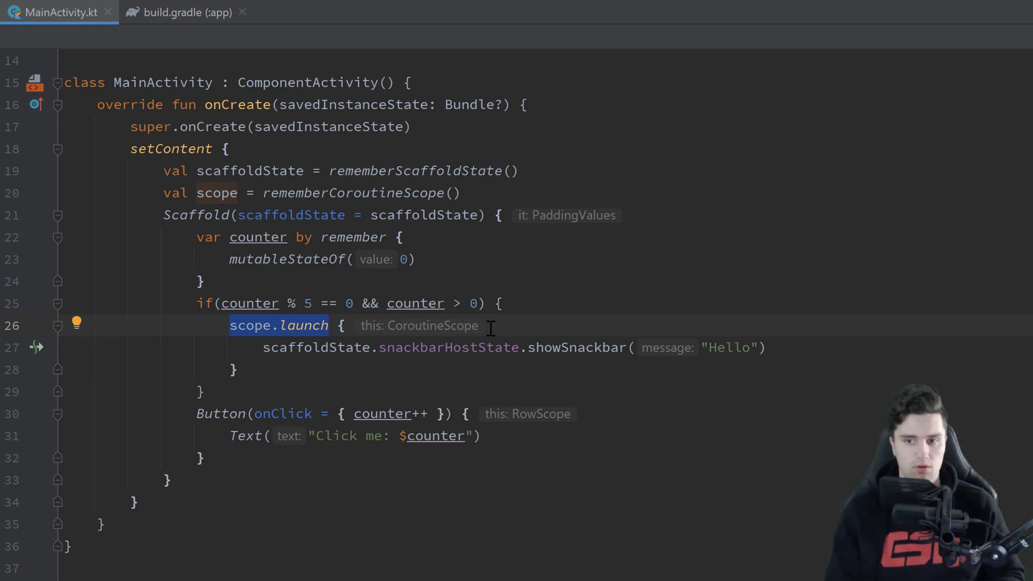
pyautogui.write('LaunchedEffect(key1 = , block =')
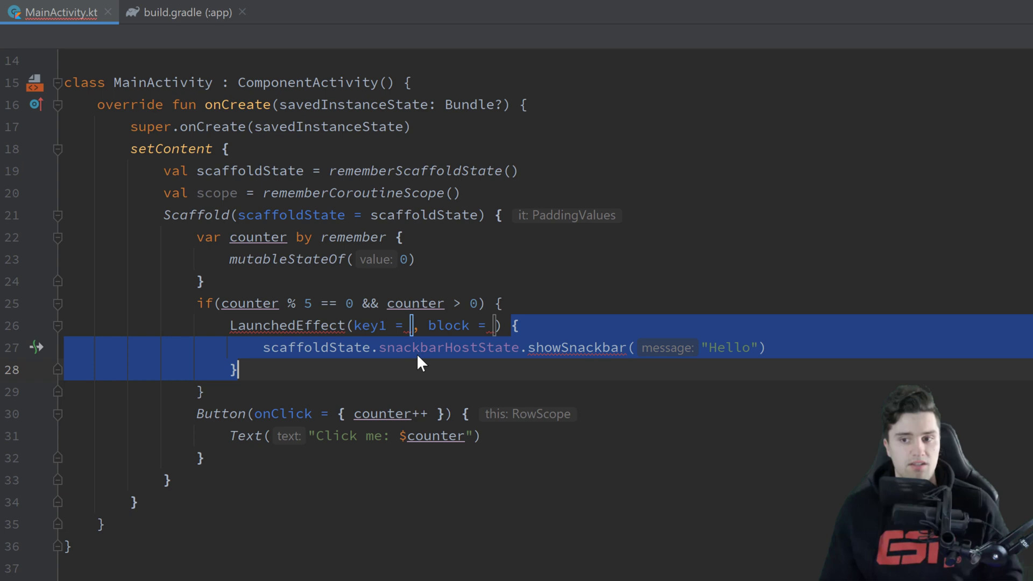
pyautogui.moveTo(450, 347)
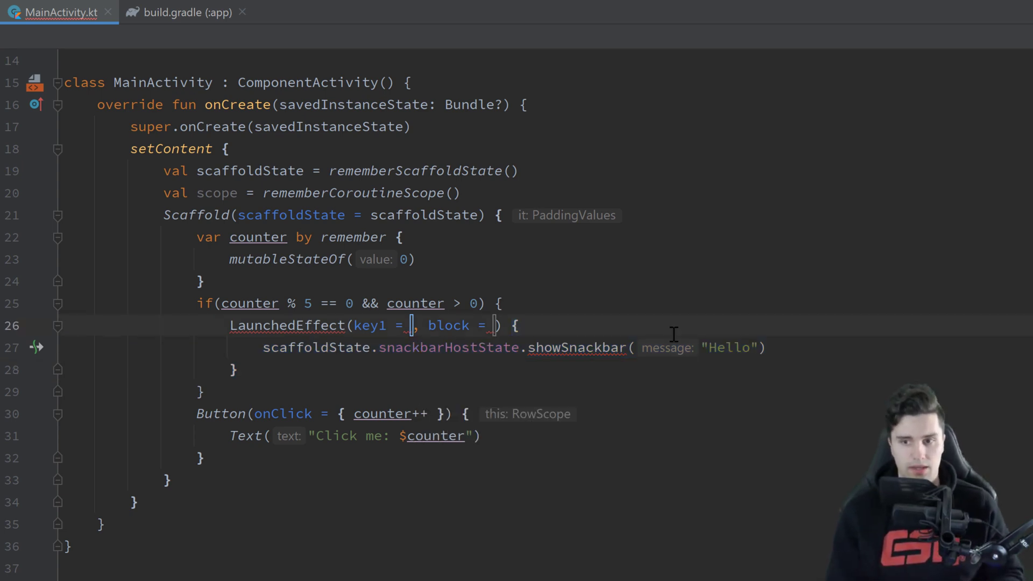
pyautogui.write('scaffoldState.snackbarHostState')
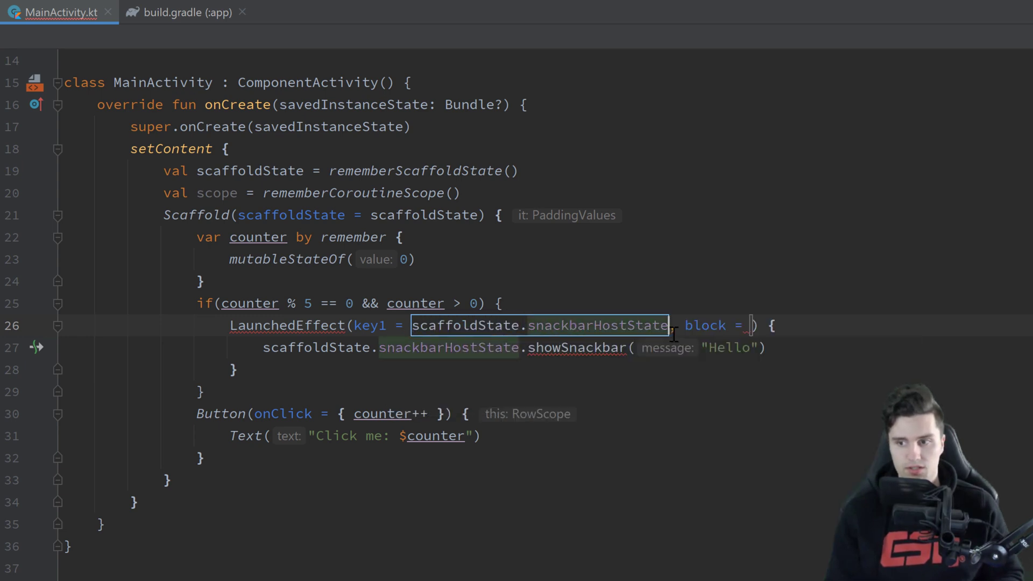
pyautogui.doubleClick(704, 325)
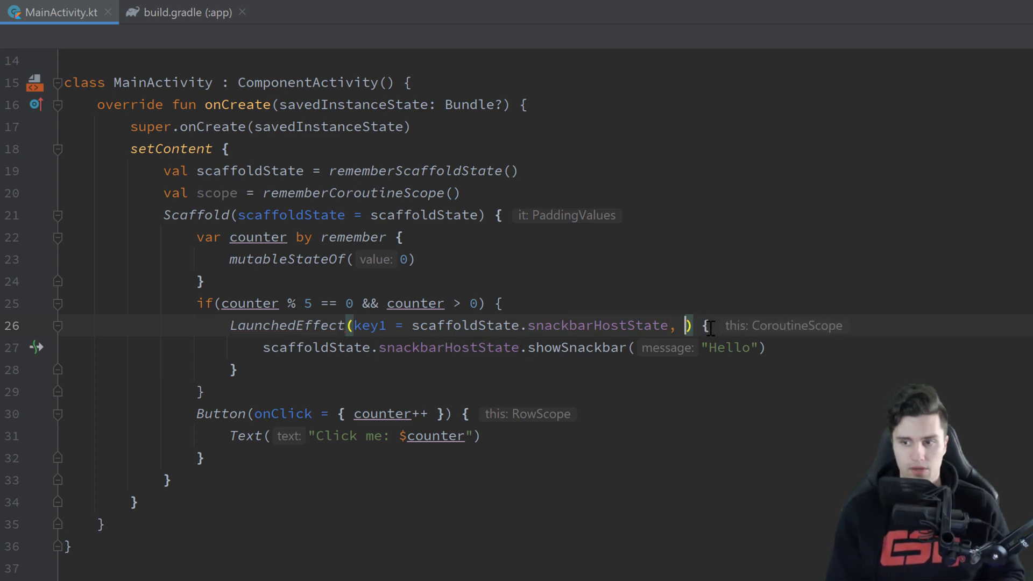
pyautogui.click(687, 325)
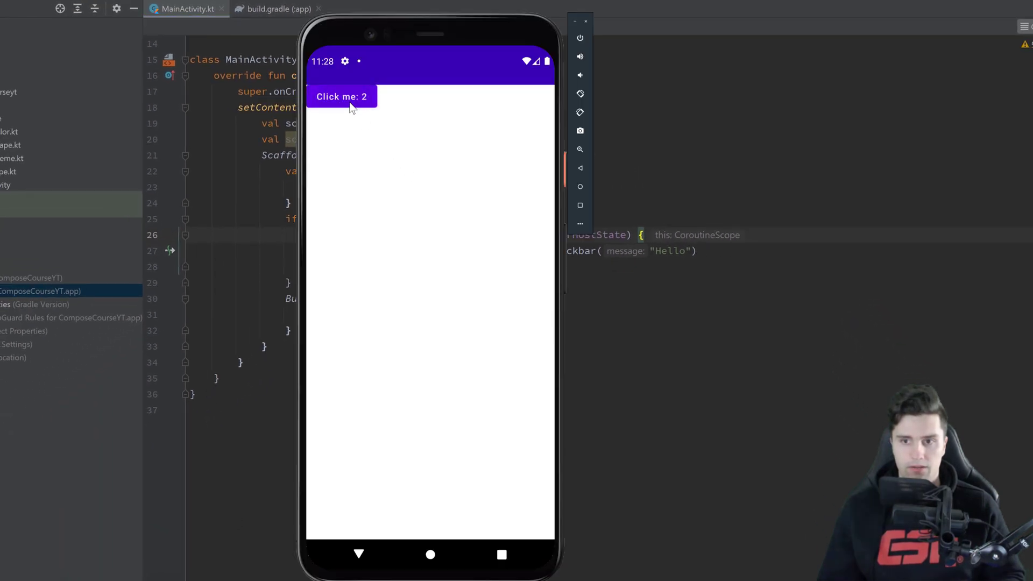
# Step: Tap Click me four times so the Hello snackbar appears at counts 5 and 11
pyautogui.click(341, 96)
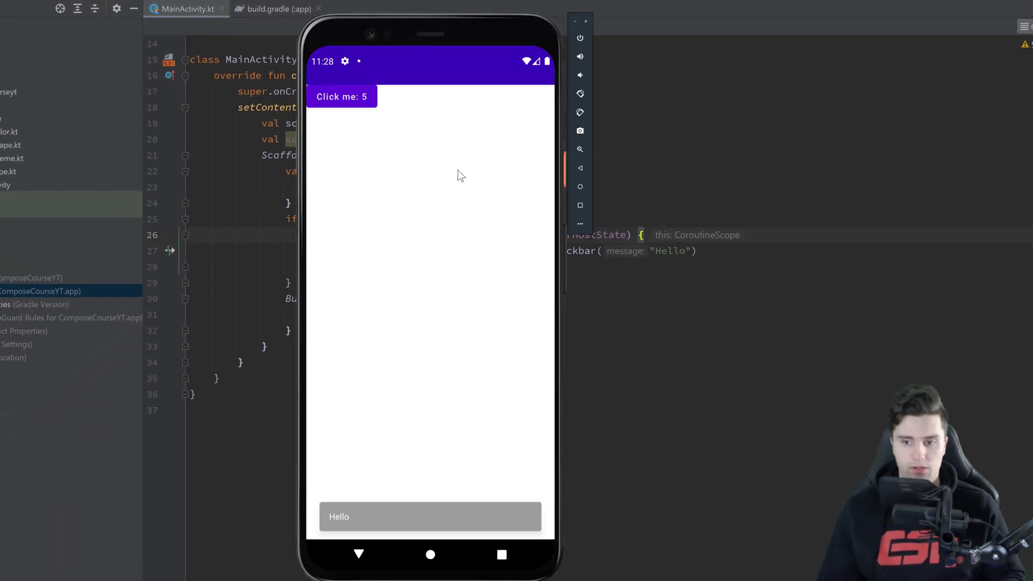
pyautogui.click(341, 97)
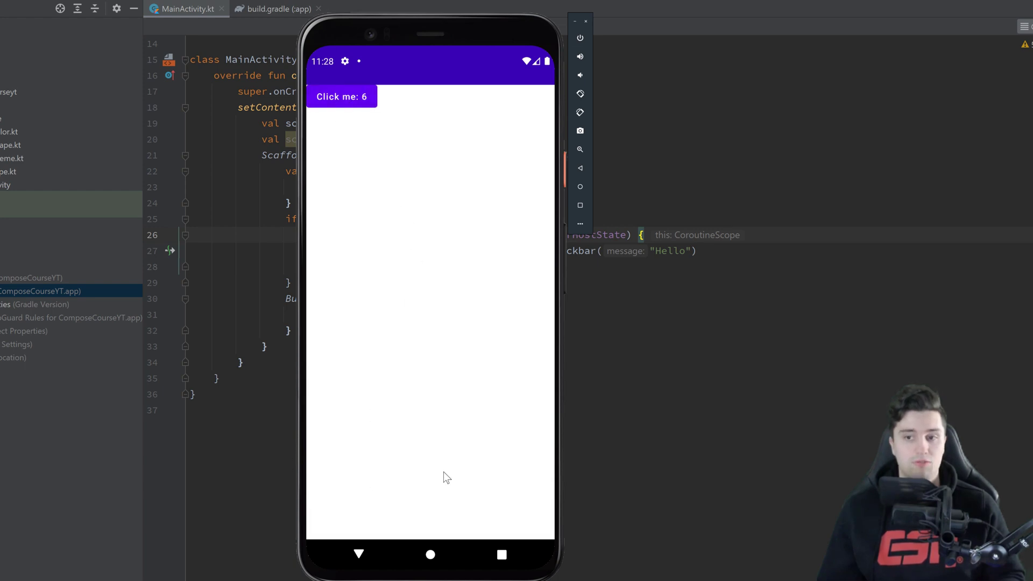
pyautogui.moveTo(375, 215)
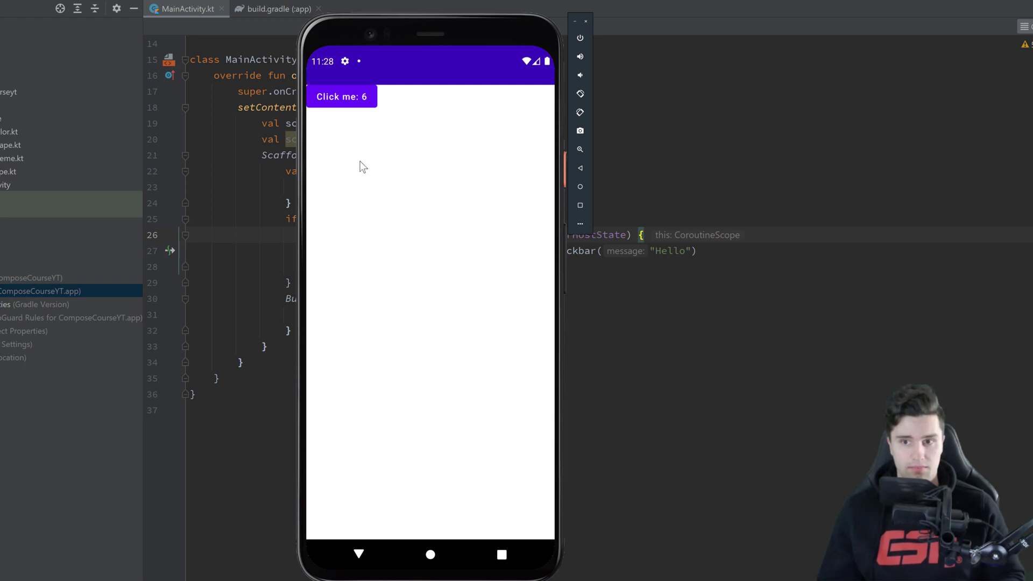
pyautogui.click(341, 97)
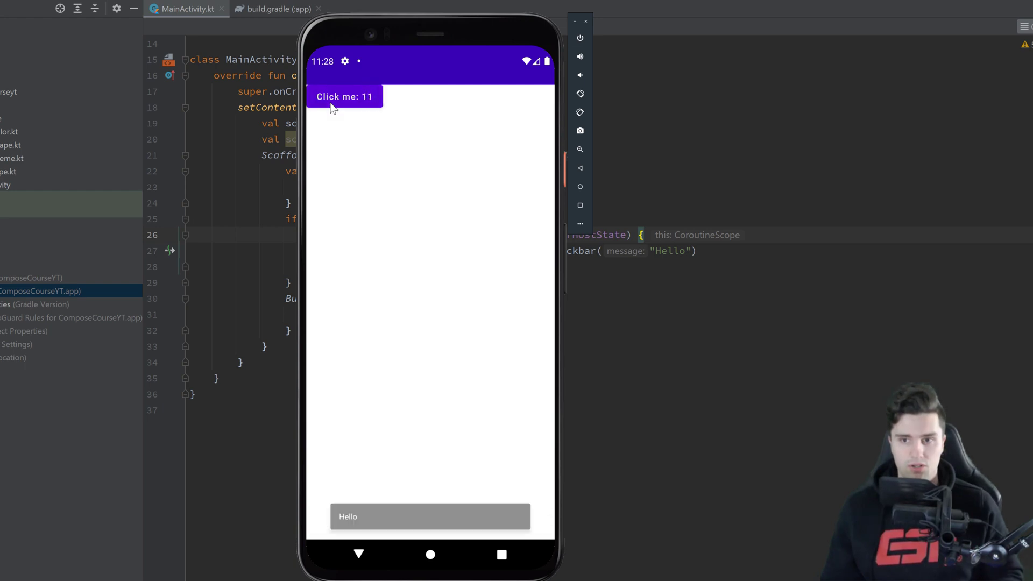
pyautogui.click(343, 97)
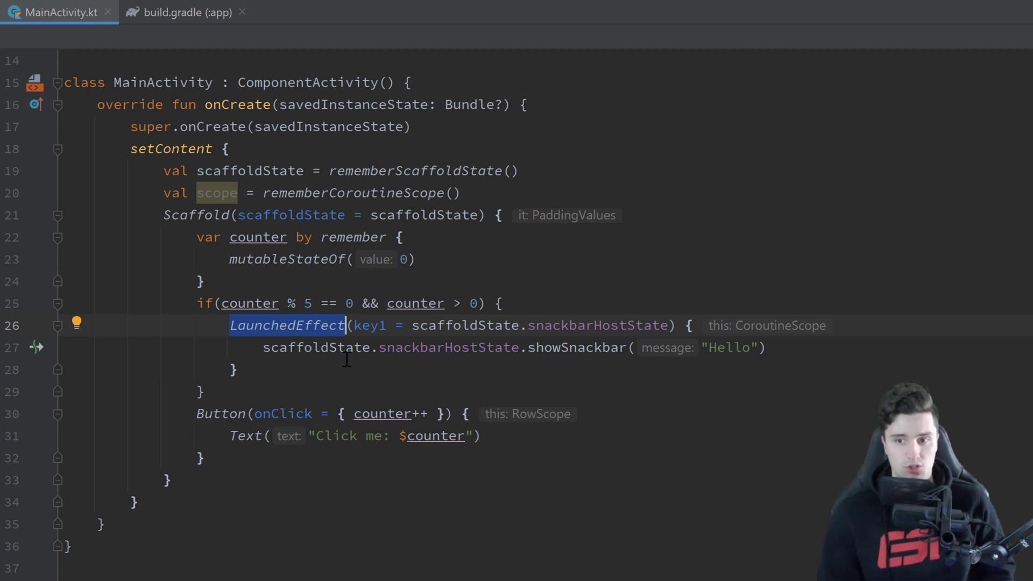
pyautogui.moveTo(393, 388)
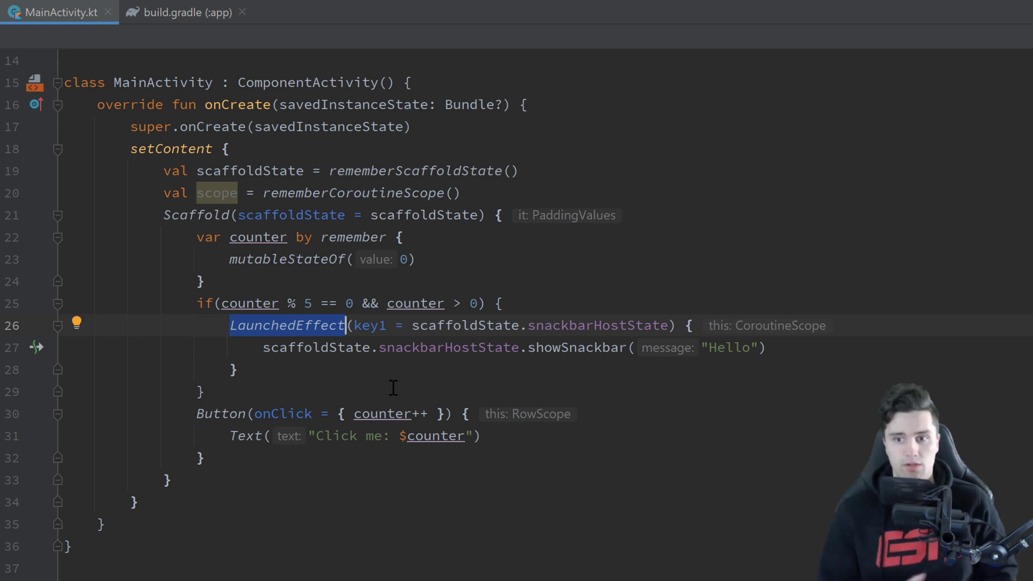
pyautogui.moveTo(393, 363)
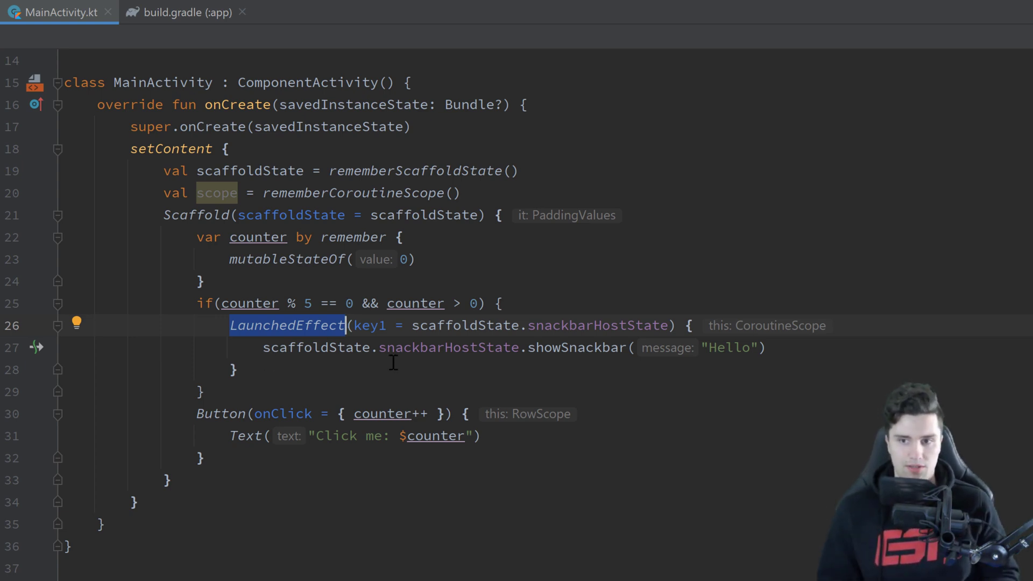
pyautogui.moveTo(437, 242)
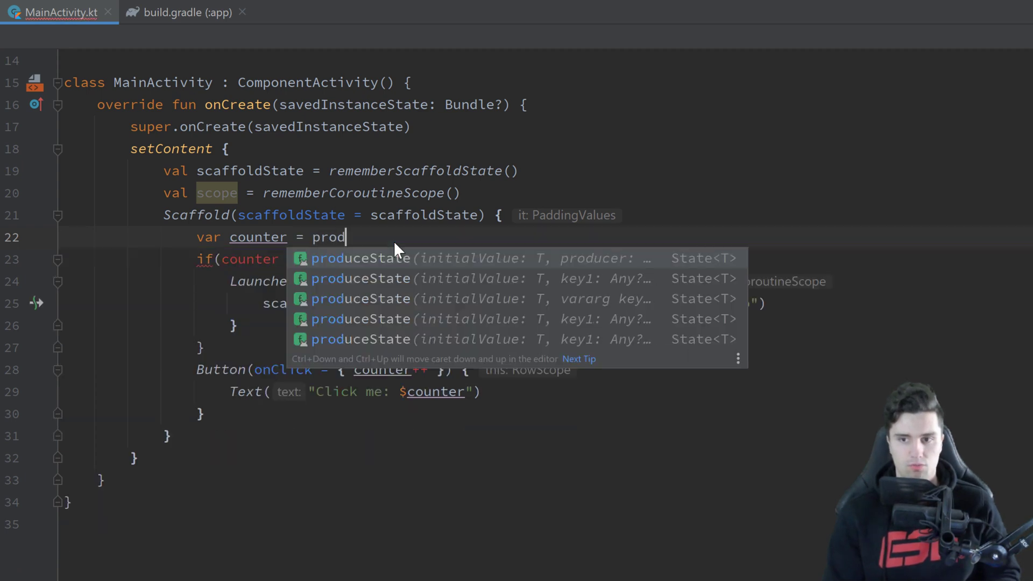
# Step: Initialize counter with produceState(initialValue = 0) setting value = 4 after delay(3000L)
pyautogui.click(361, 258)
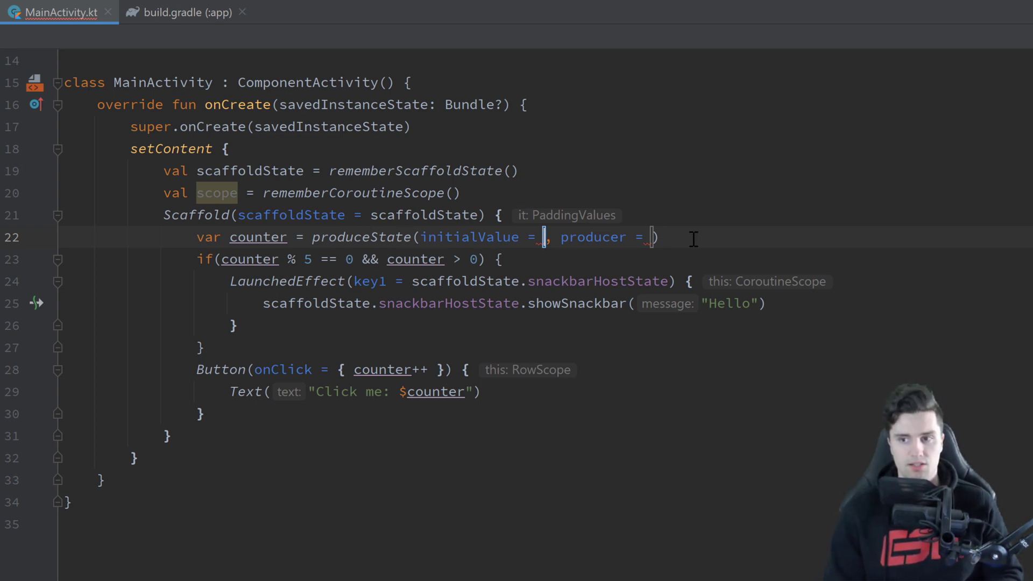
pyautogui.write('0)')
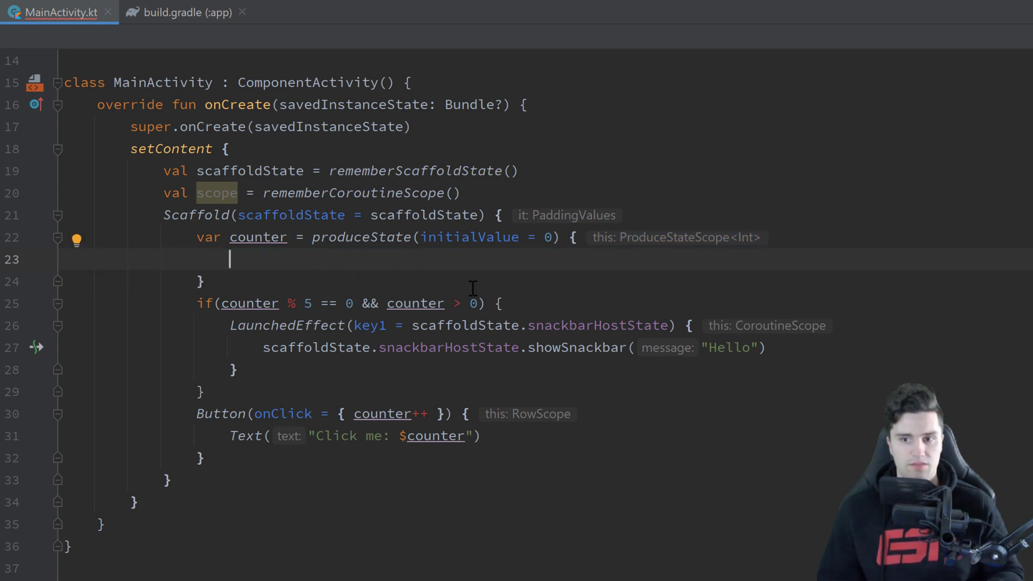
pyautogui.write('valu')
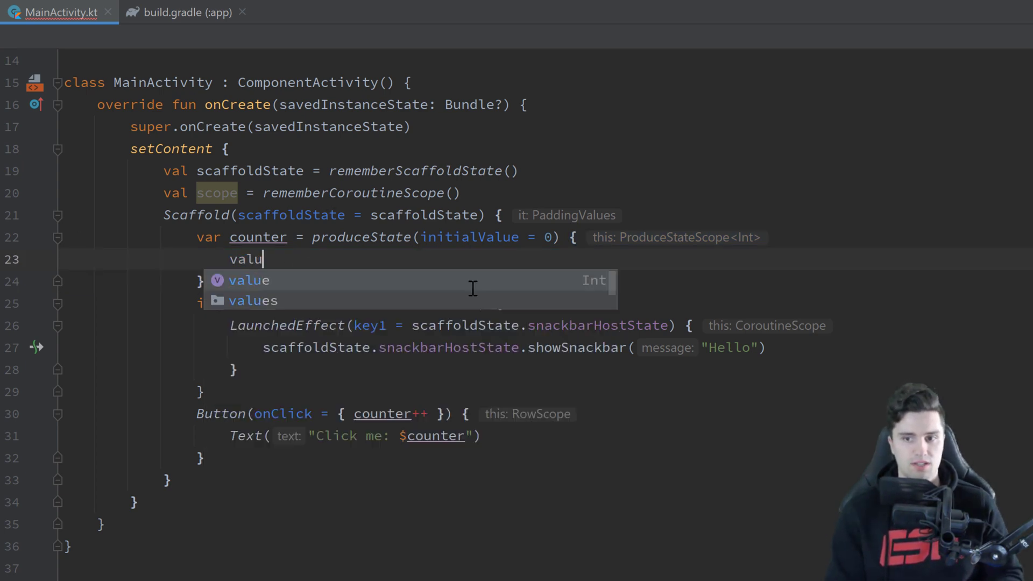
pyautogui.write('value =')
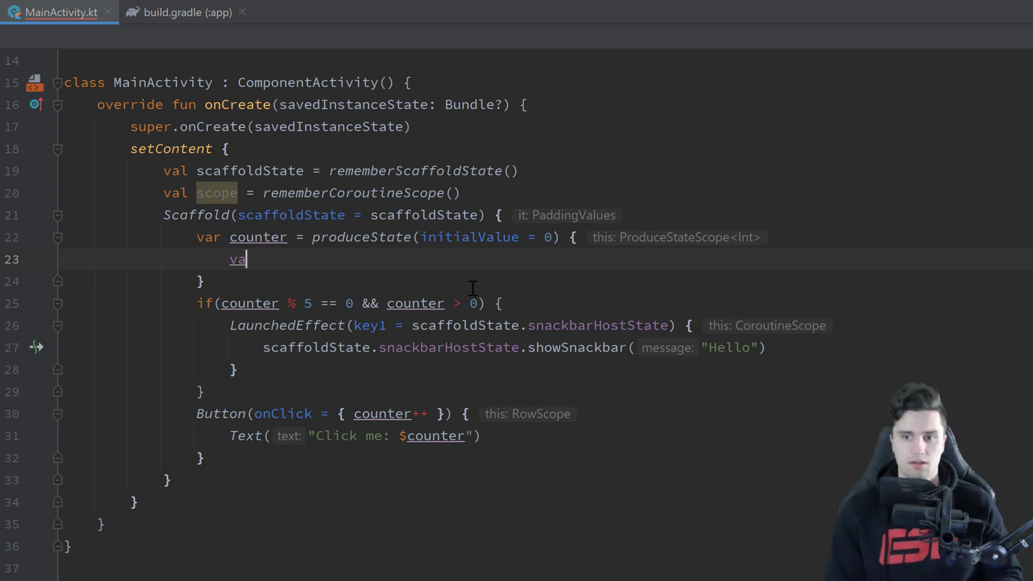
pyautogui.write('delay')
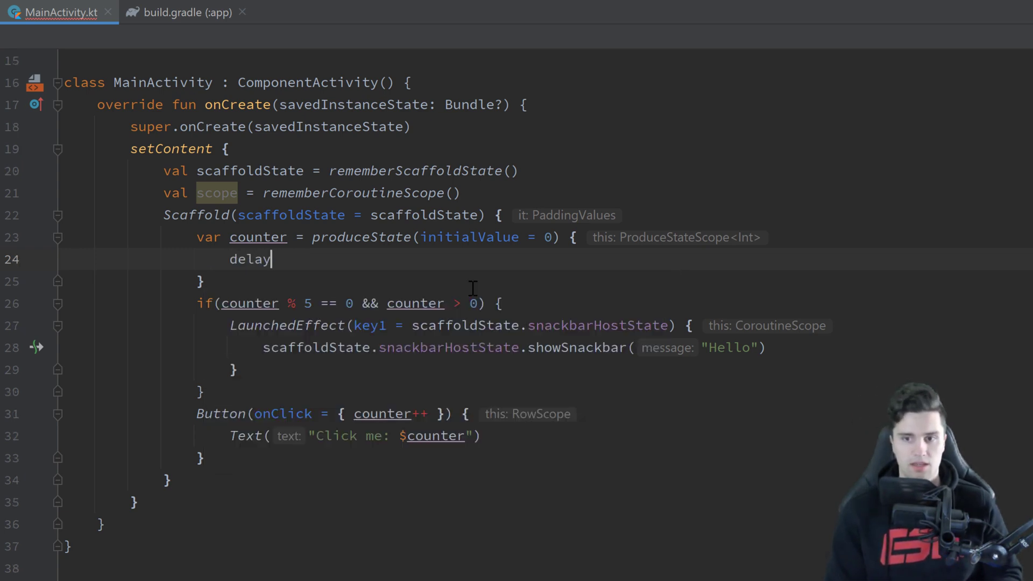
pyautogui.write('(3000L)')
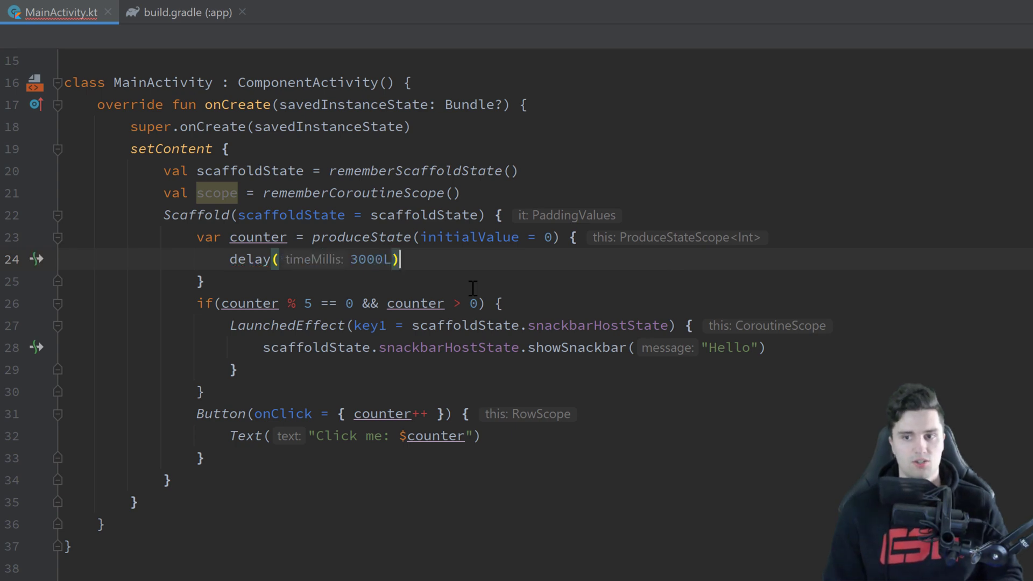
pyautogui.write('value')
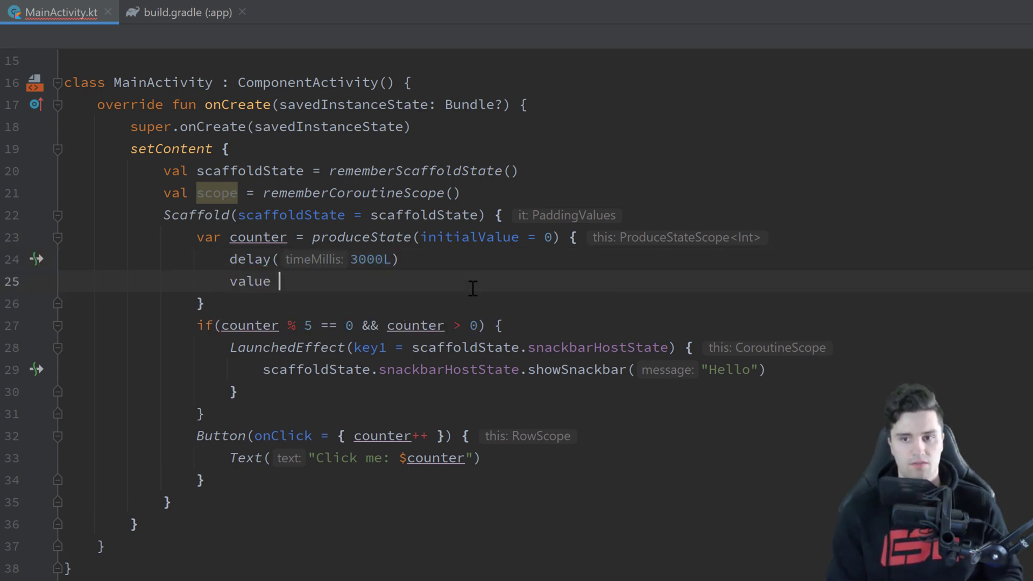
pyautogui.write('= 4')
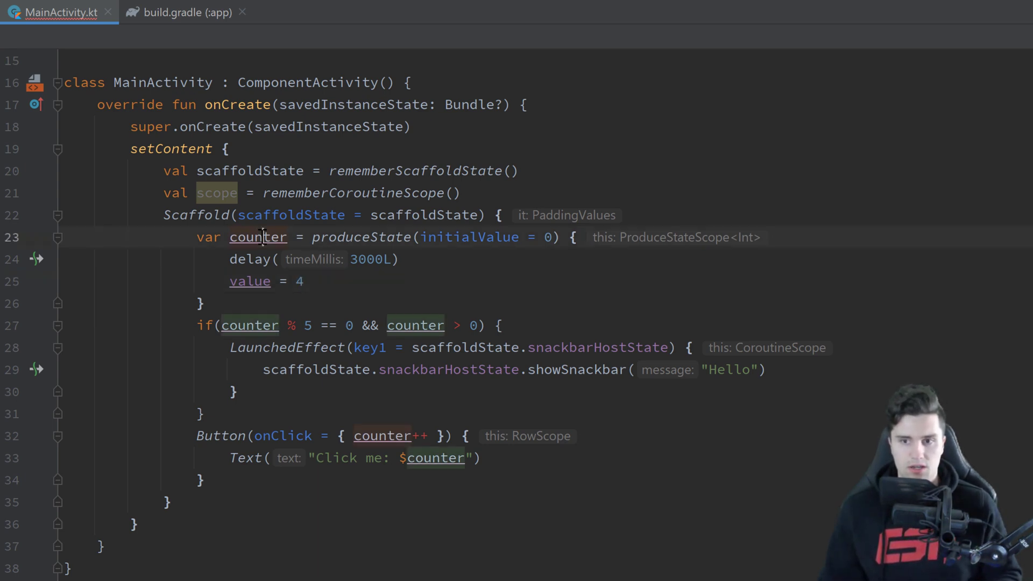
pyautogui.moveTo(257, 238)
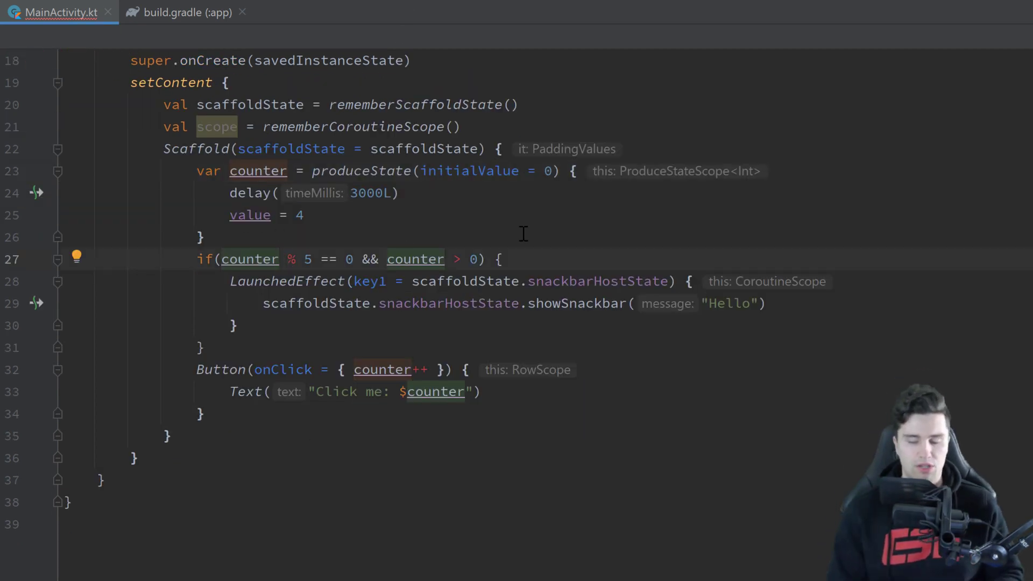
# Step: Read counter.value in the button label and remove counter++ from onClick
pyautogui.write('.value')
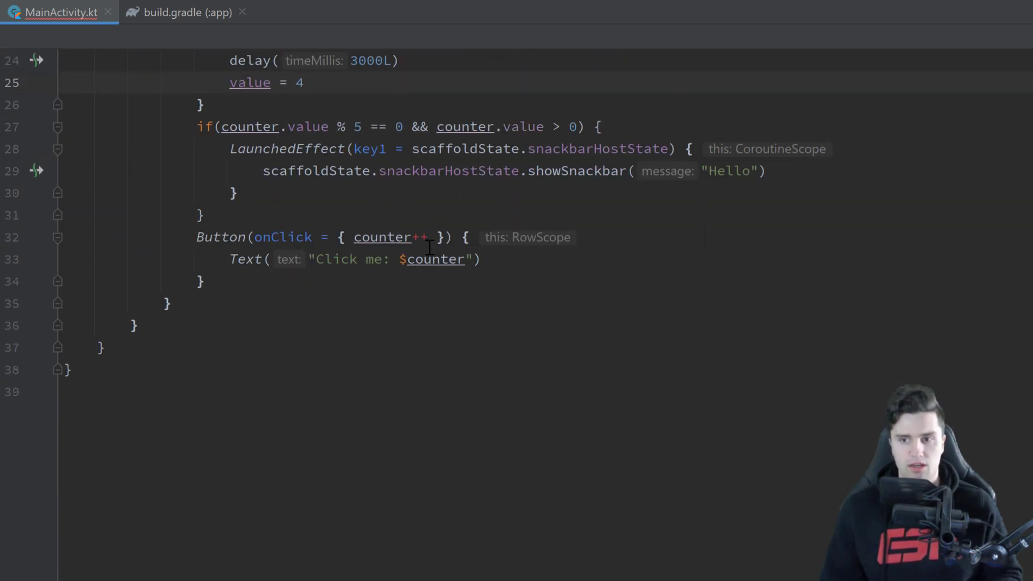
pyautogui.doubleClick(382, 237)
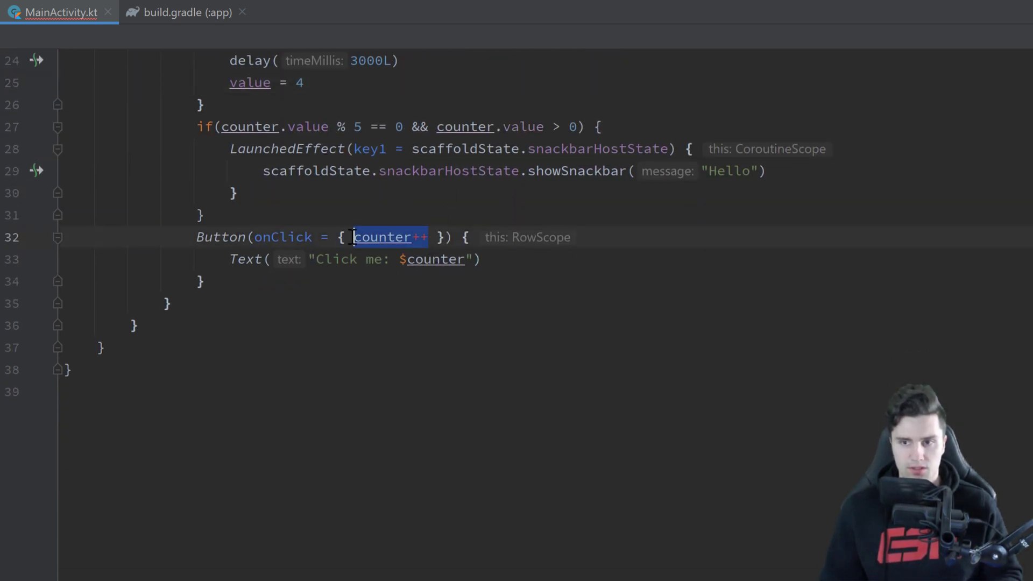
pyautogui.press('Delete')
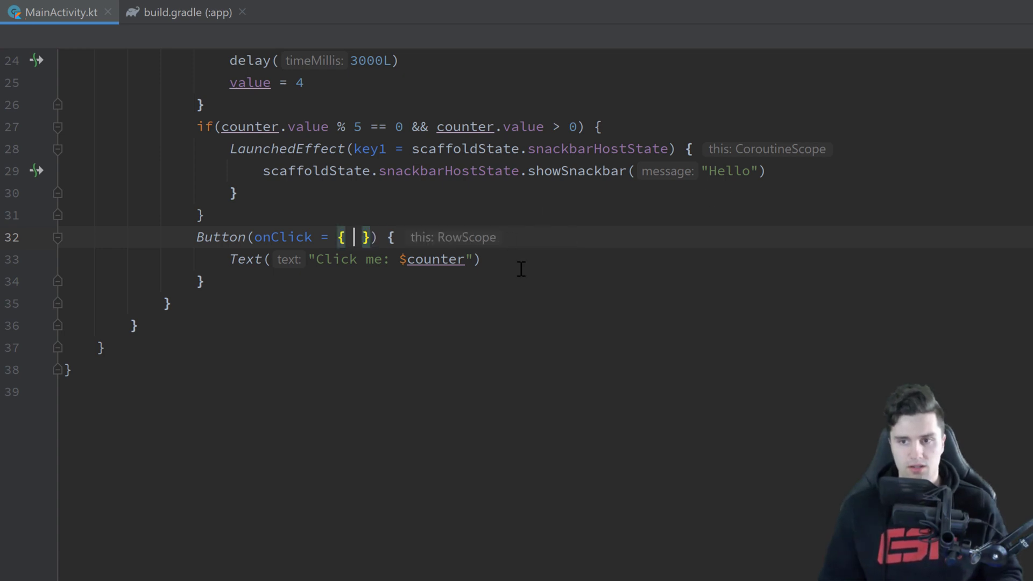
pyautogui.write('.value}')
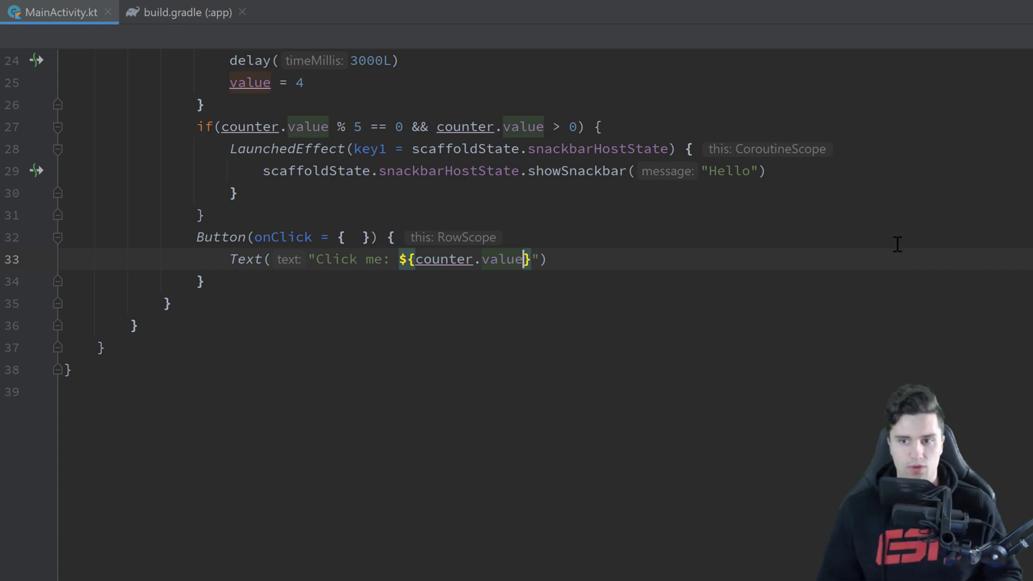
pyautogui.moveTo(763, 133)
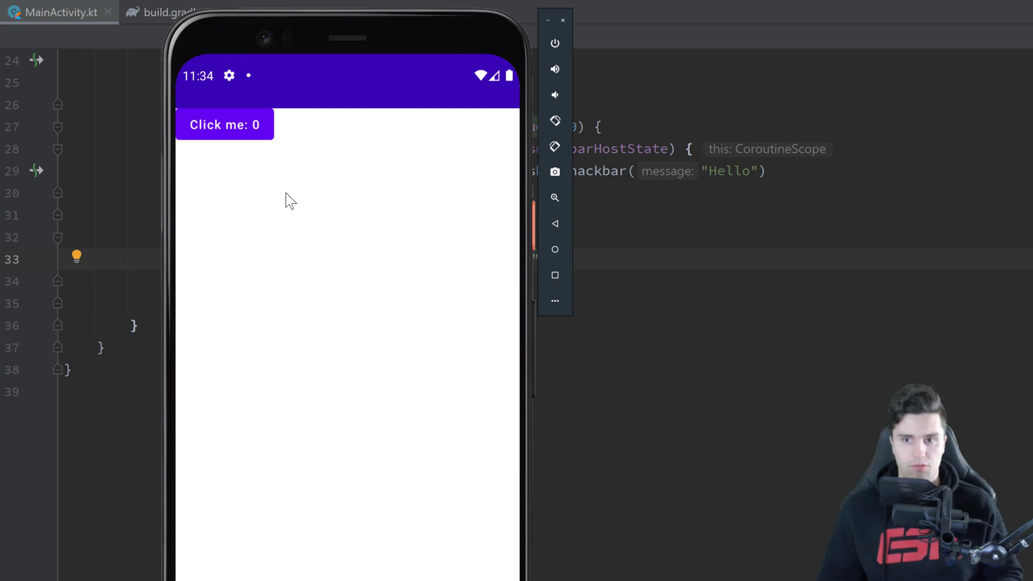
# Step: Tap the Click me button as its label changes from 0 to 4 after the delay
pyautogui.click(224, 124)
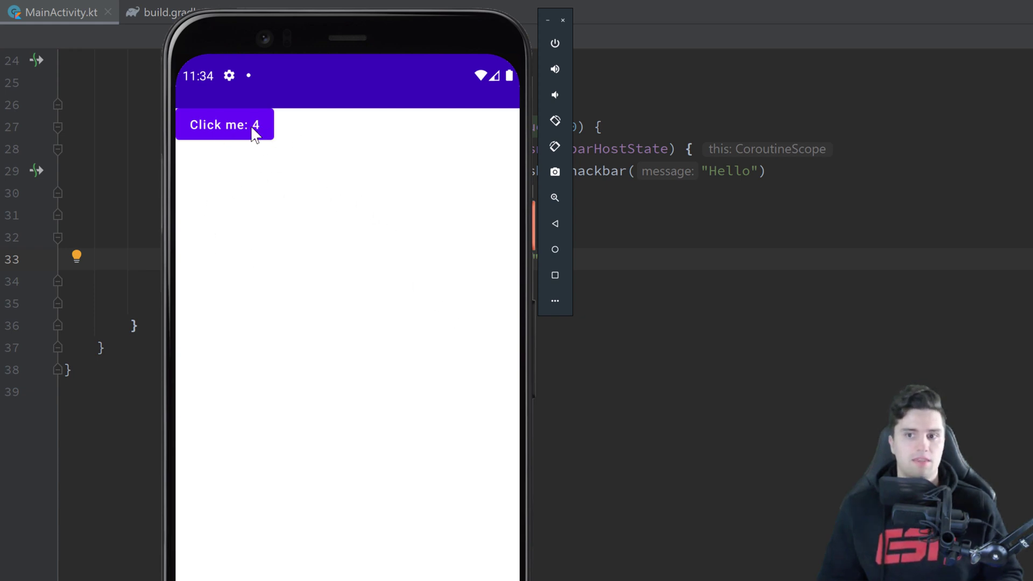
pyautogui.moveTo(255, 203)
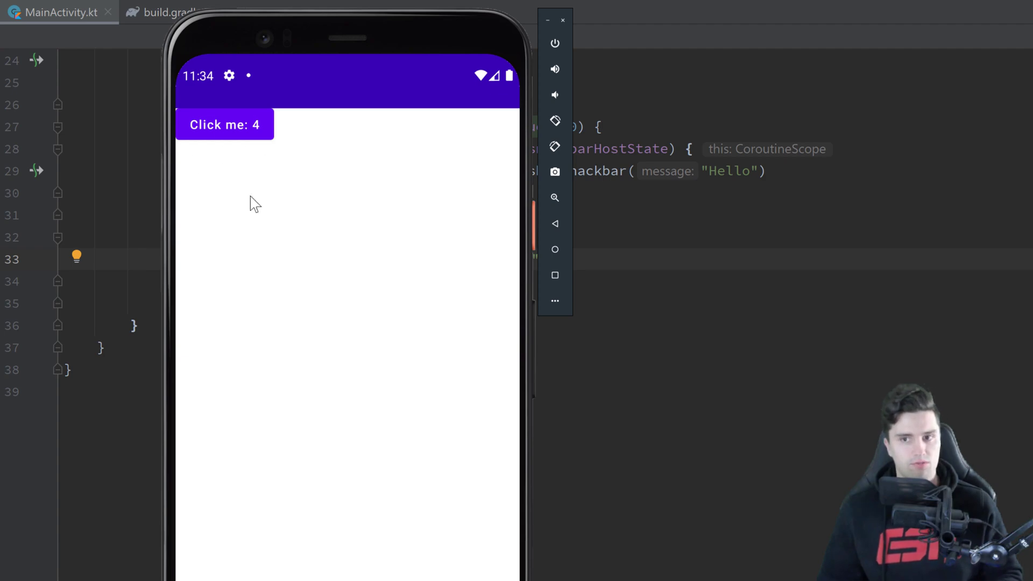
pyautogui.moveTo(290, 203)
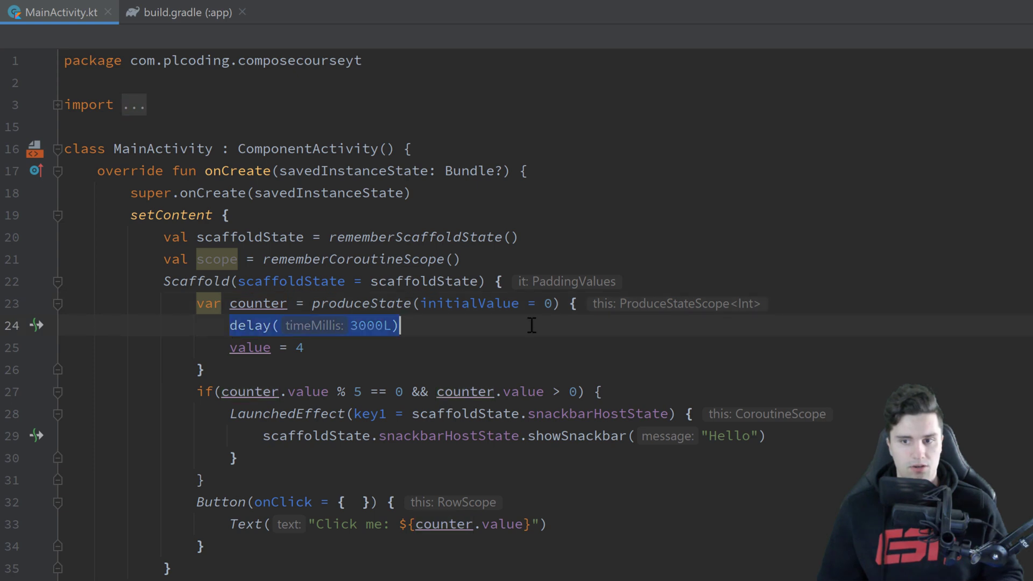
# Step: Scroll down through the Scaffold and Button code in MainActivity.kt
pyautogui.scroll(-3)
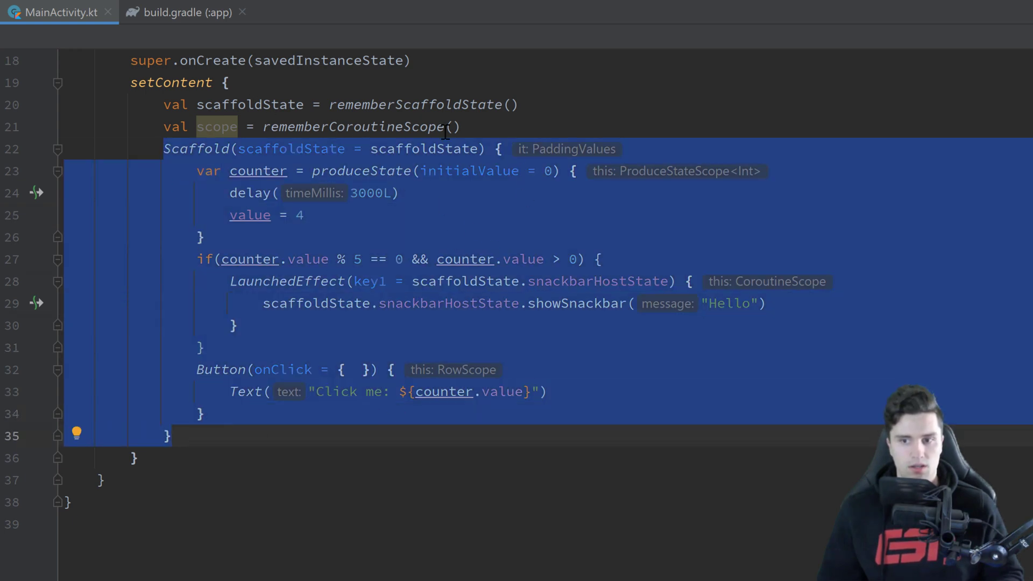
pyautogui.scroll(-3)
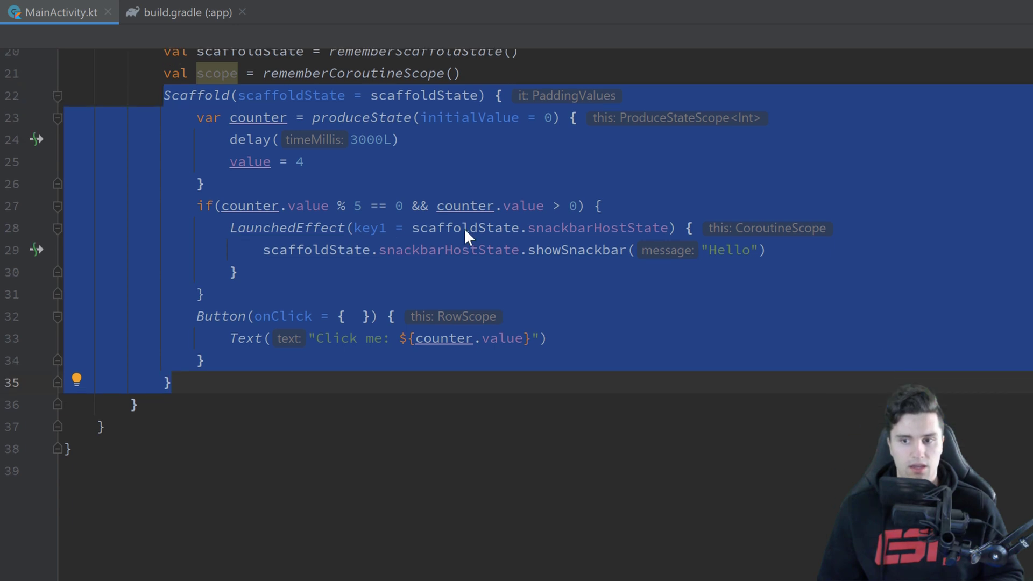
pyautogui.scroll(-3)
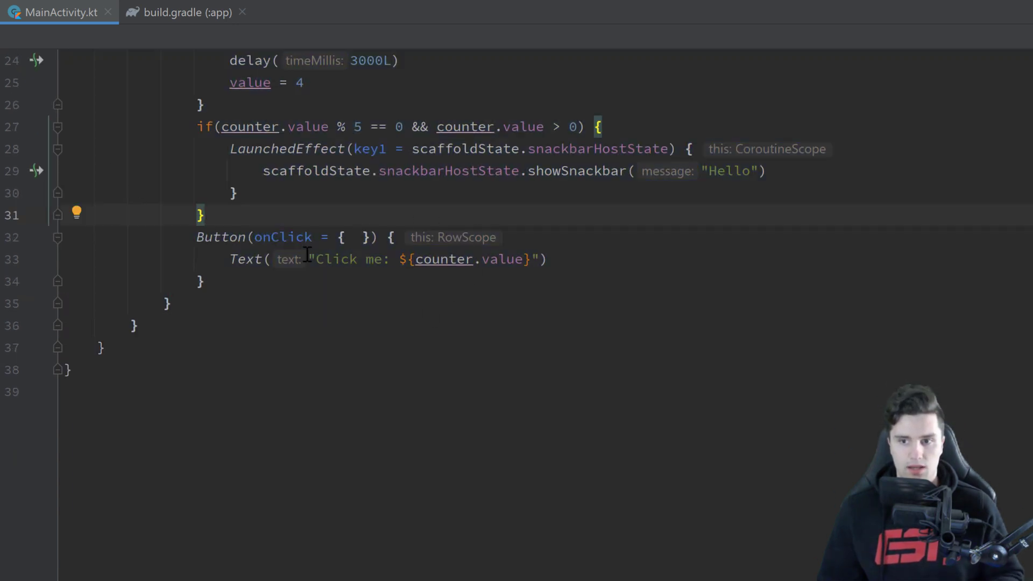